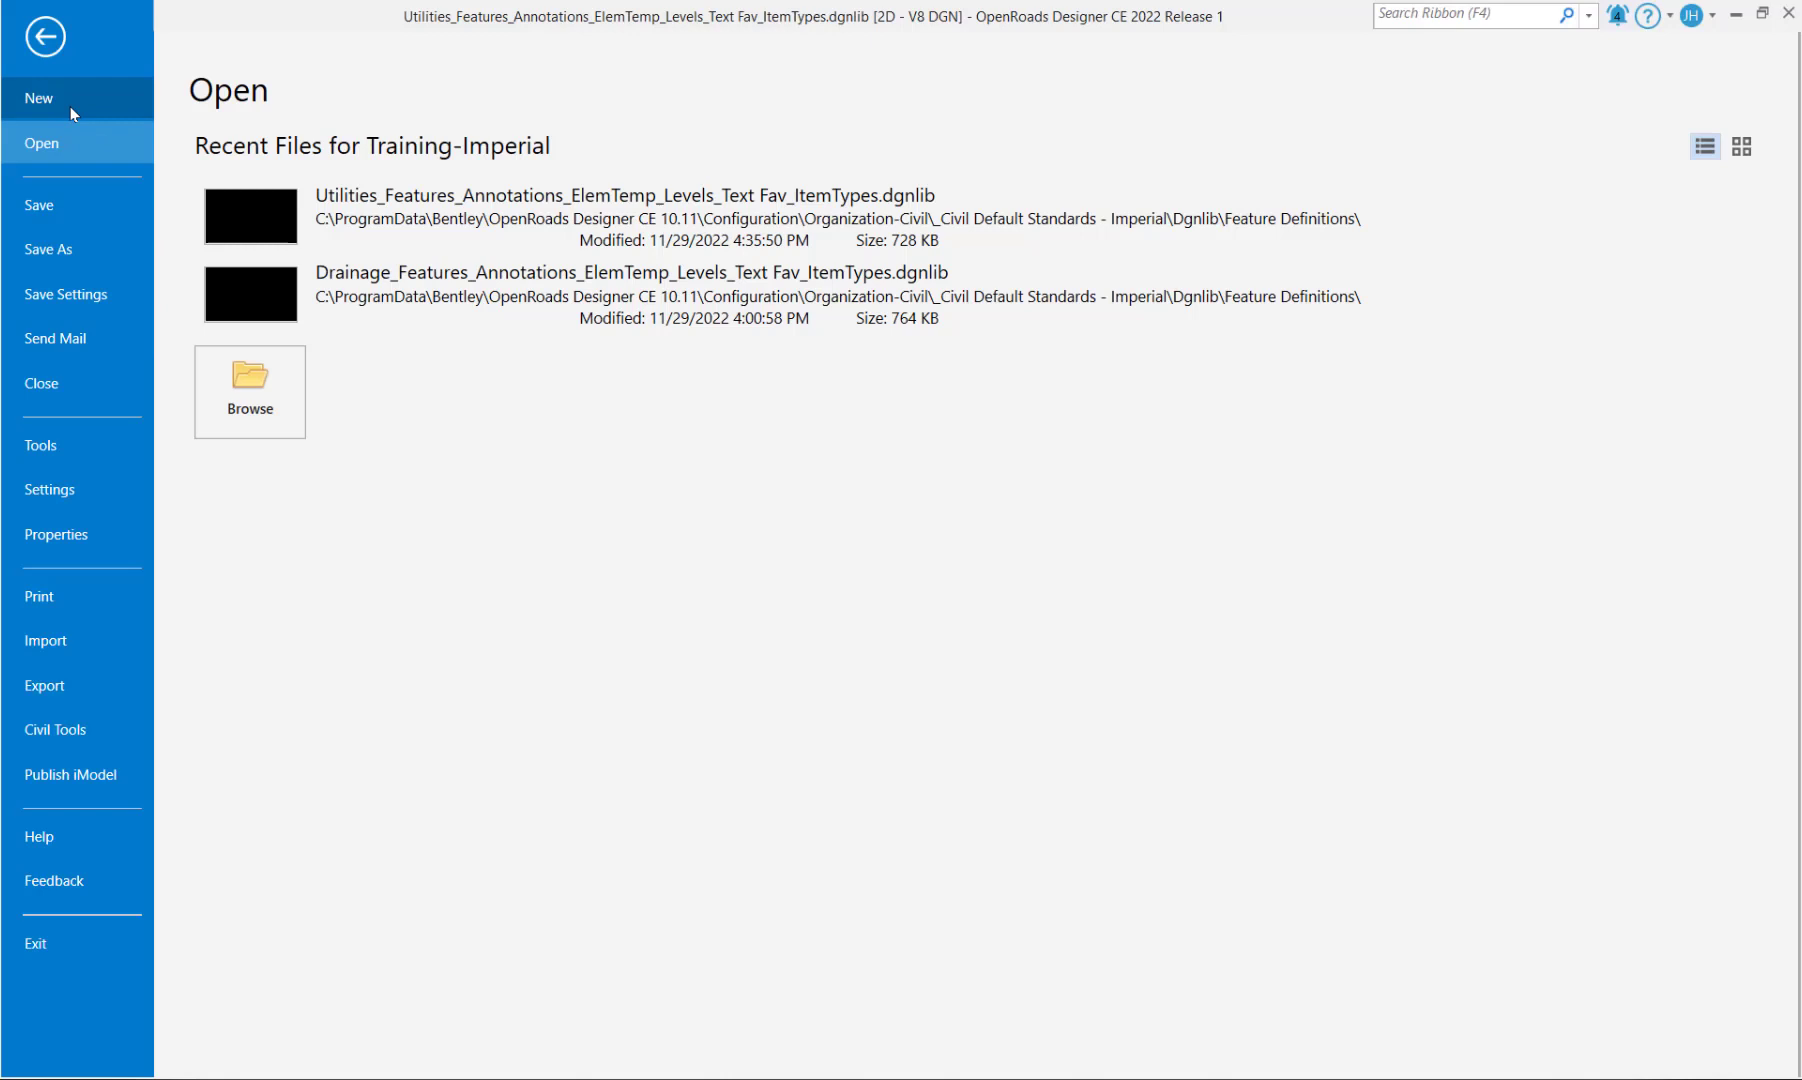
Step: Start a new design file based on the Seed2D - Imperial Training seed
click(40, 98)
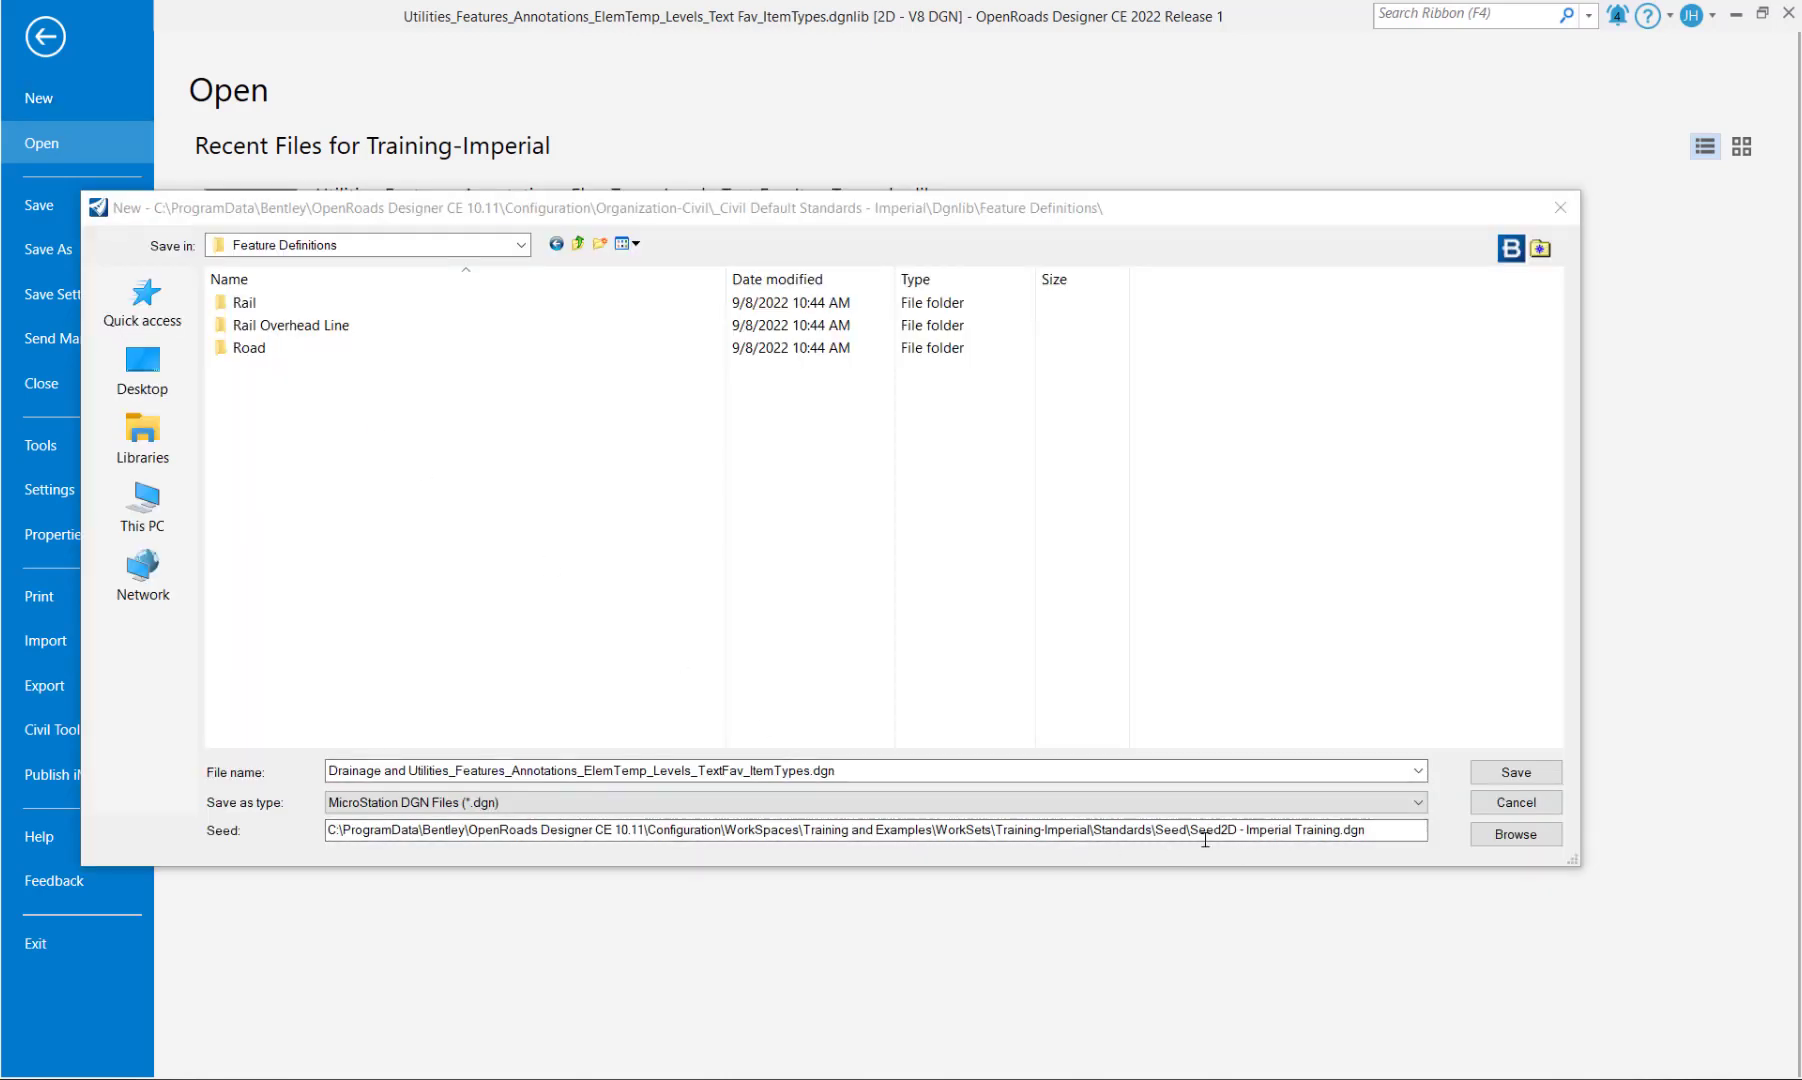
click(874, 802)
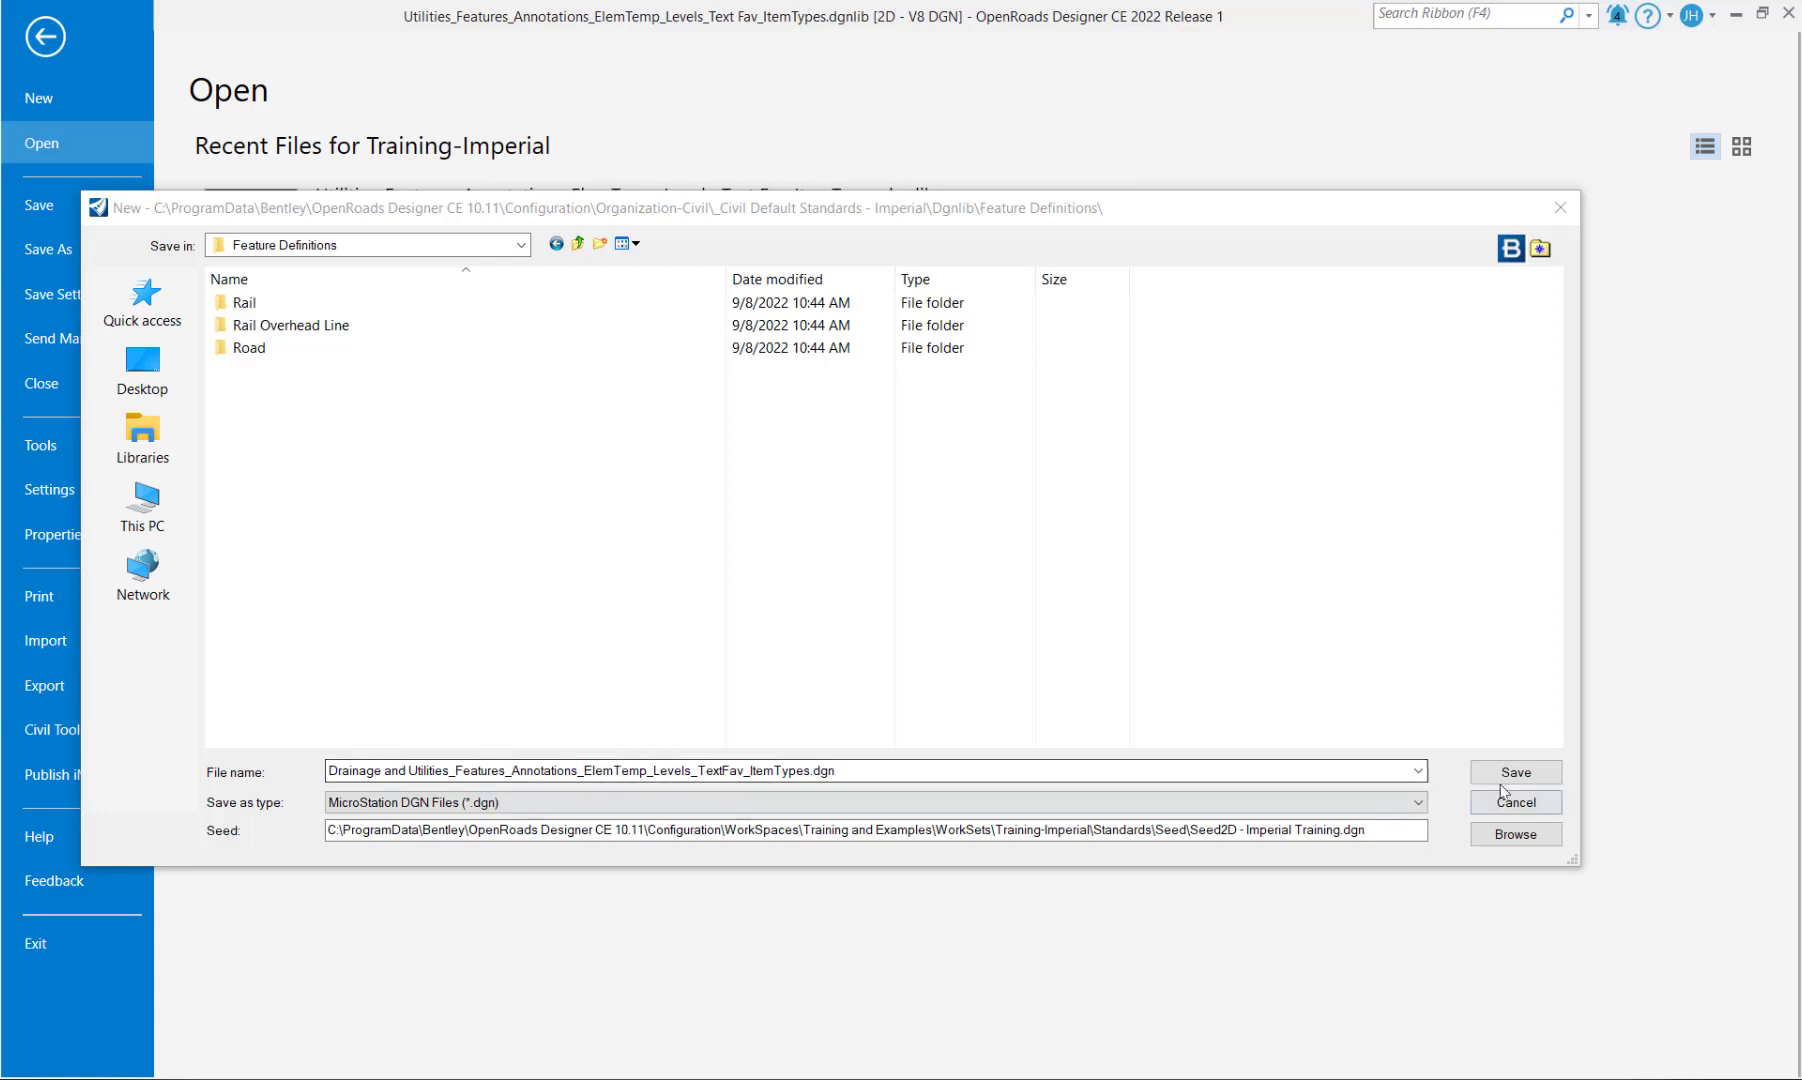
Step: Save the new Drainage and Utilities file and confirm its geographic coordinate system is none
click(1514, 772)
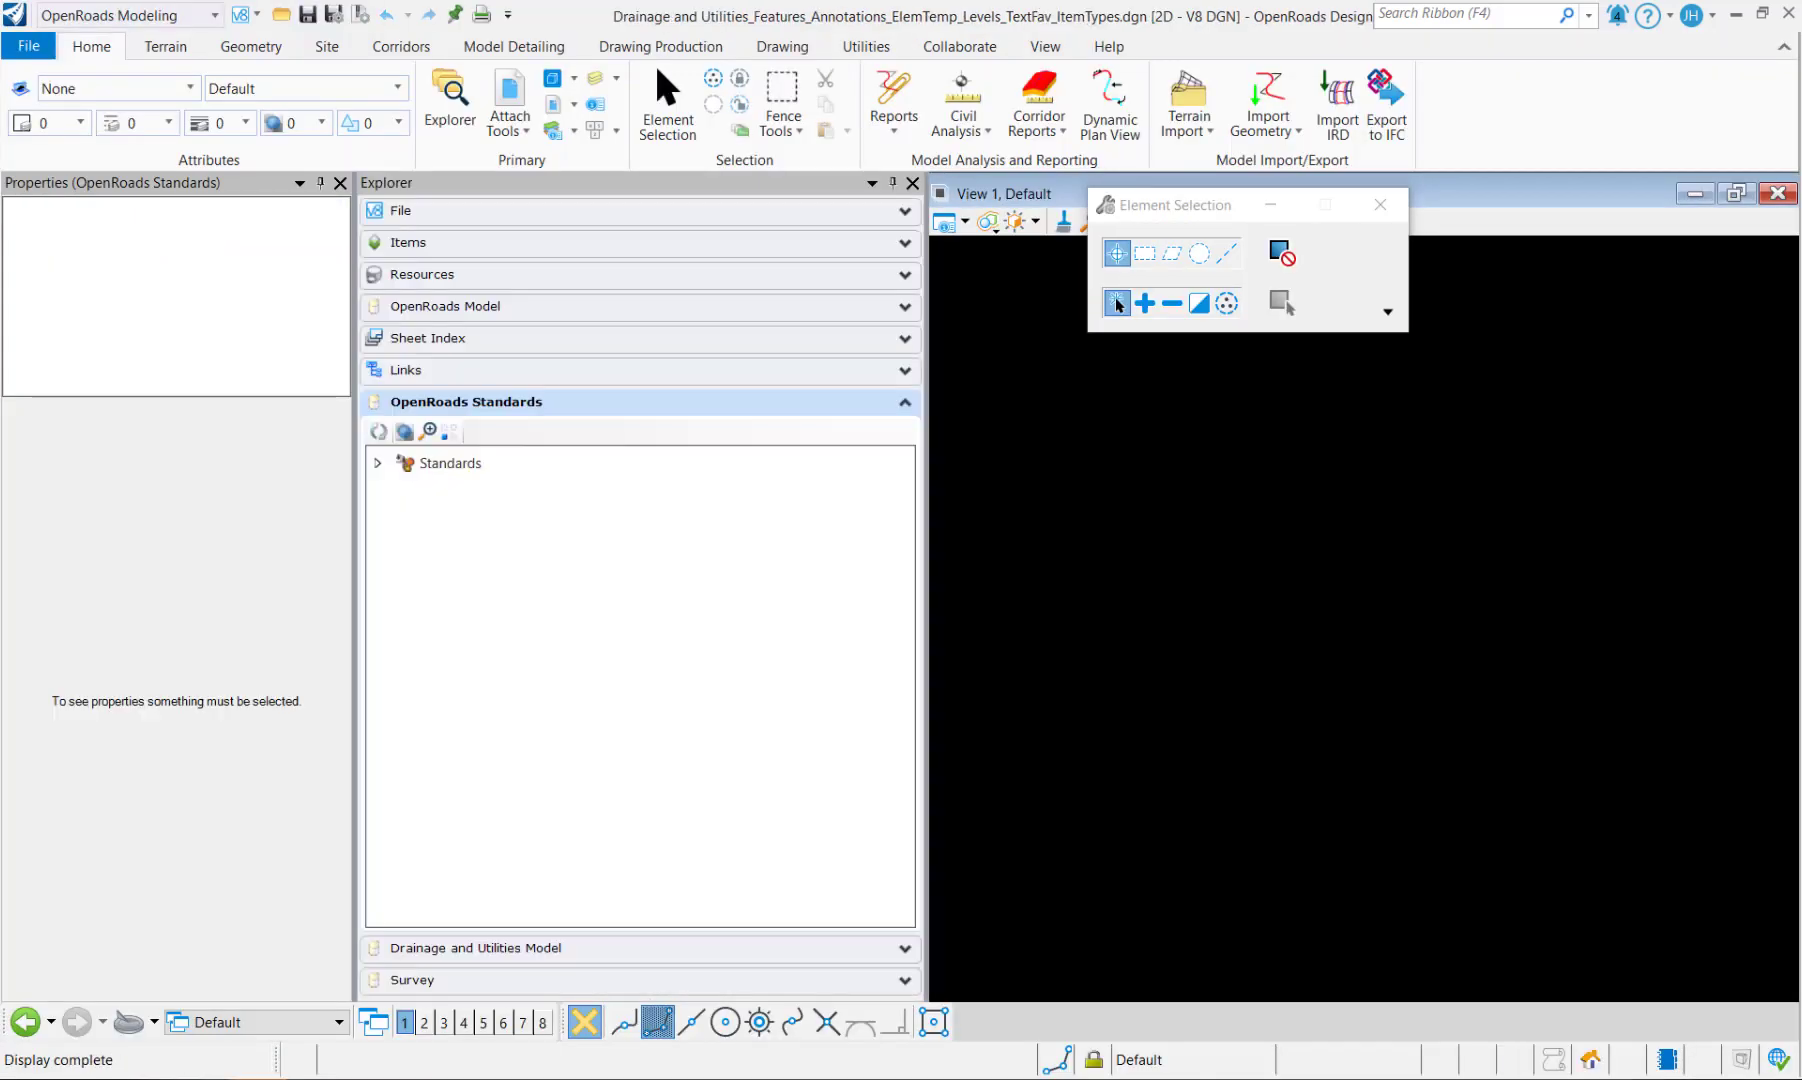
mouse_move(256, 72)
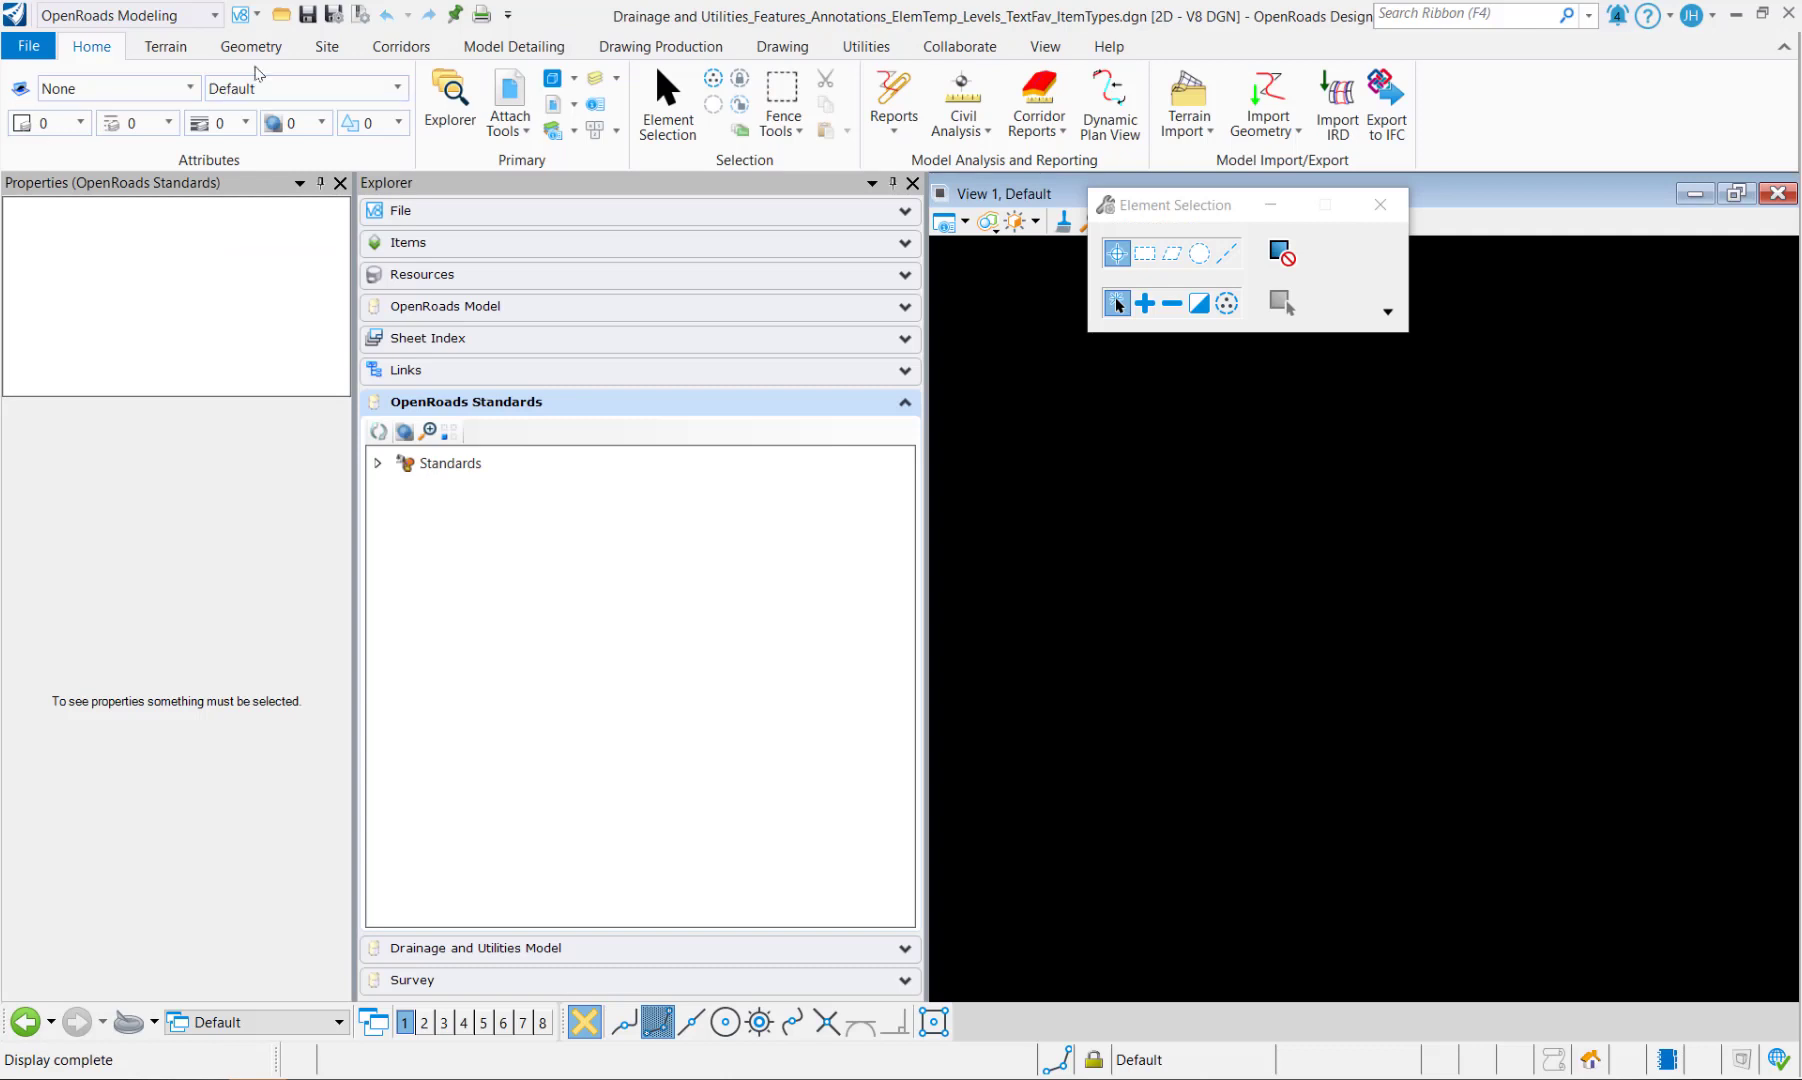
click(1476, 14)
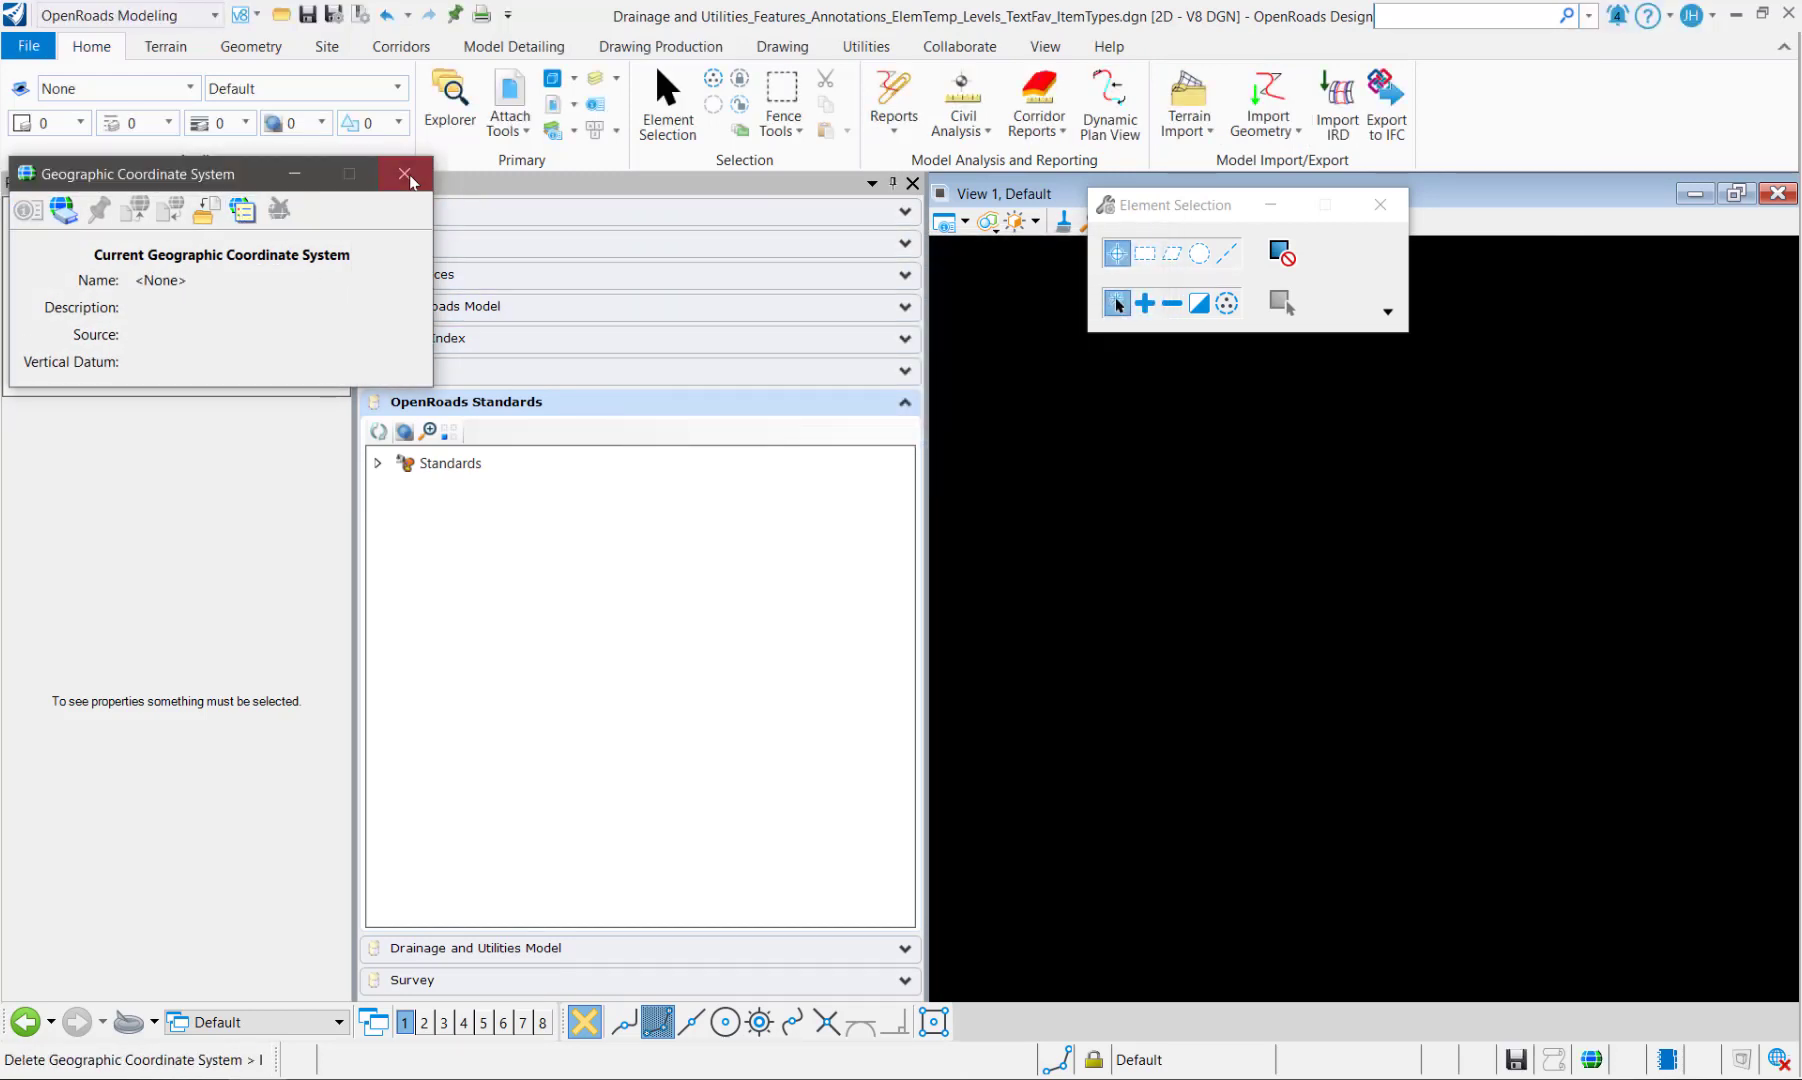
click(406, 174)
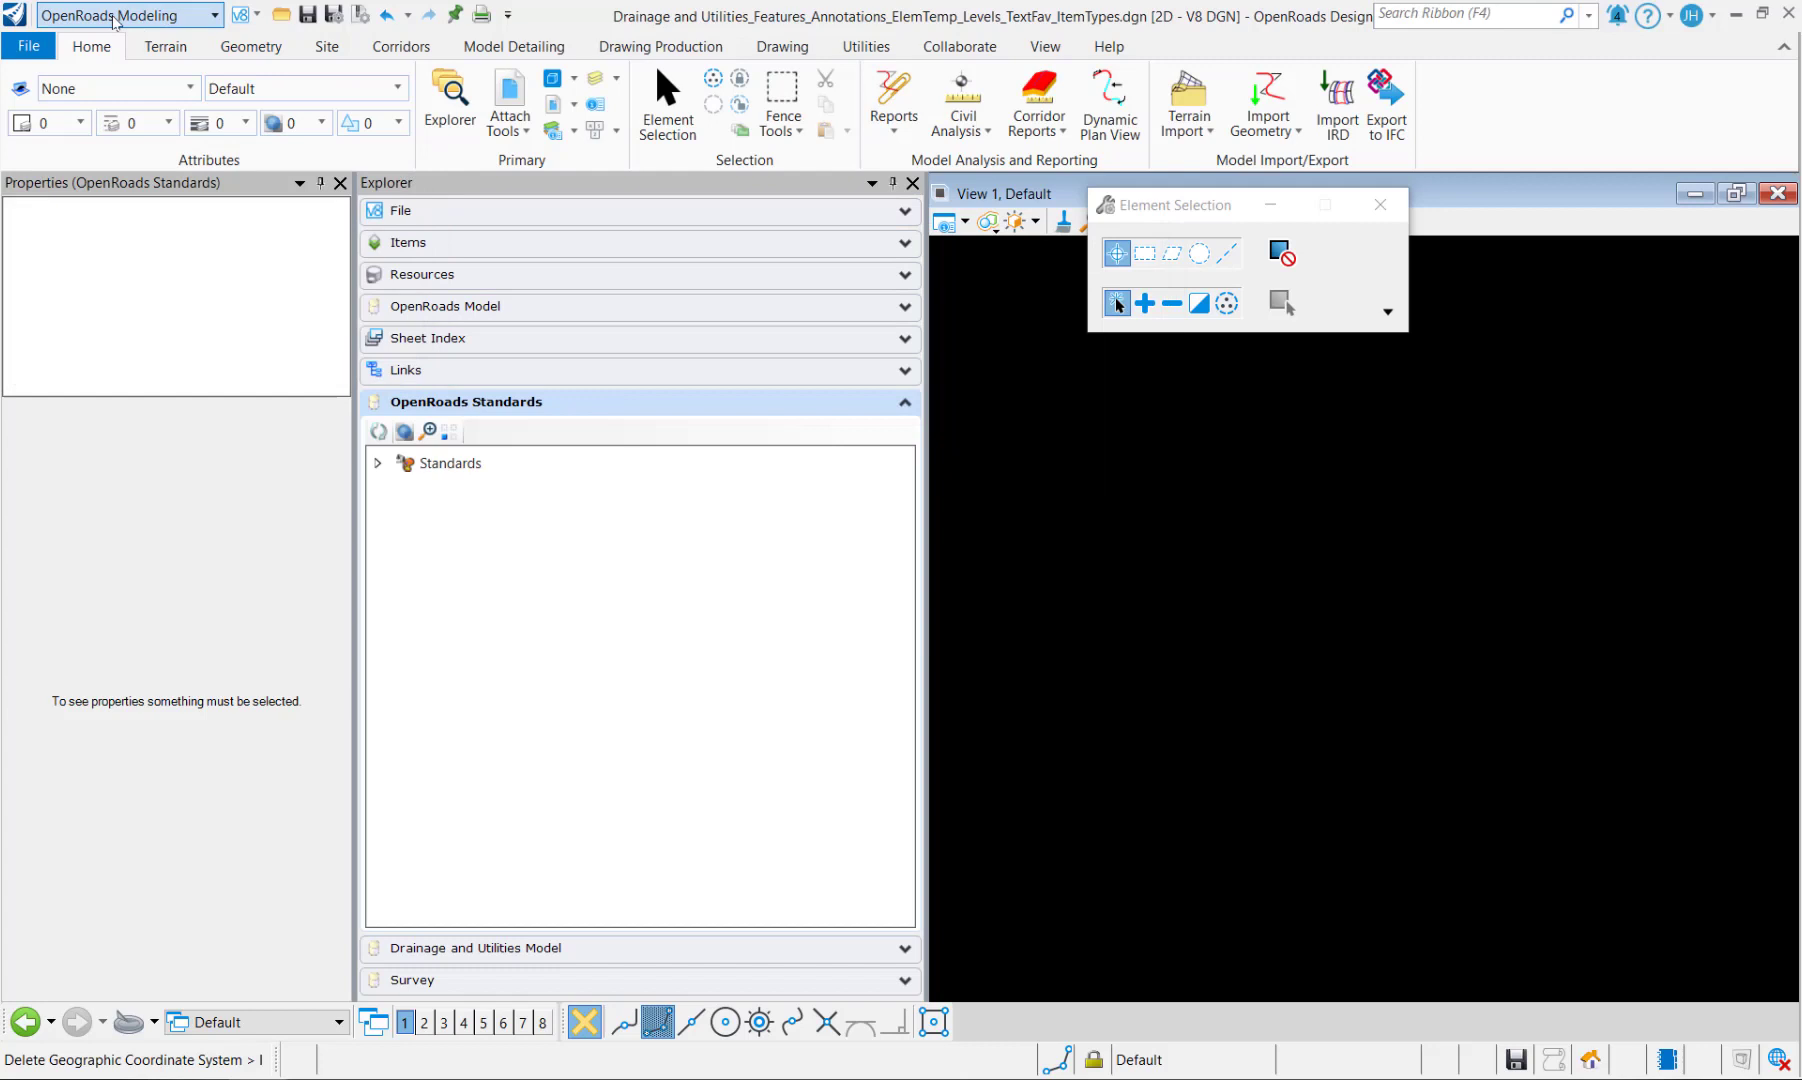
Step: Switch to the Drainage and Utilities workflow and embed a Drainage and Utilities project via Layout
click(126, 14)
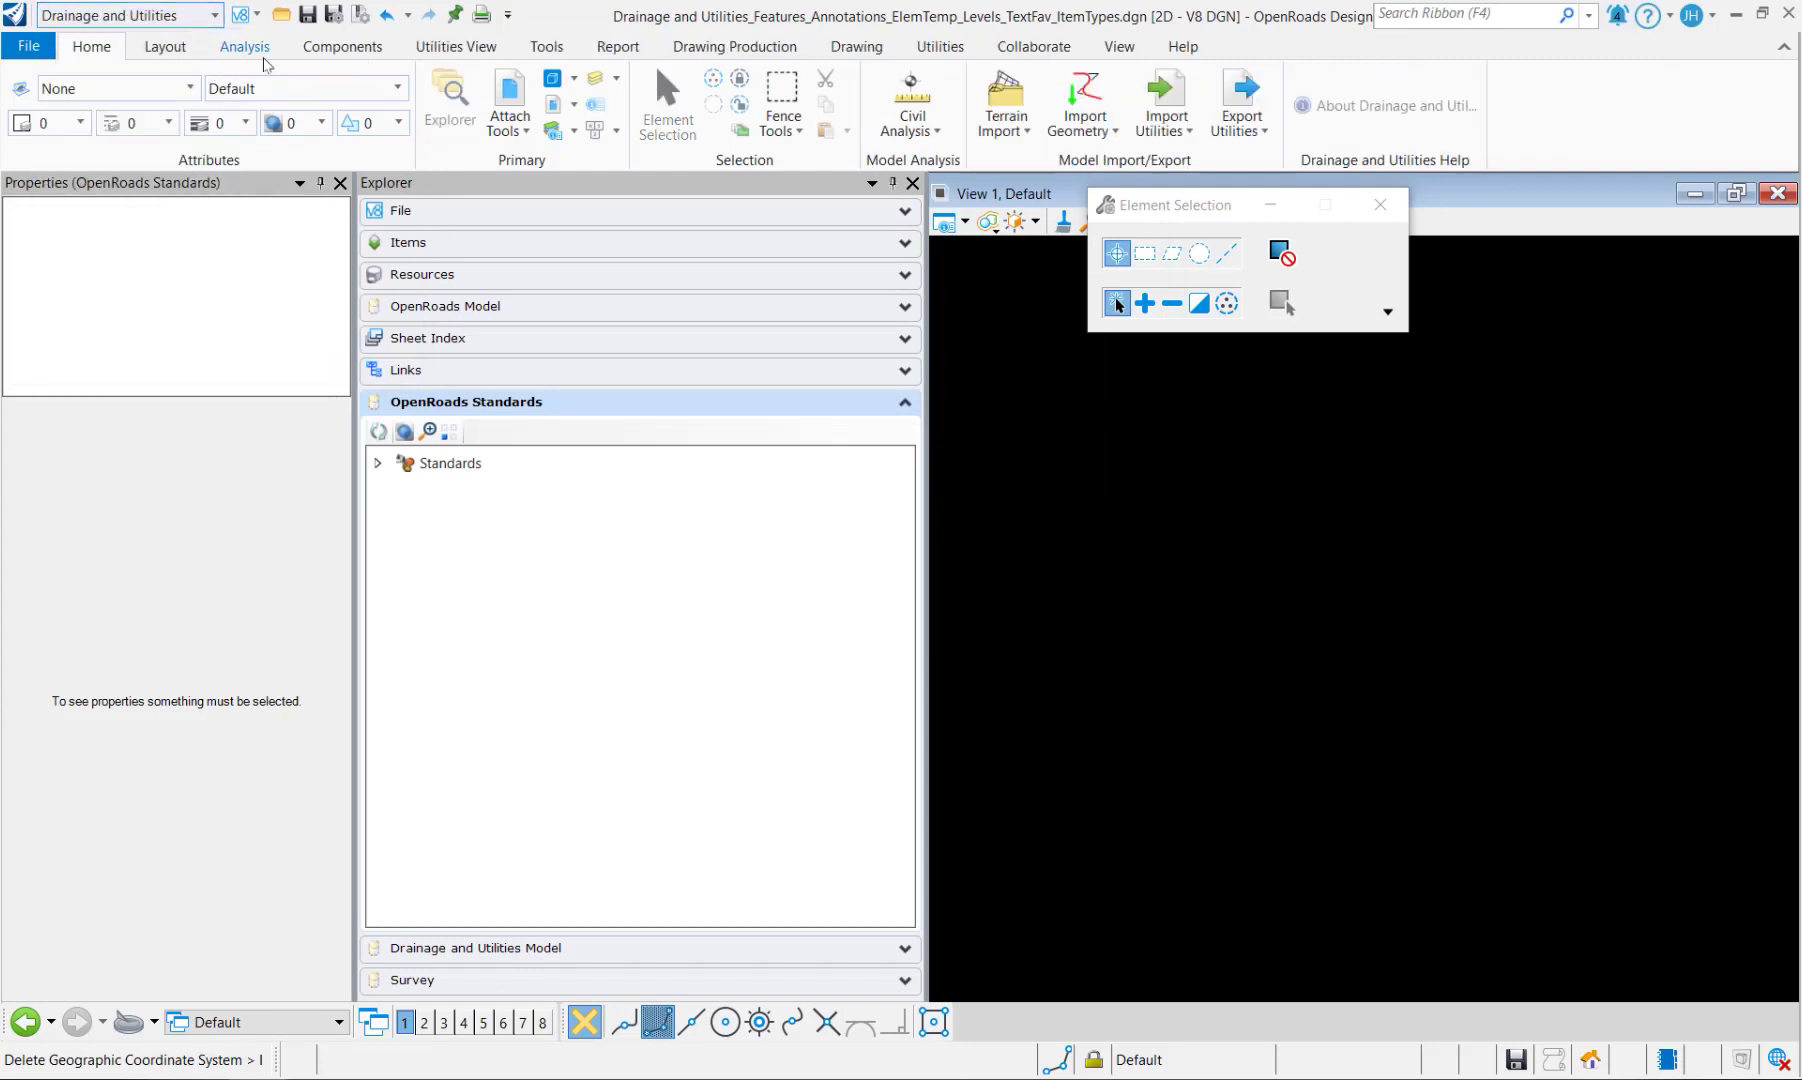
click(164, 46)
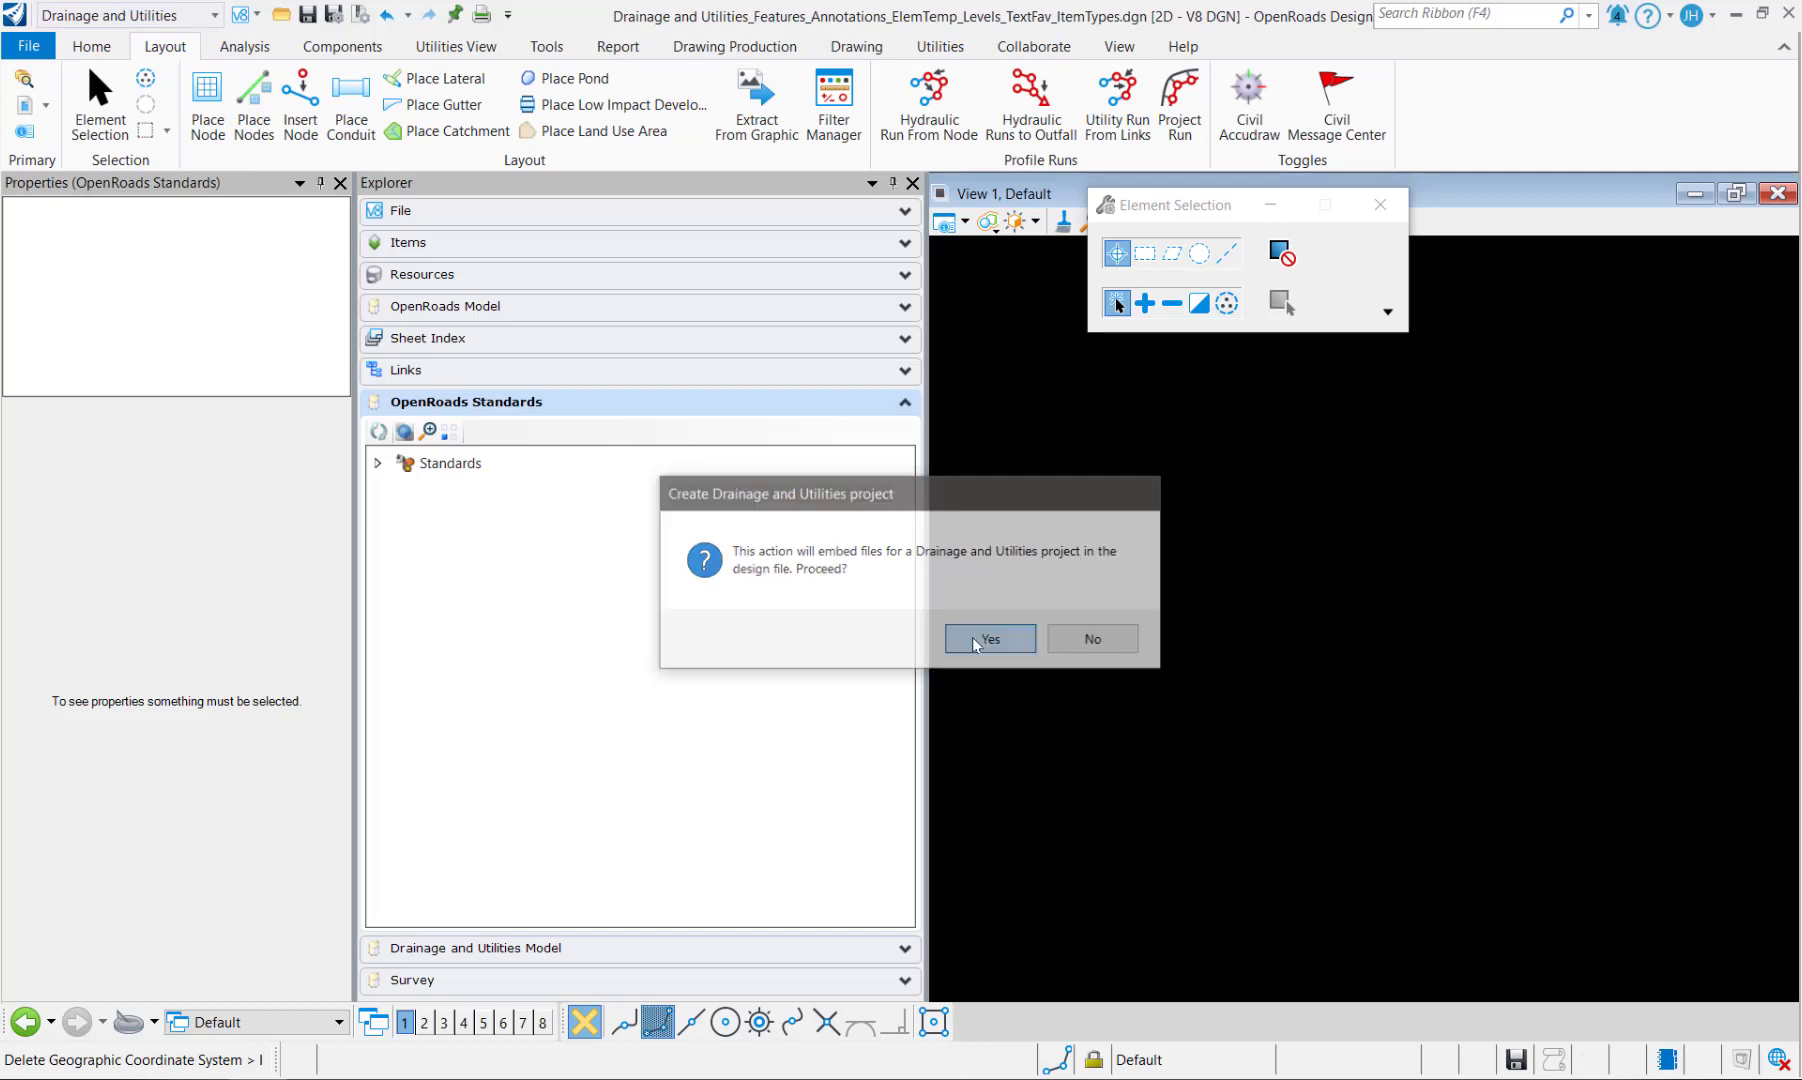
click(988, 638)
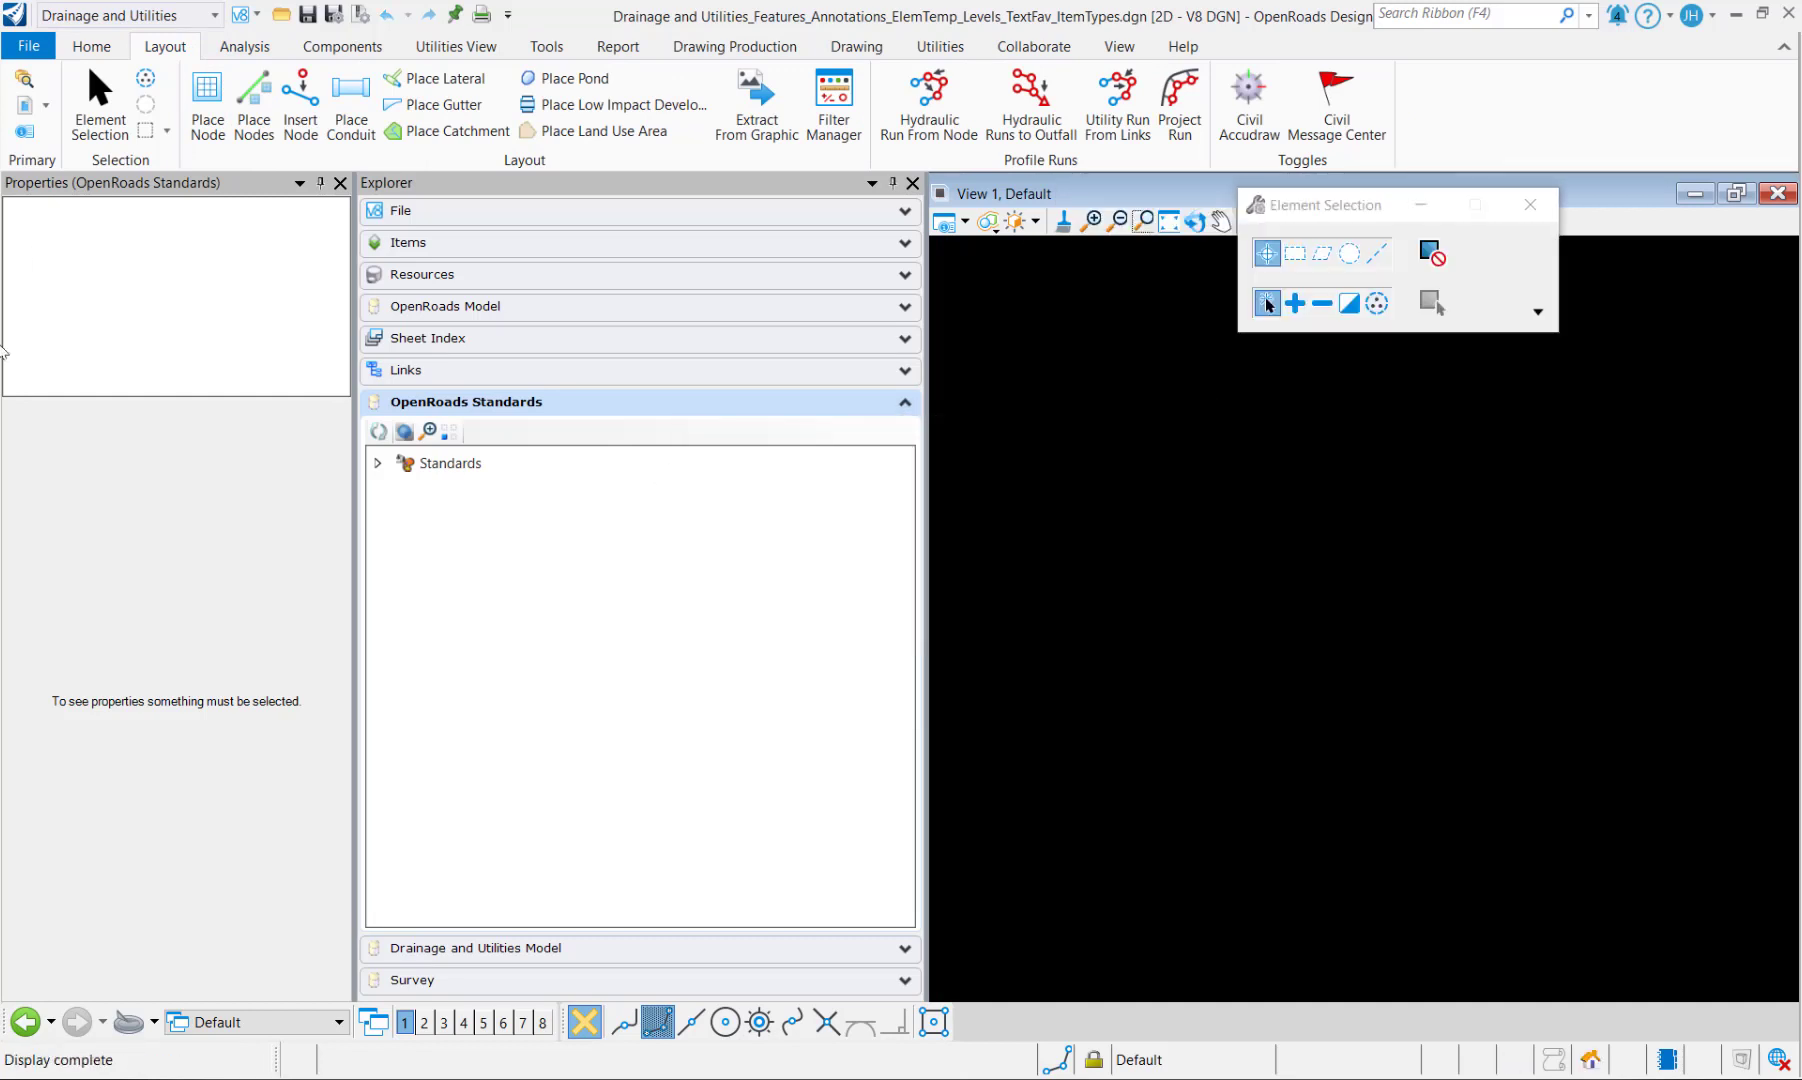
mouse_move(1082, 460)
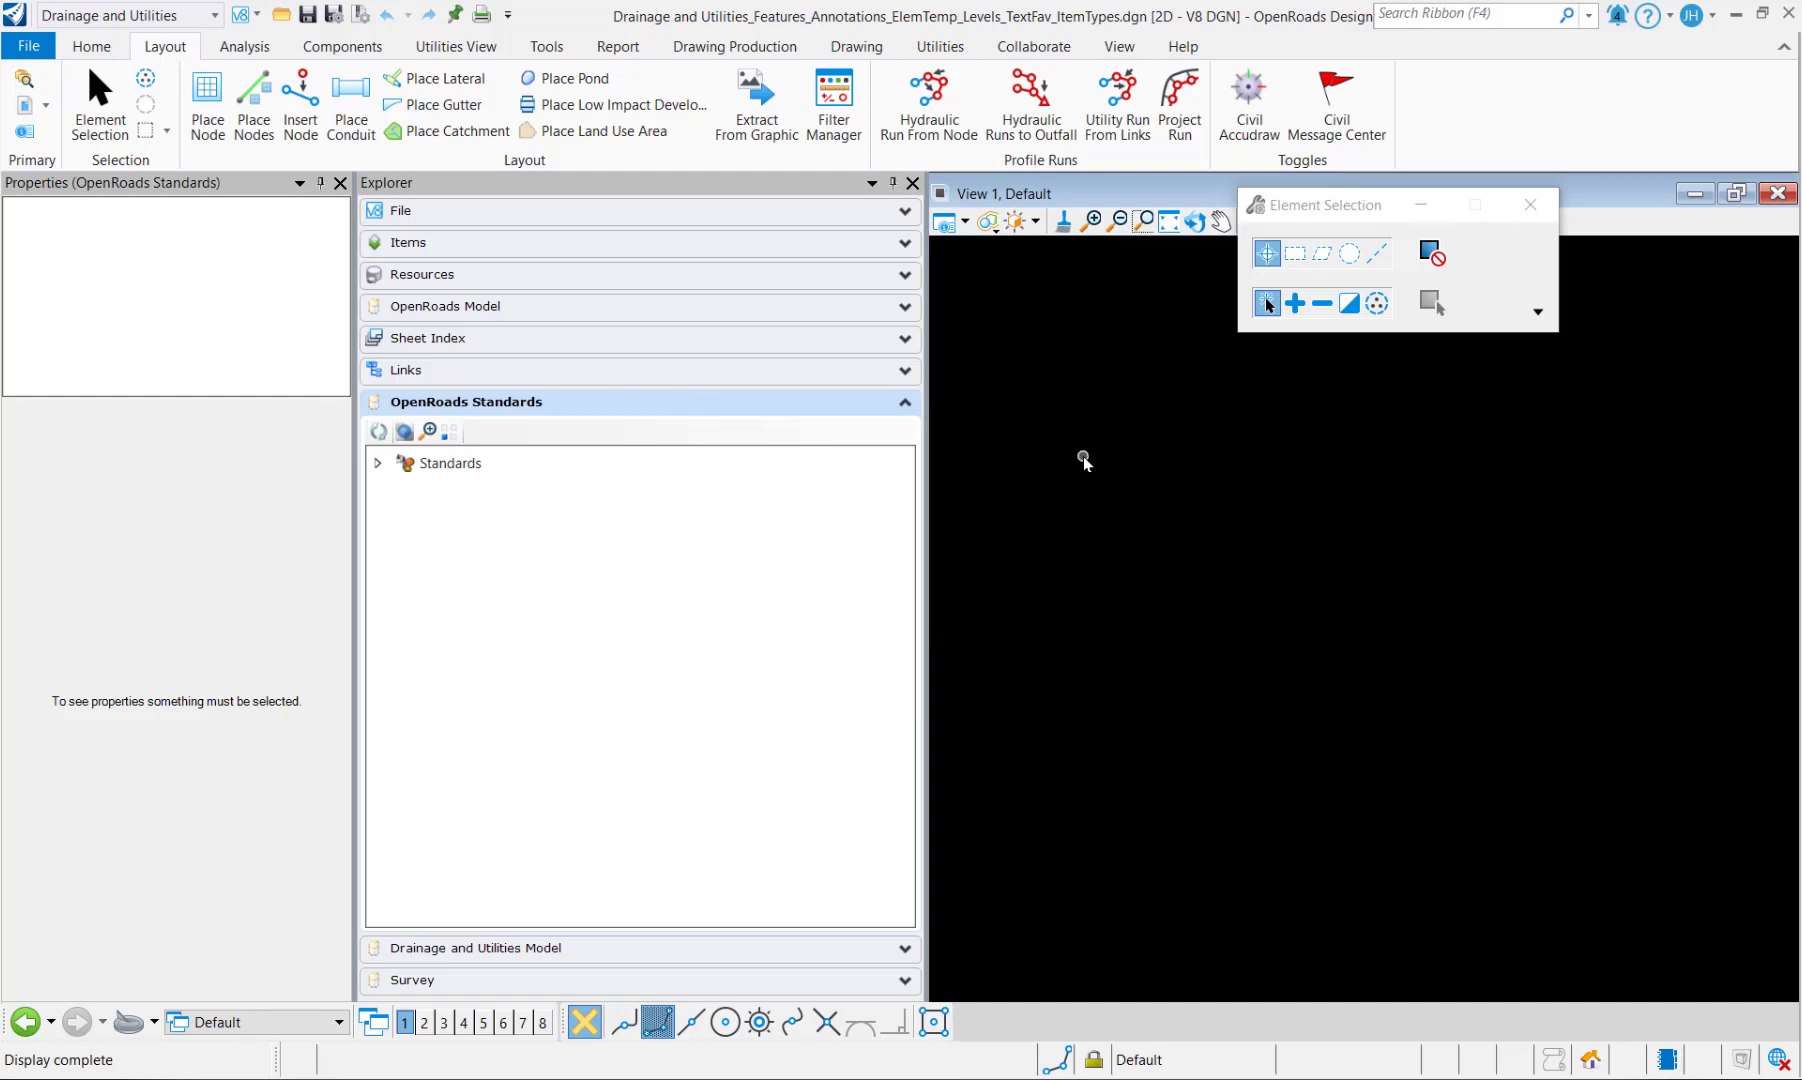
Step: Browse the drainage component ribbon tabs and return to Home
click(342, 46)
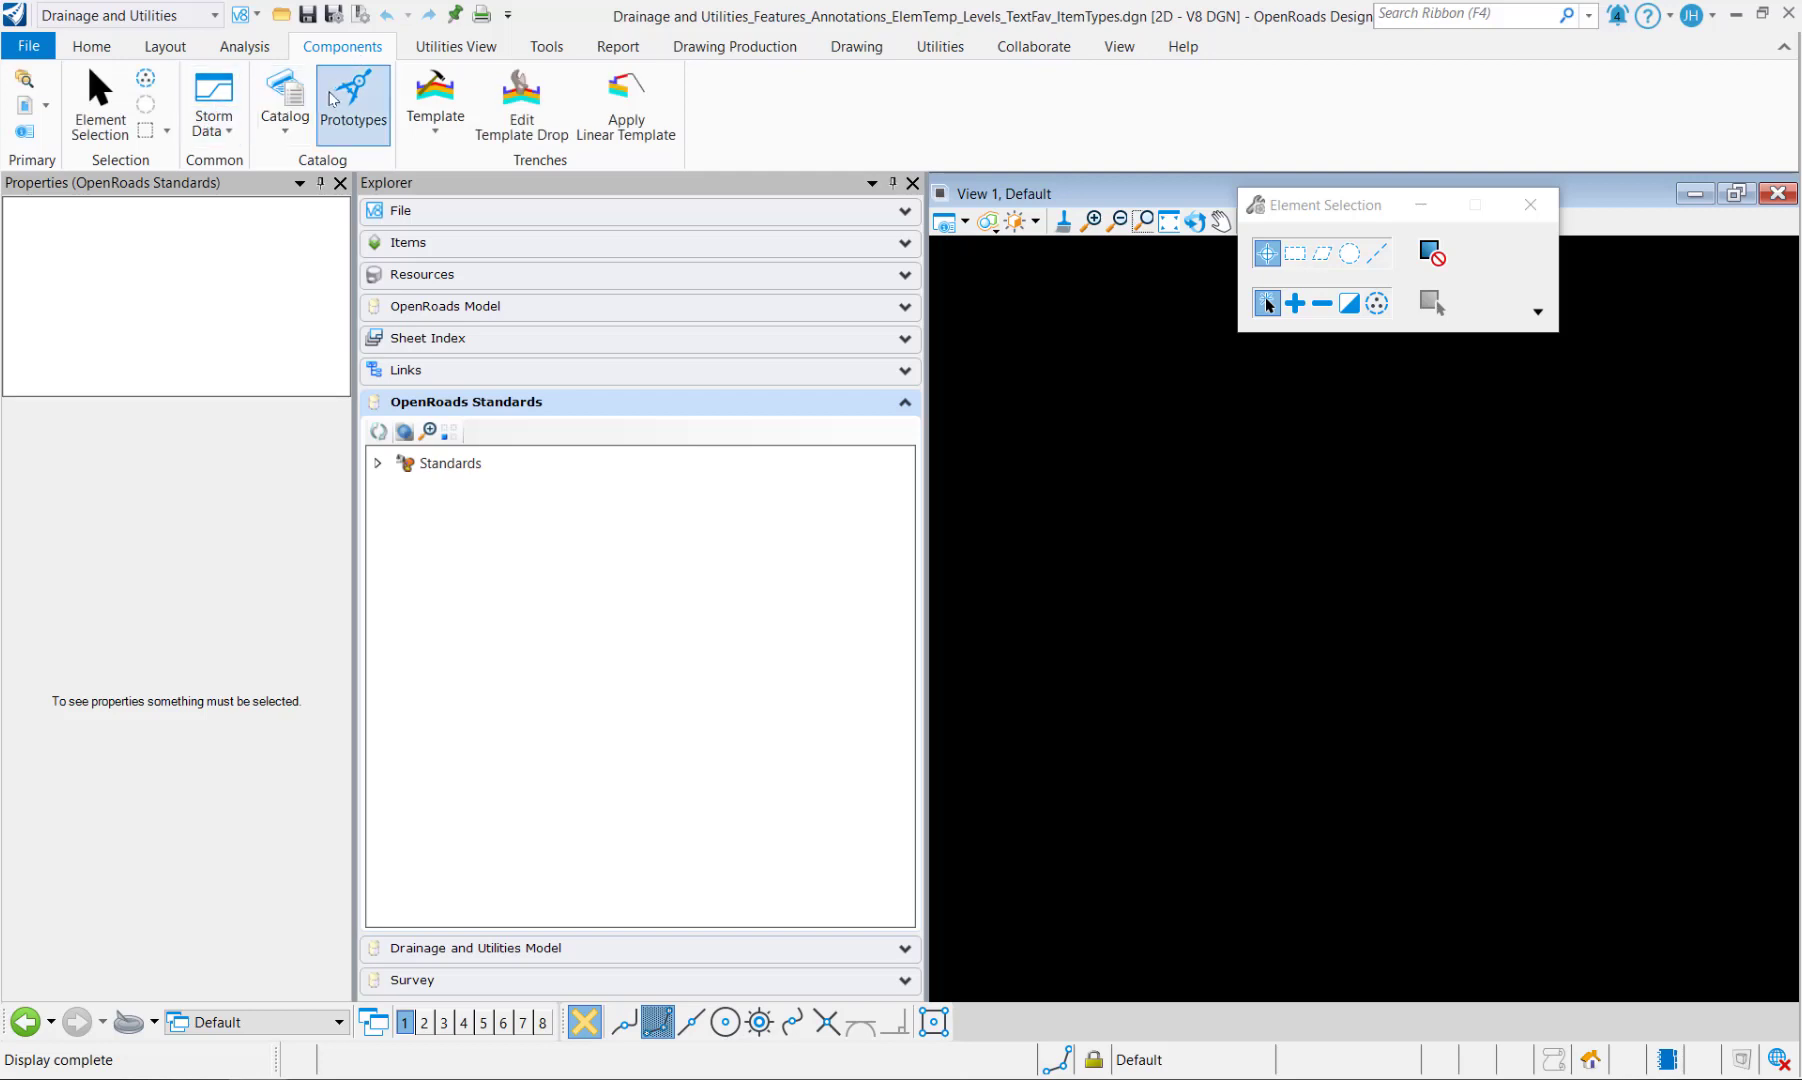
click(242, 48)
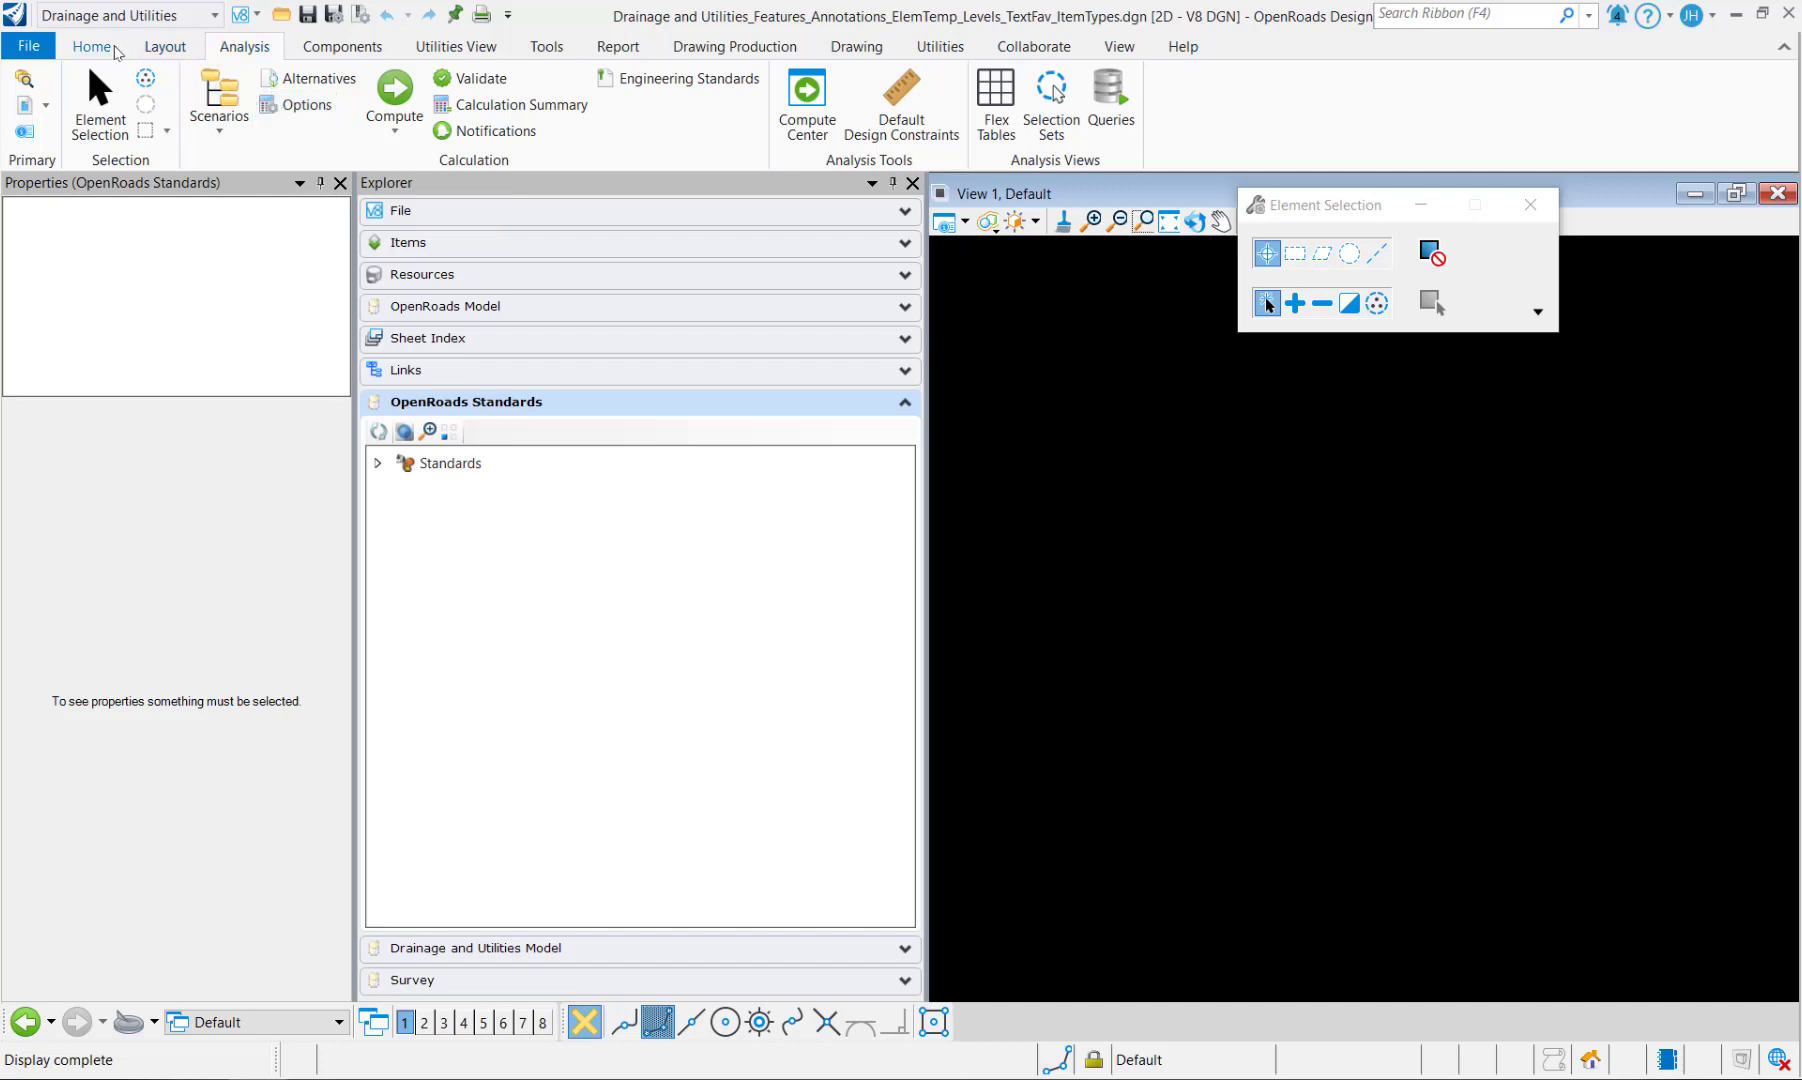
click(94, 48)
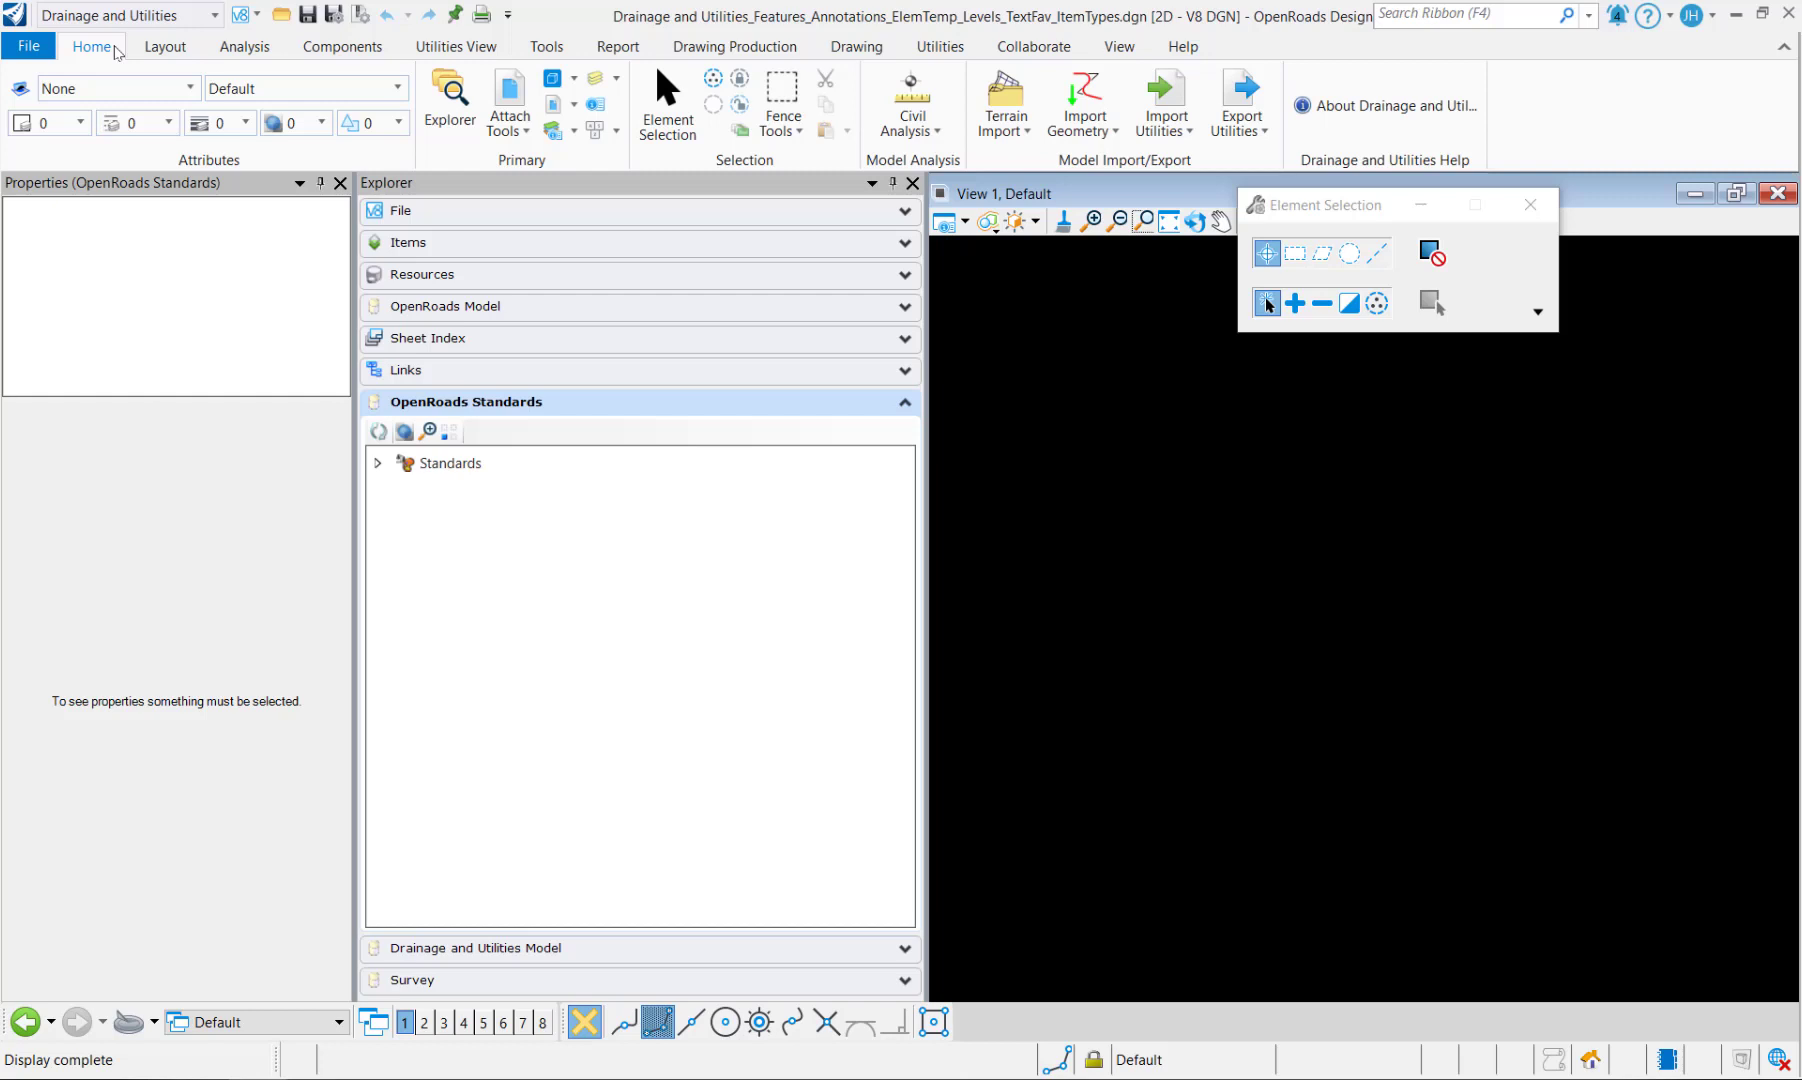
Step: Import the P_DRAIN and X_DRAIN levels from the Drainage dgnlib, leaving Default out
click(304, 88)
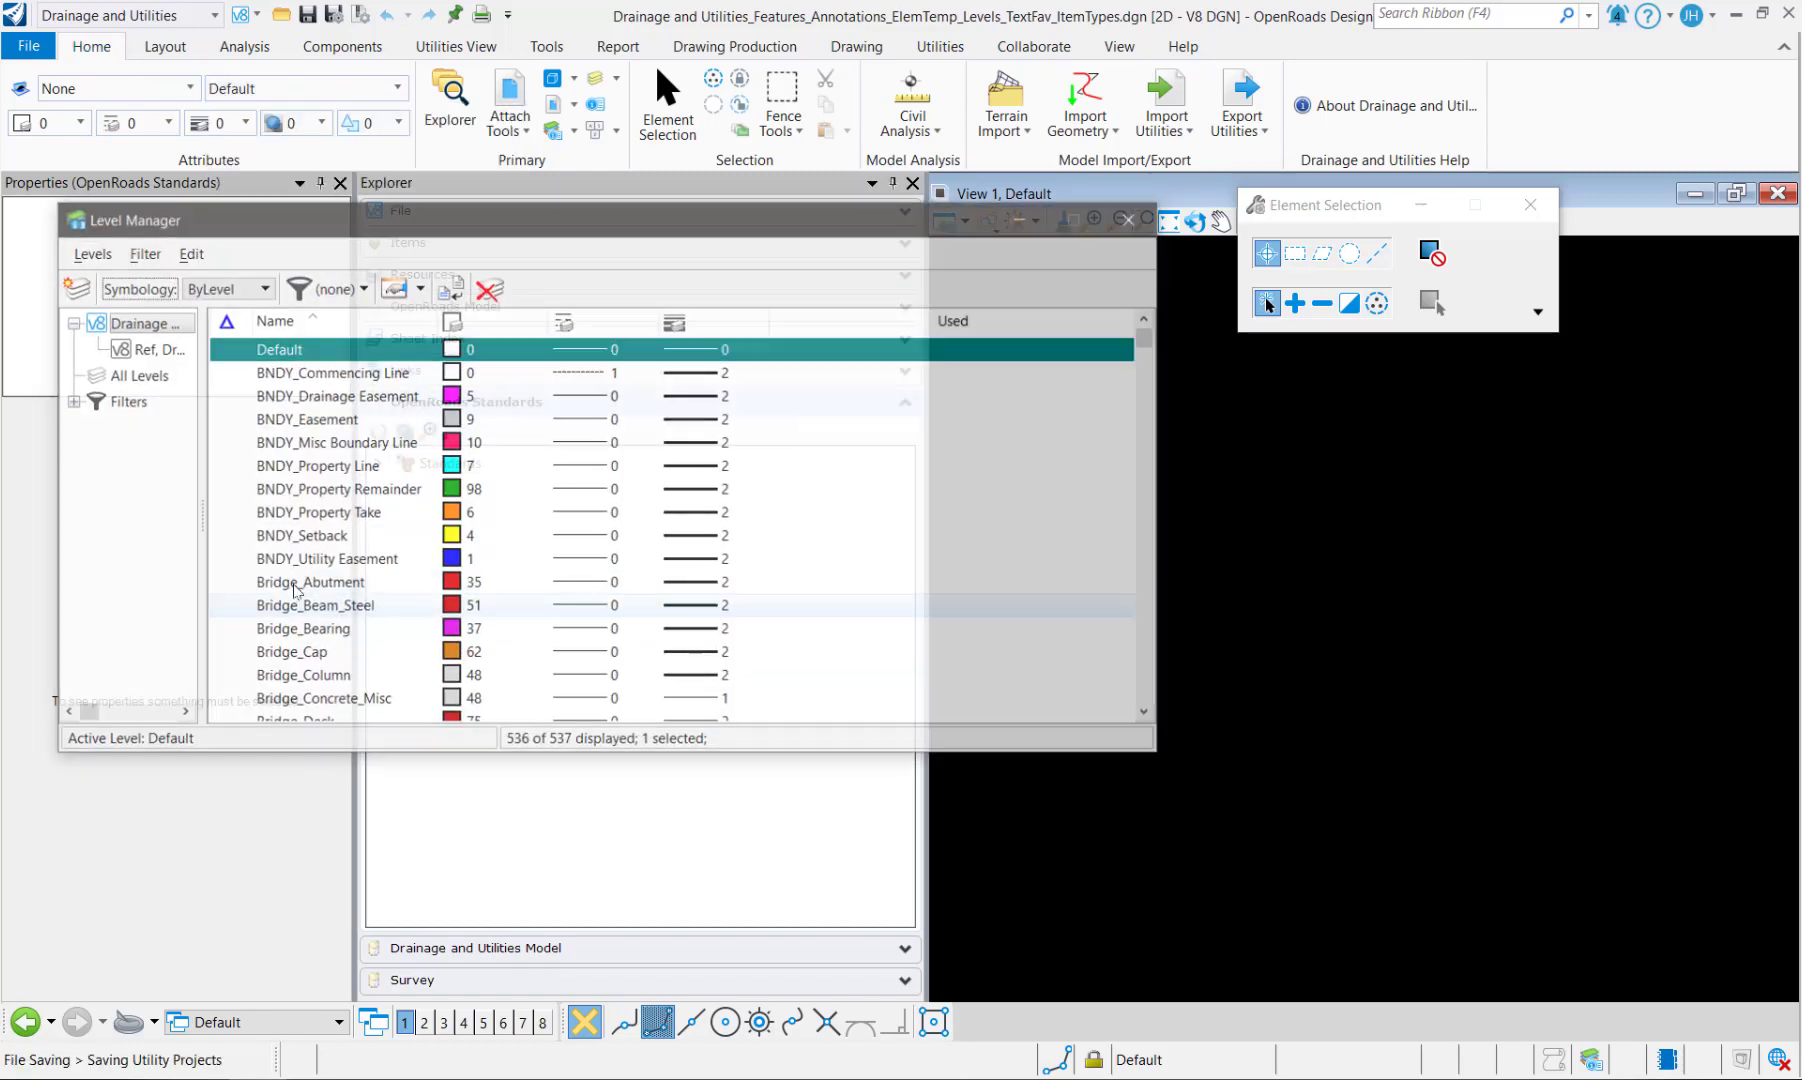
click(88, 252)
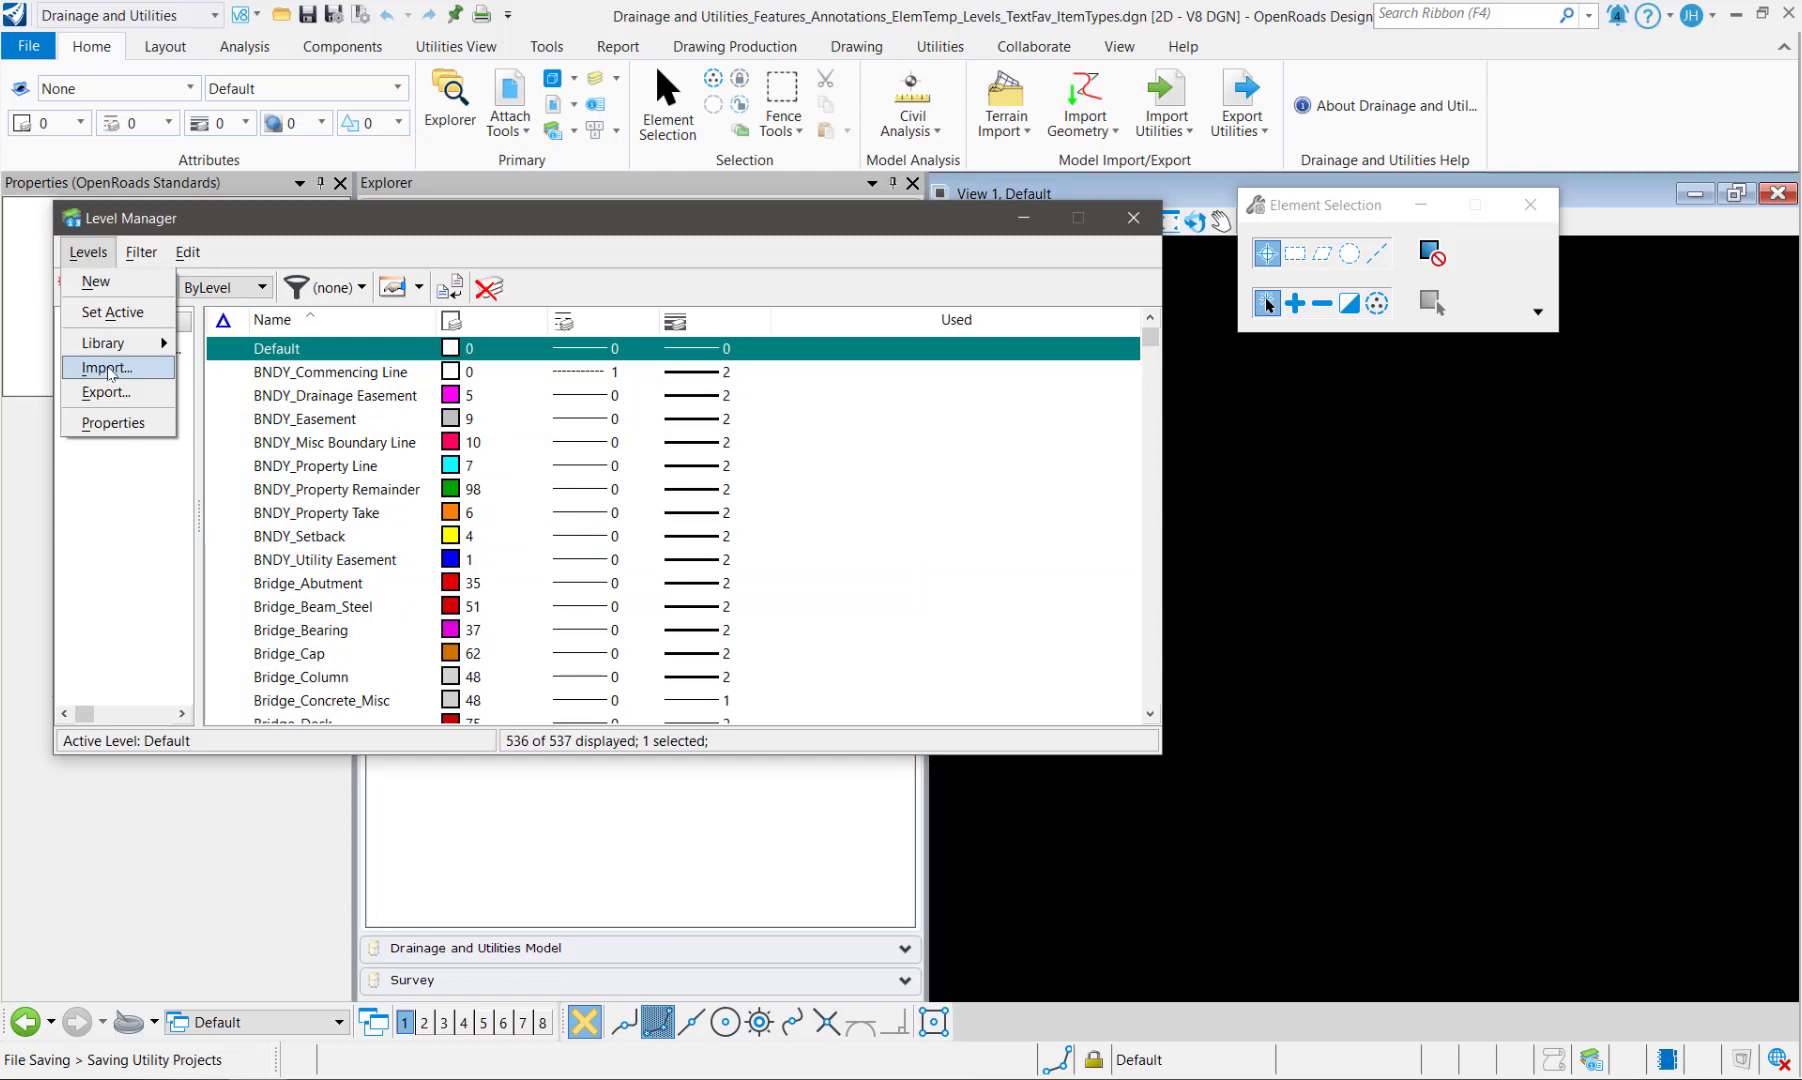
click(86, 252)
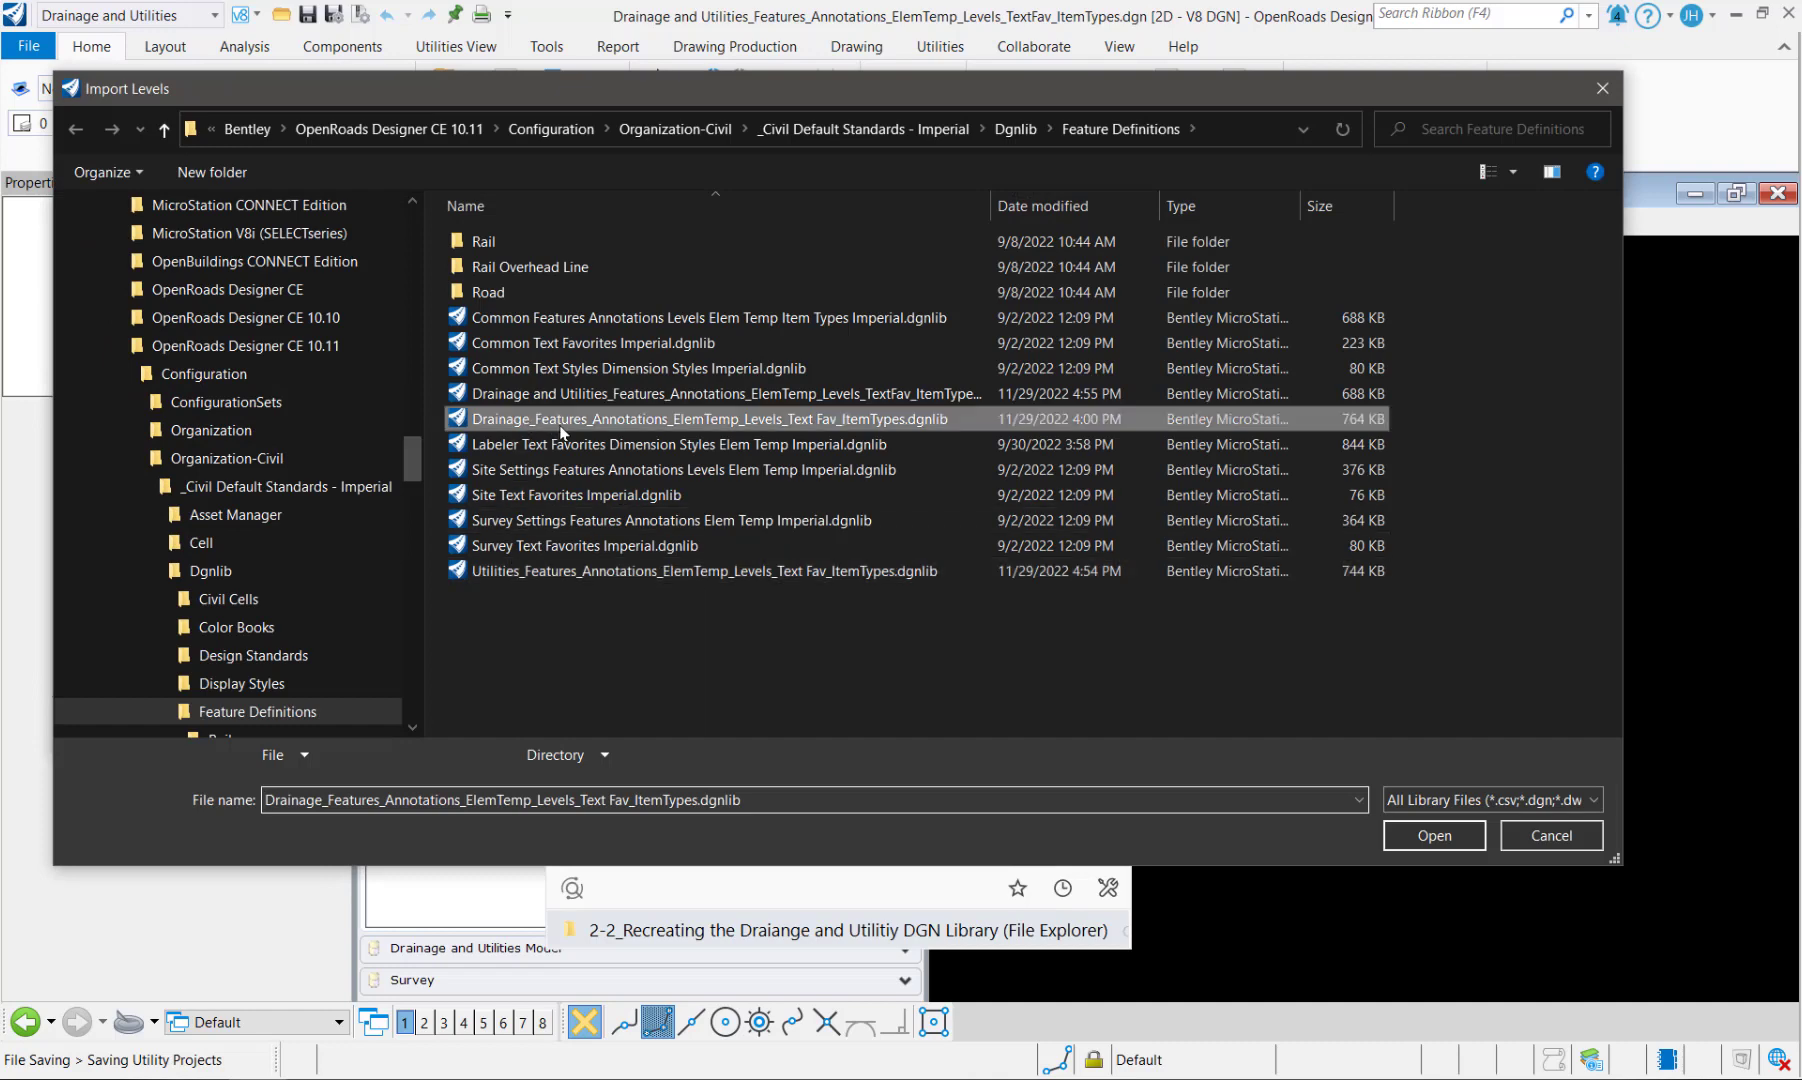
click(724, 392)
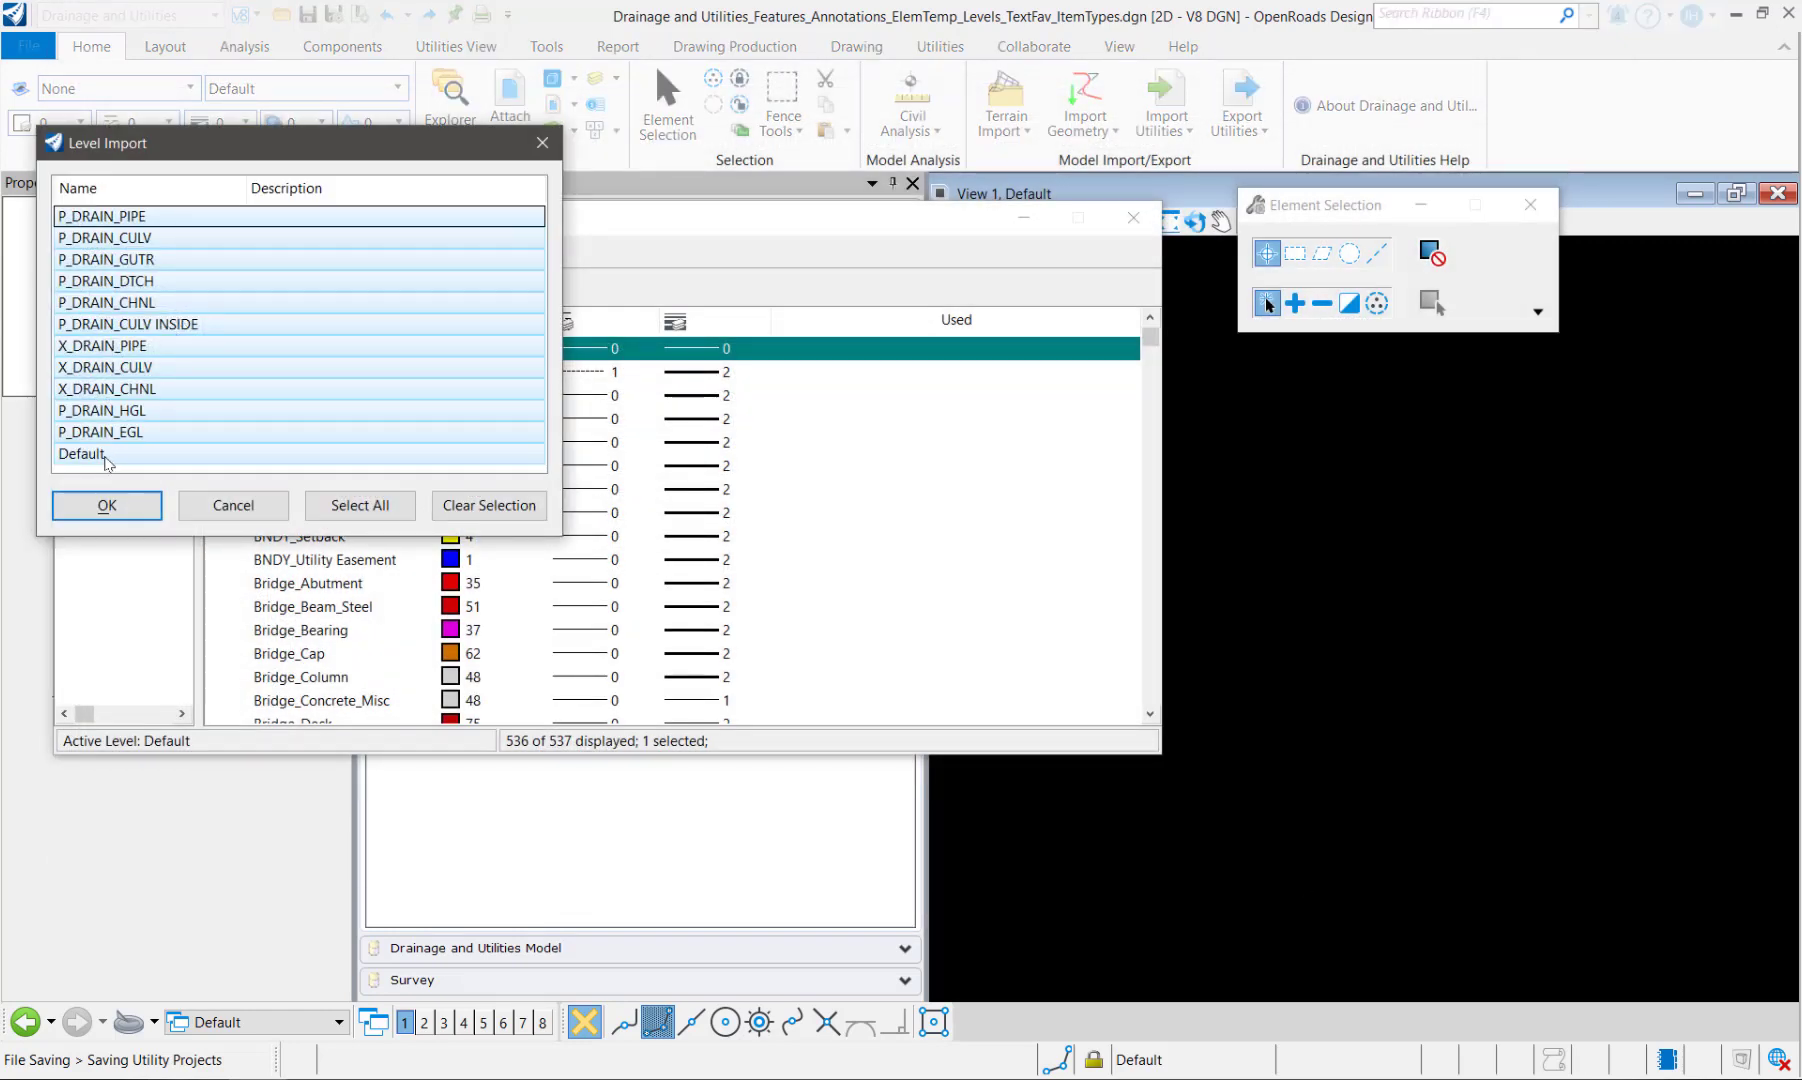
click(102, 432)
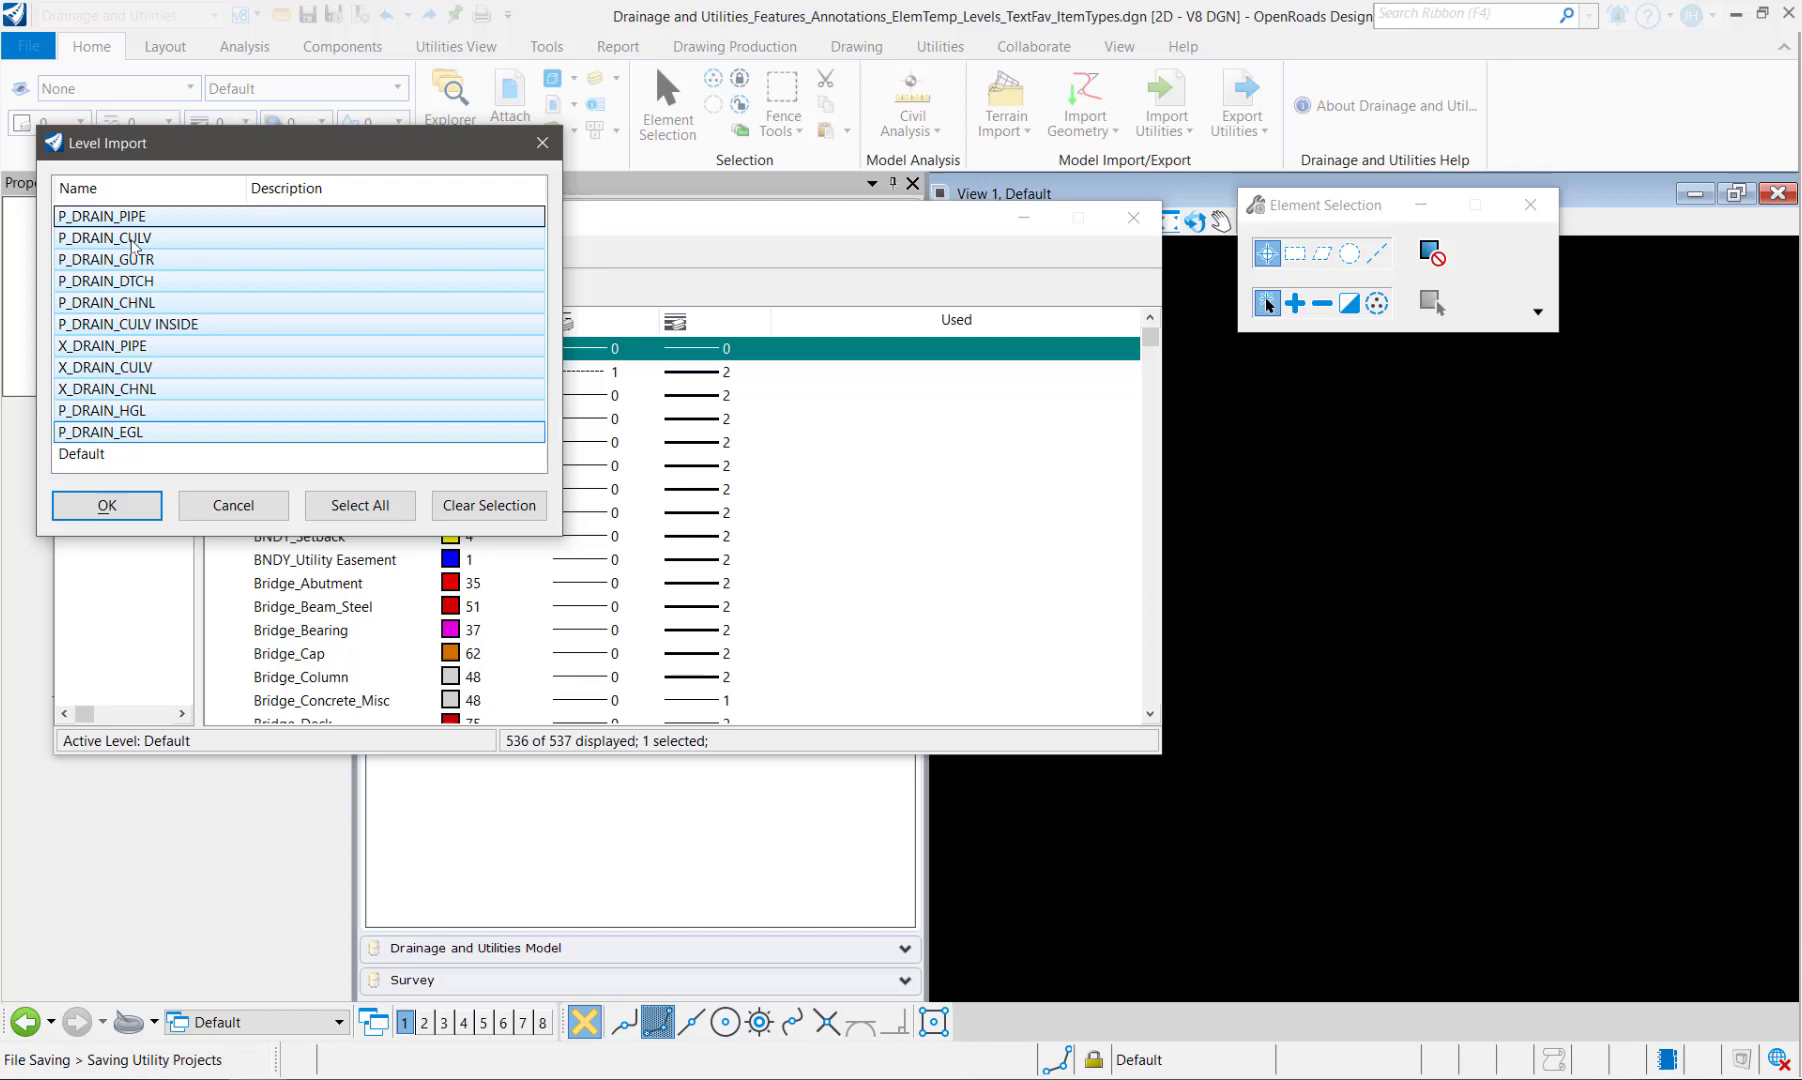
click(106, 506)
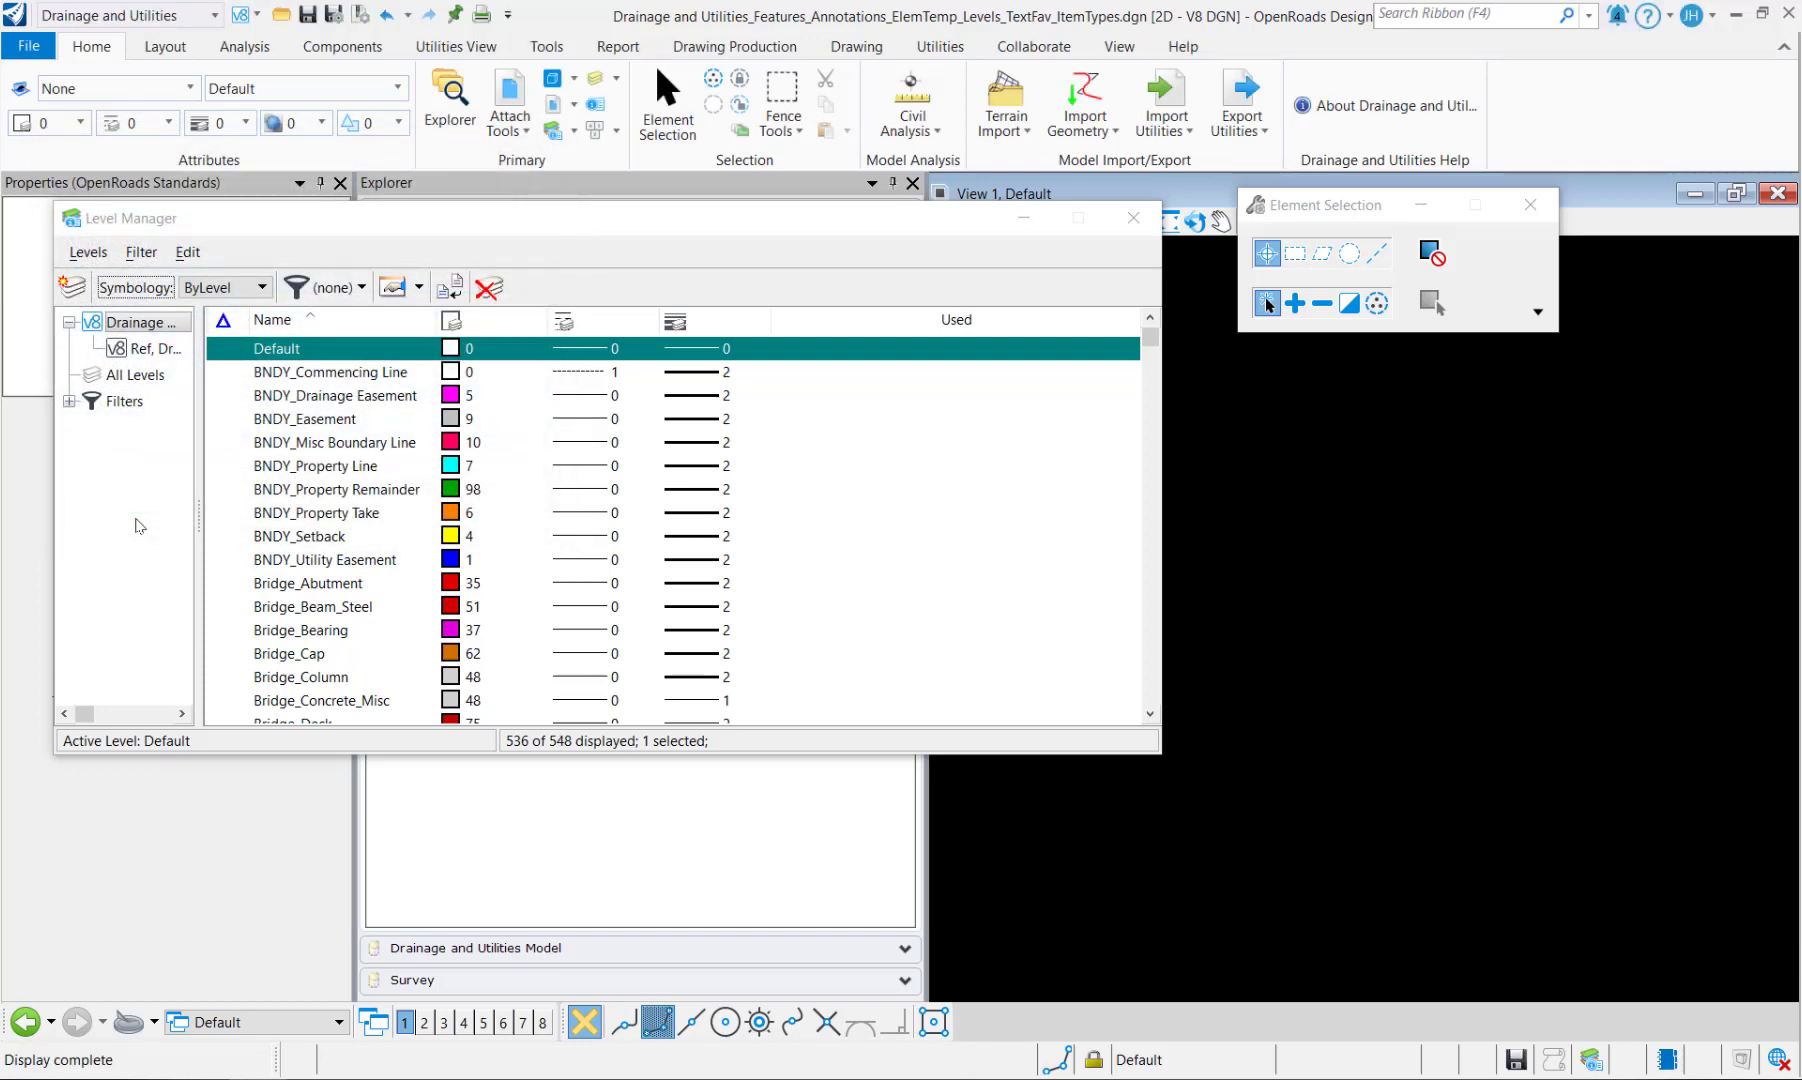
Step: Import the P_UTIL_COMM, ELEC, GAS and WATR levels from the Utilities dgnlib and verify them
click(88, 252)
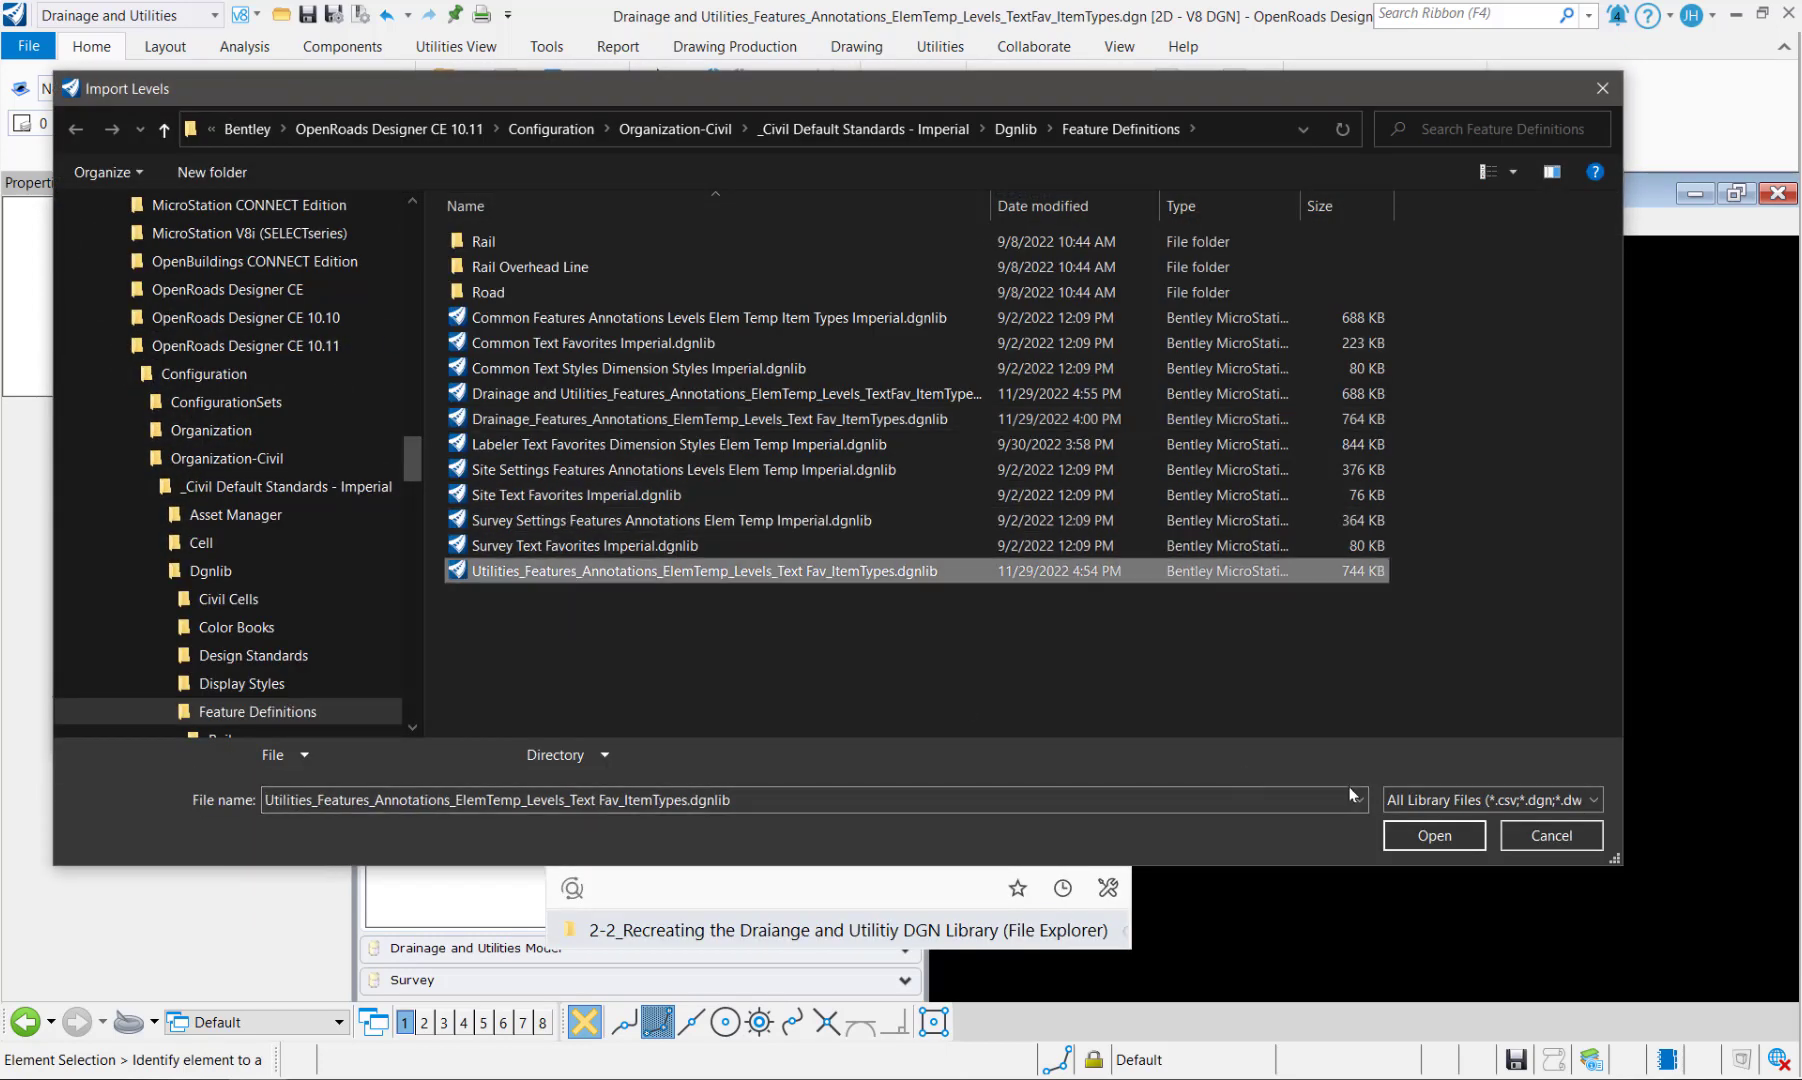
click(1432, 836)
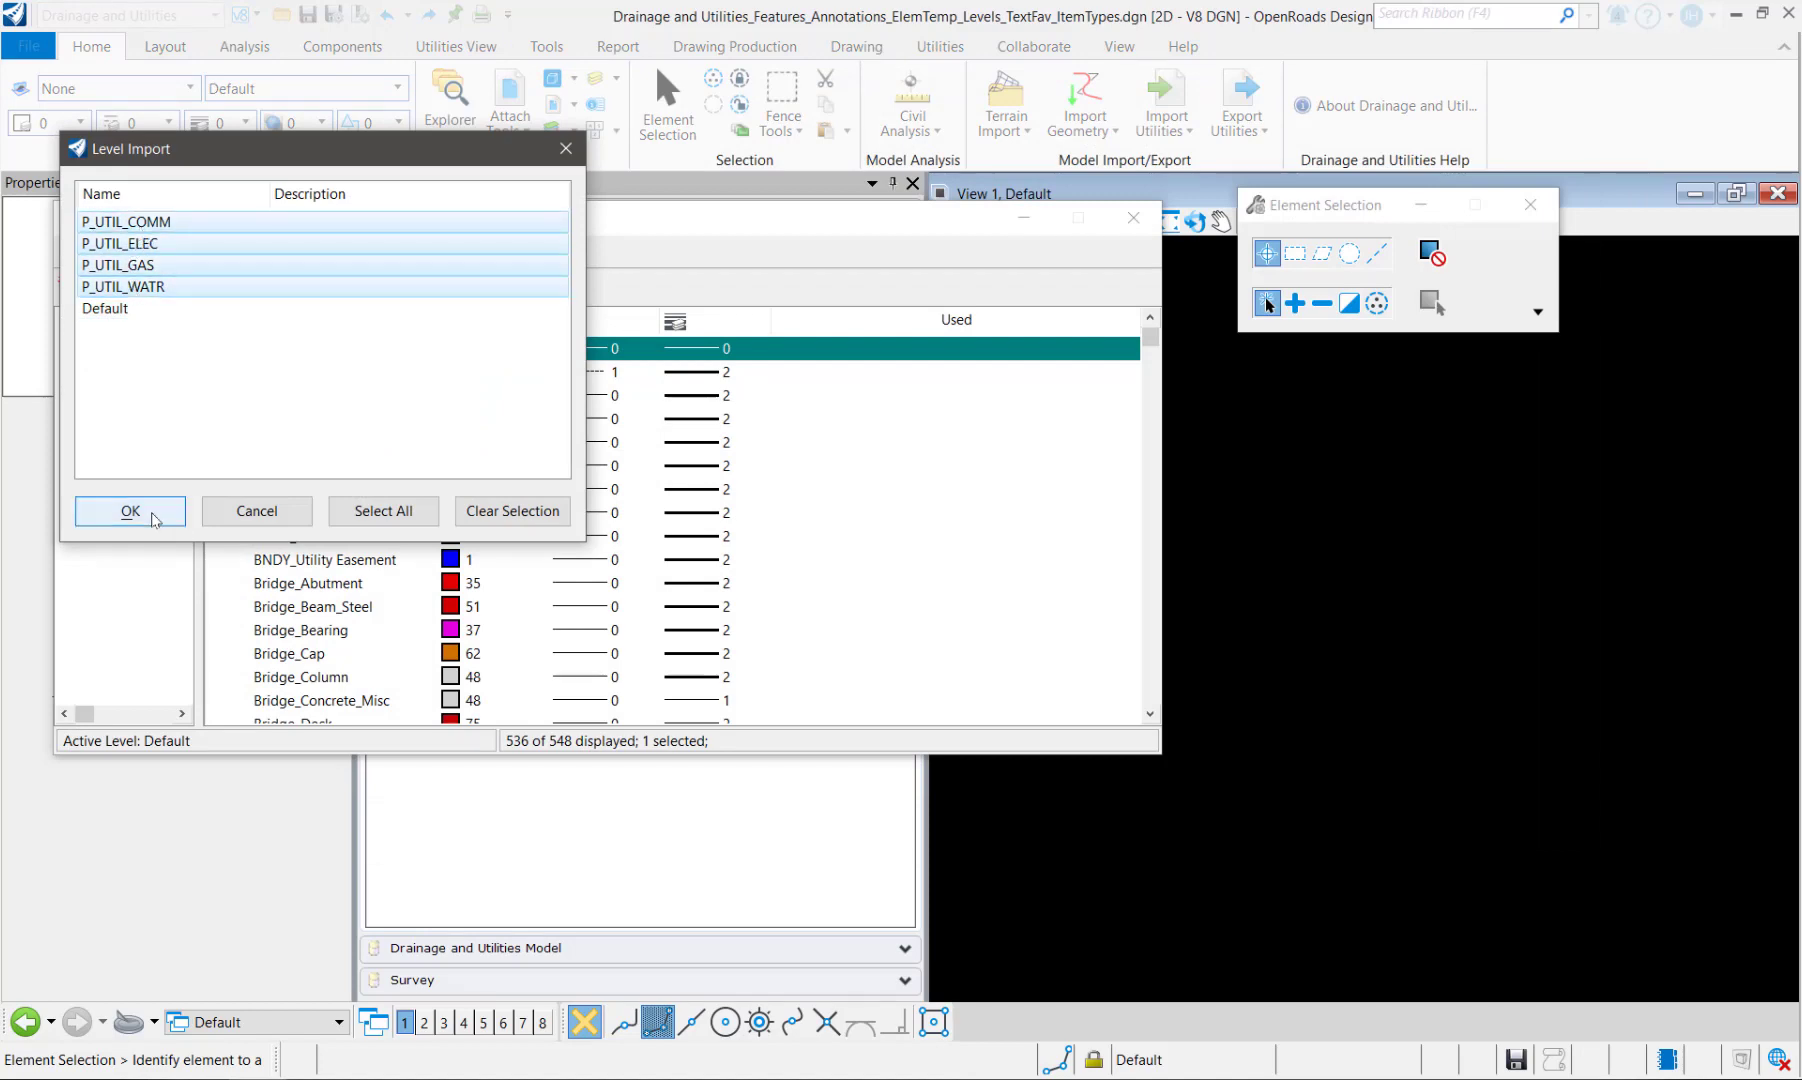
click(128, 510)
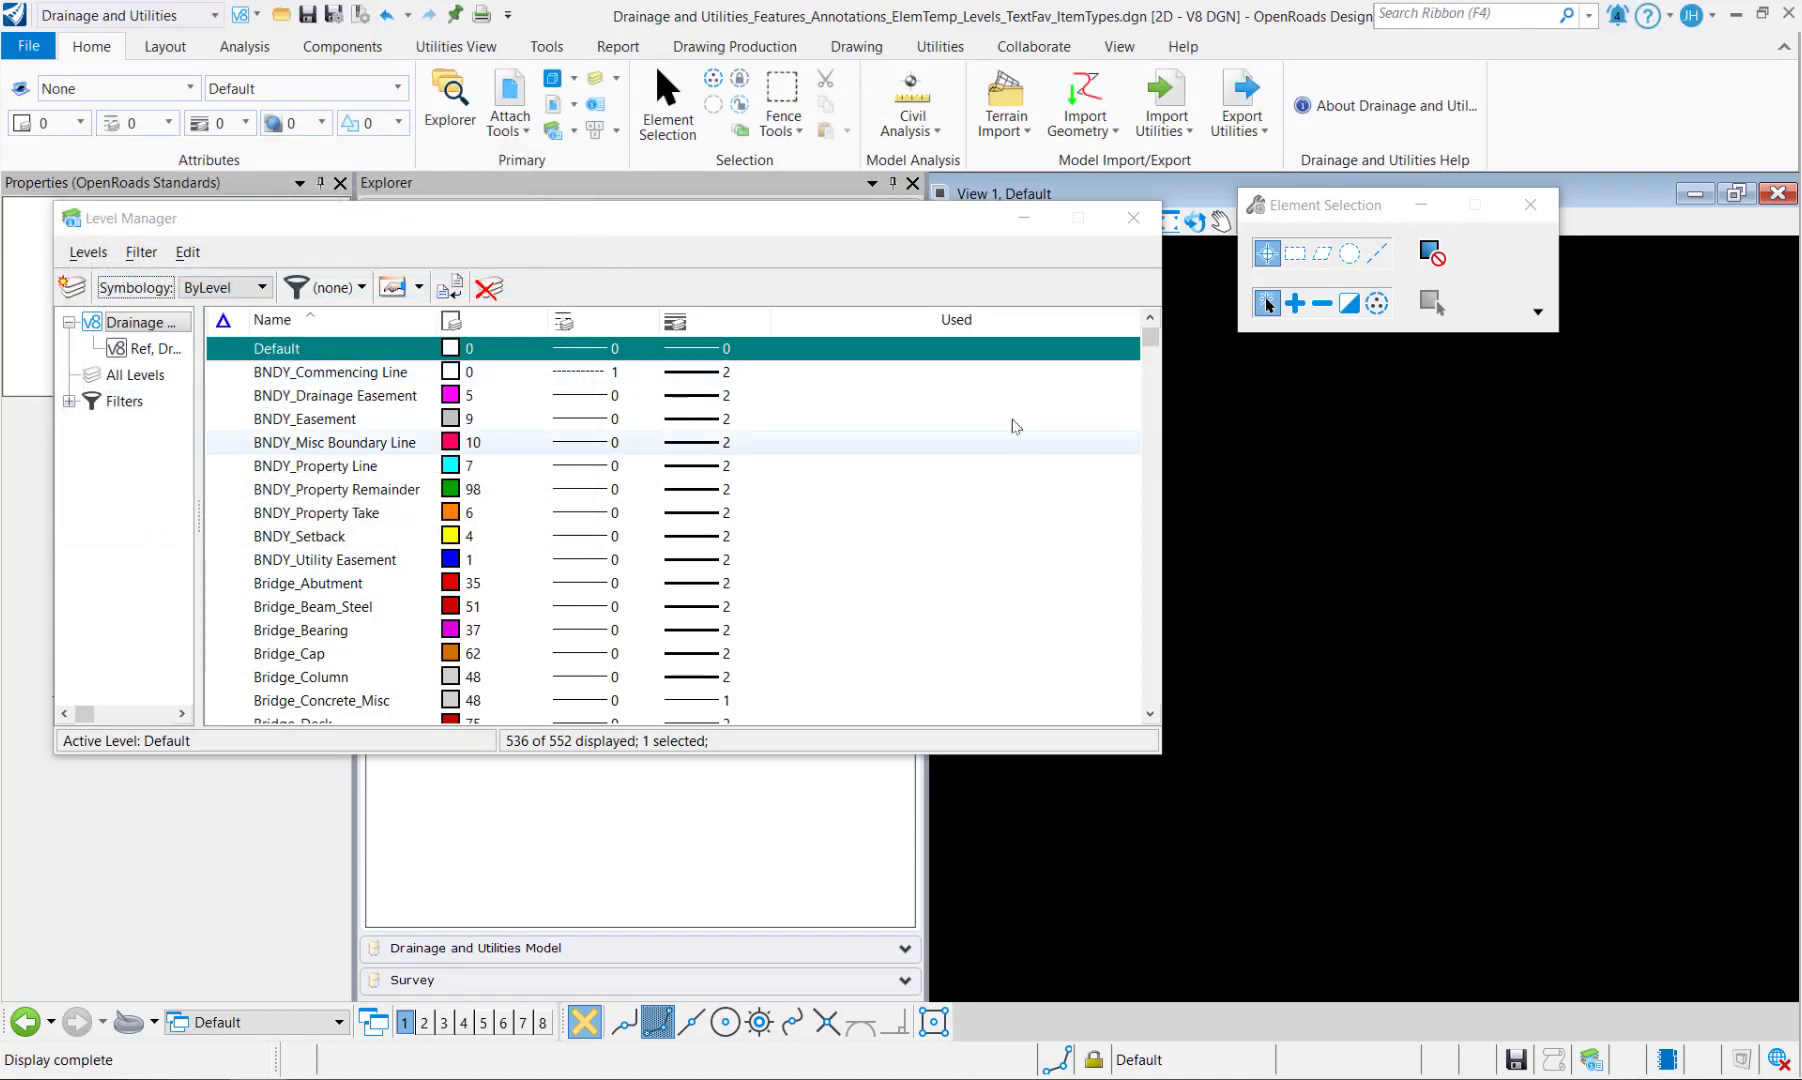
scroll(down, 3)
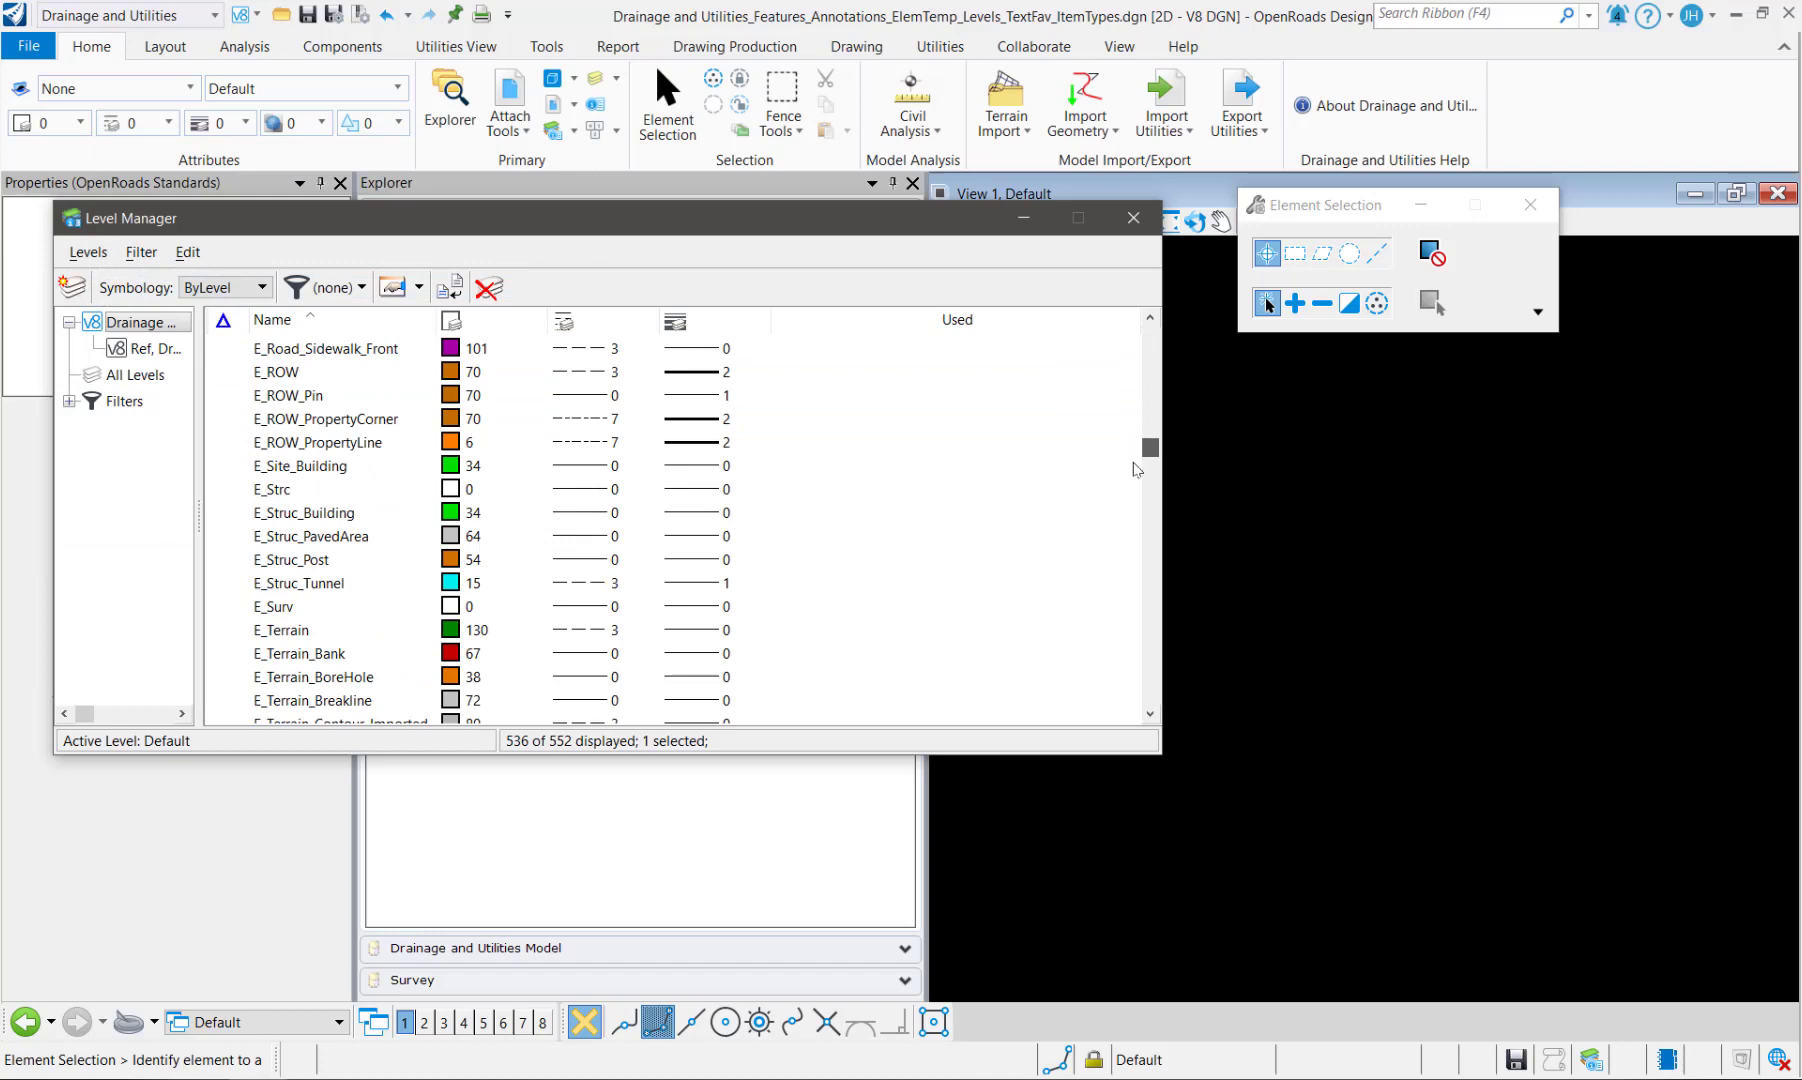
scroll(down, 3)
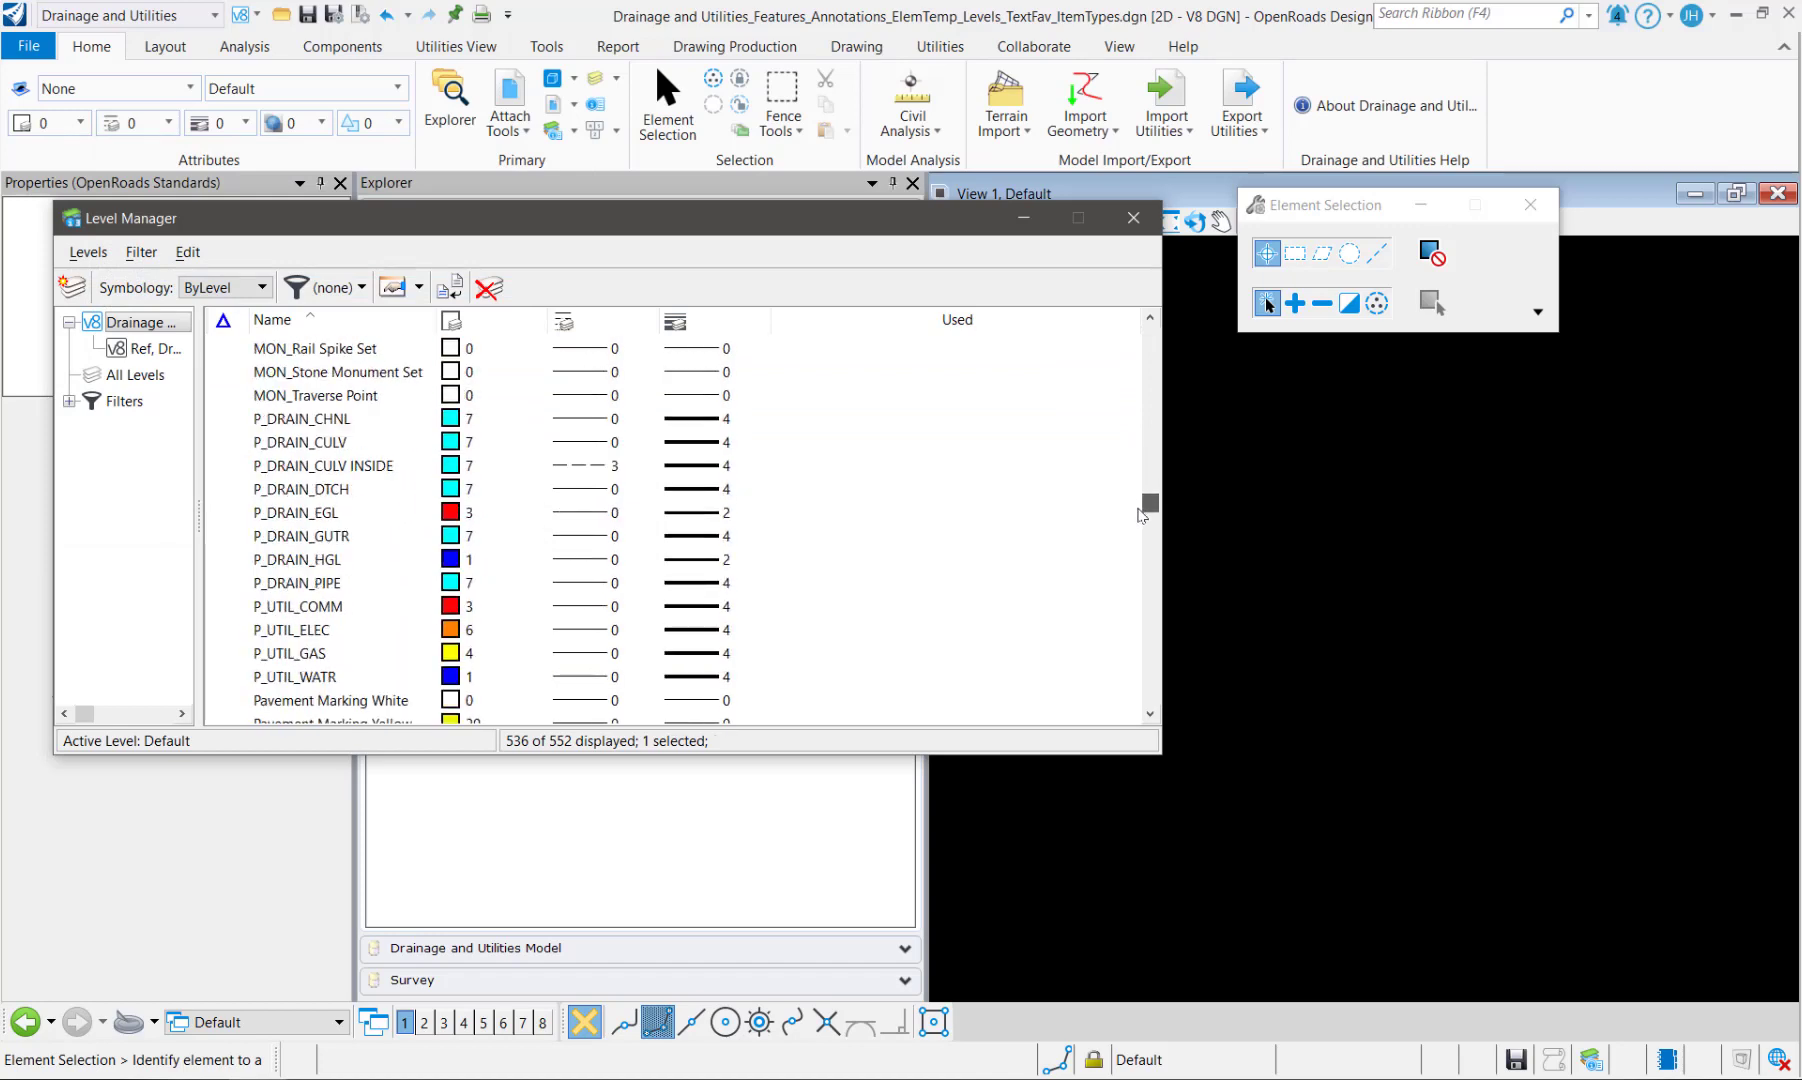
scroll(down, 3)
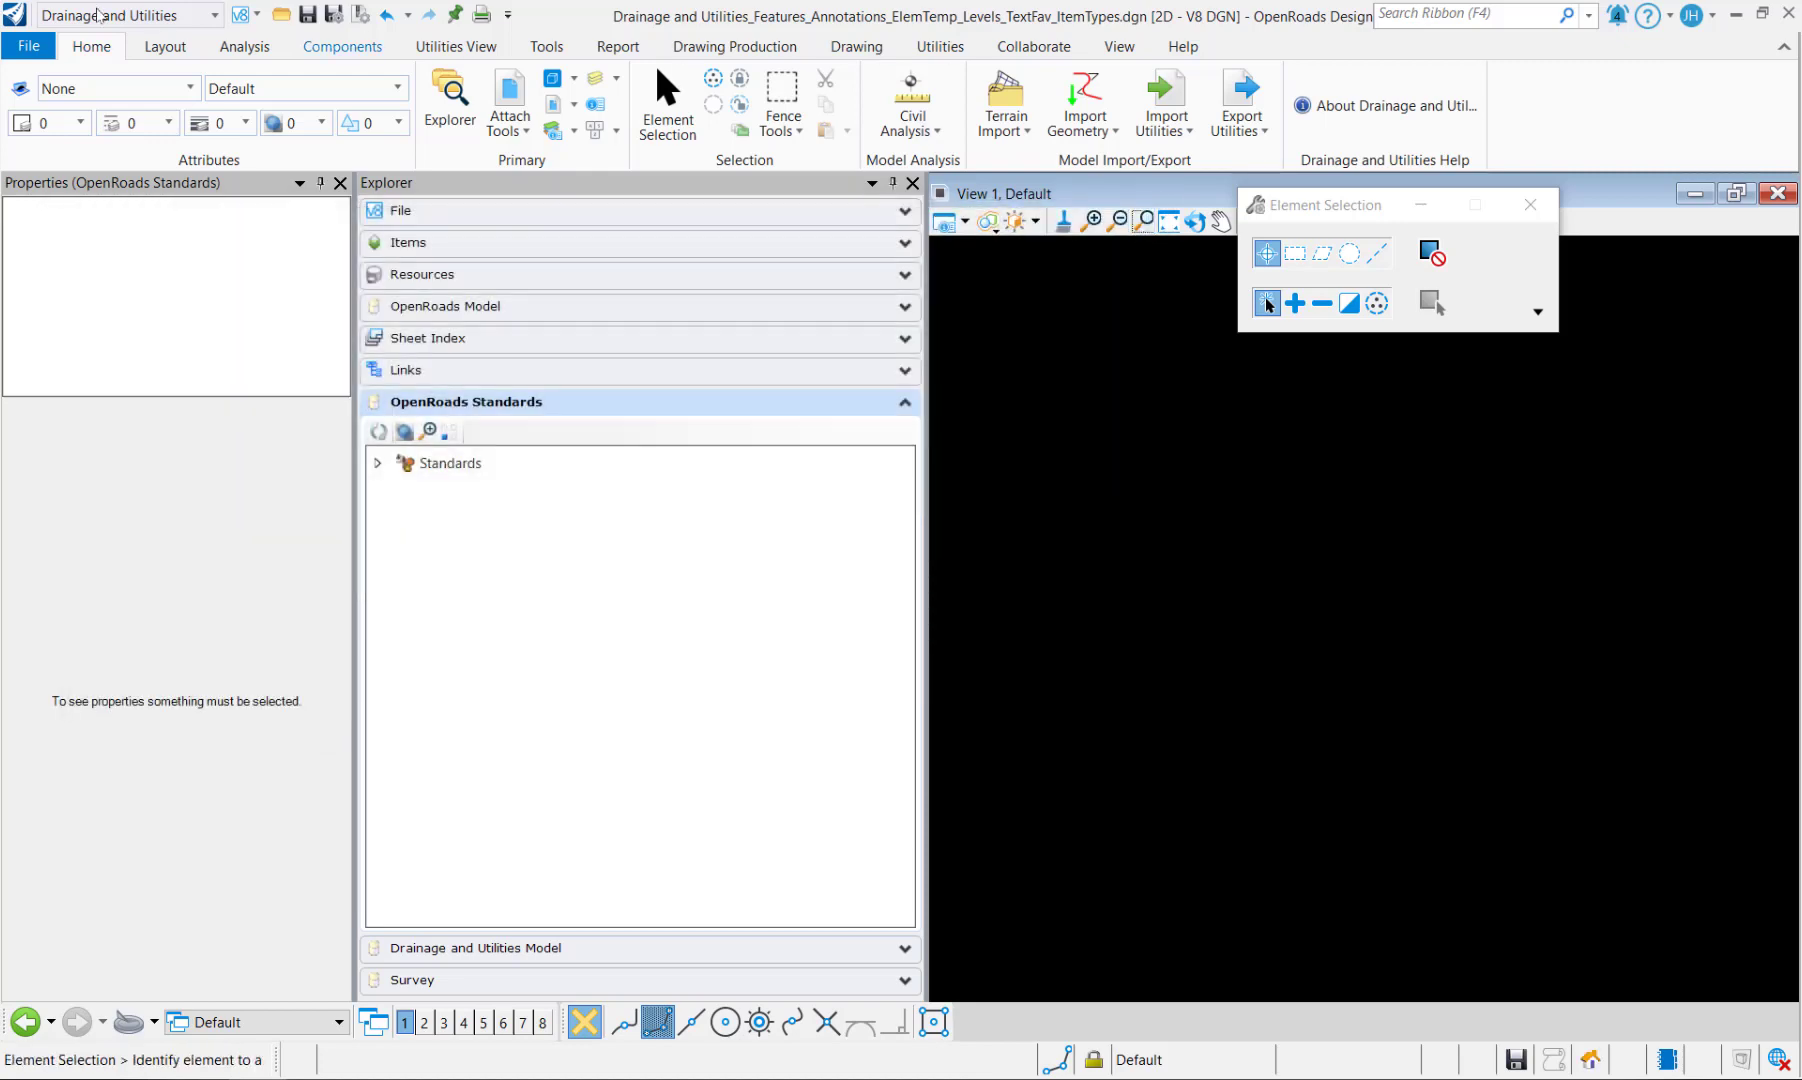
Step: Copy the StormWater template group from the Drainage library into the merged library
click(114, 88)
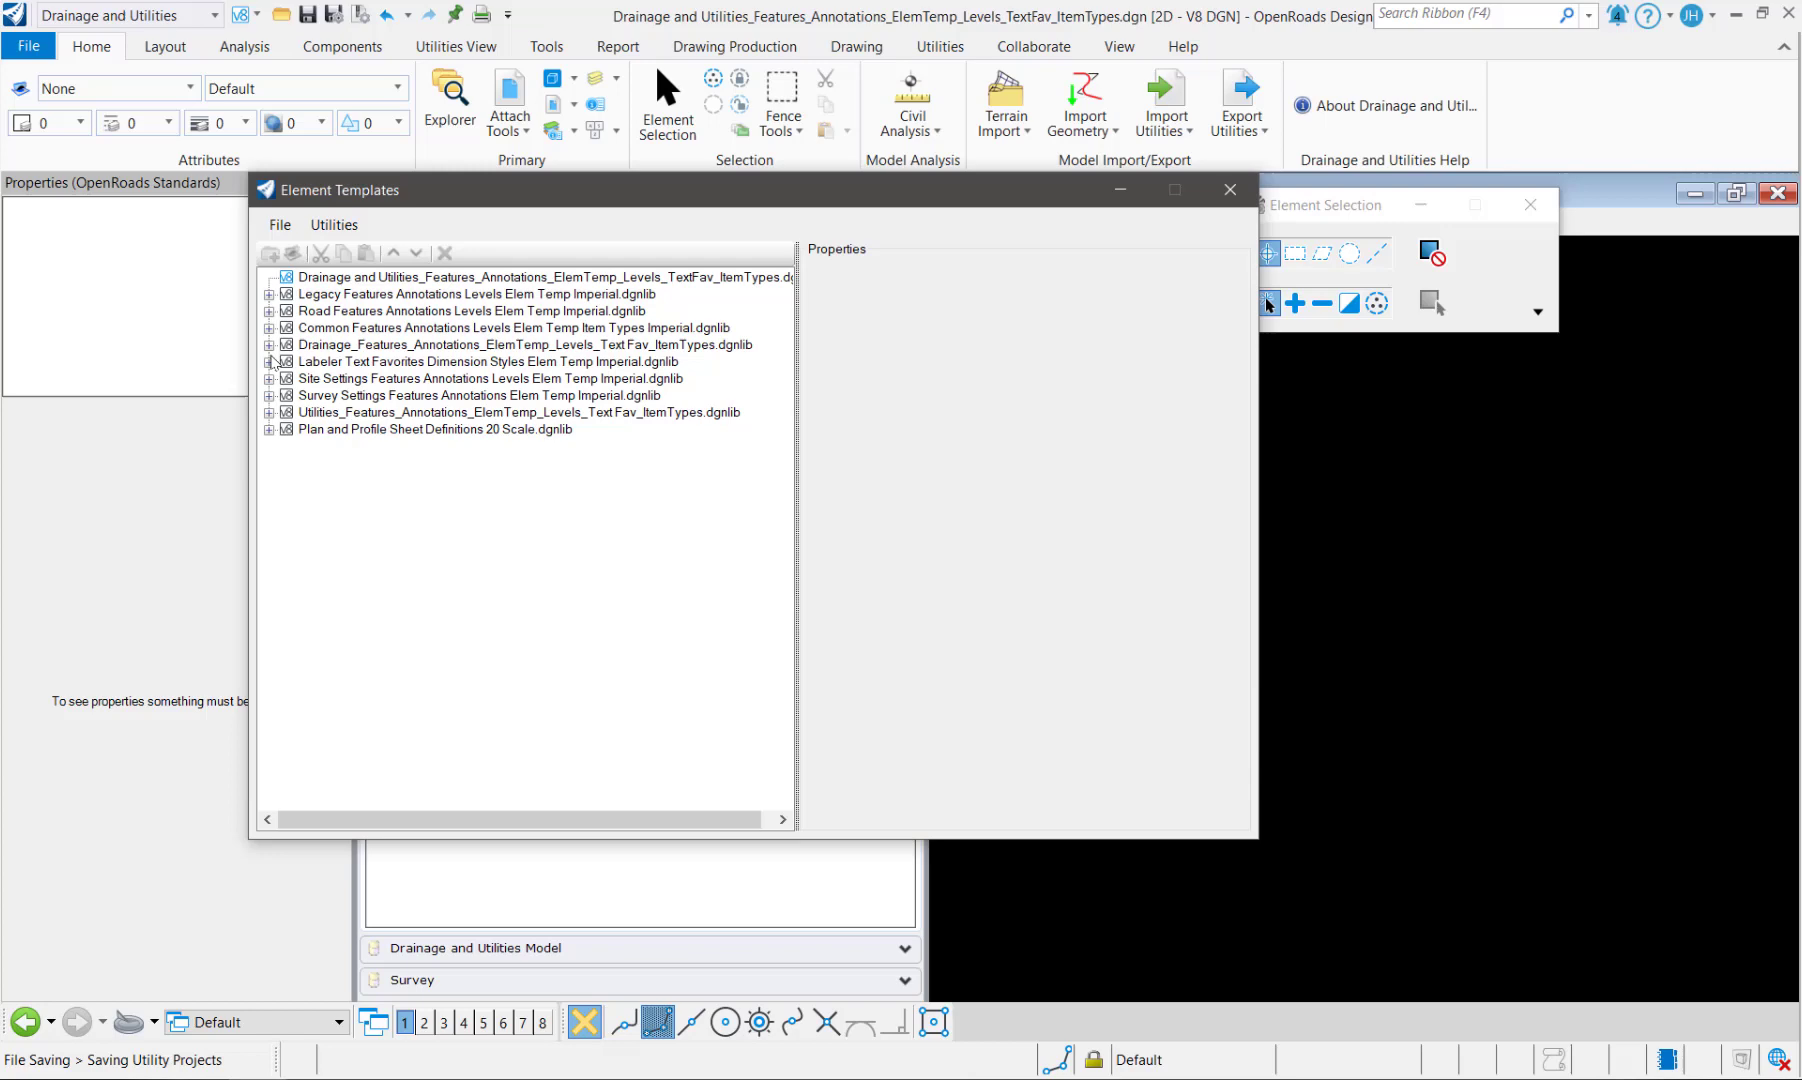
click(268, 344)
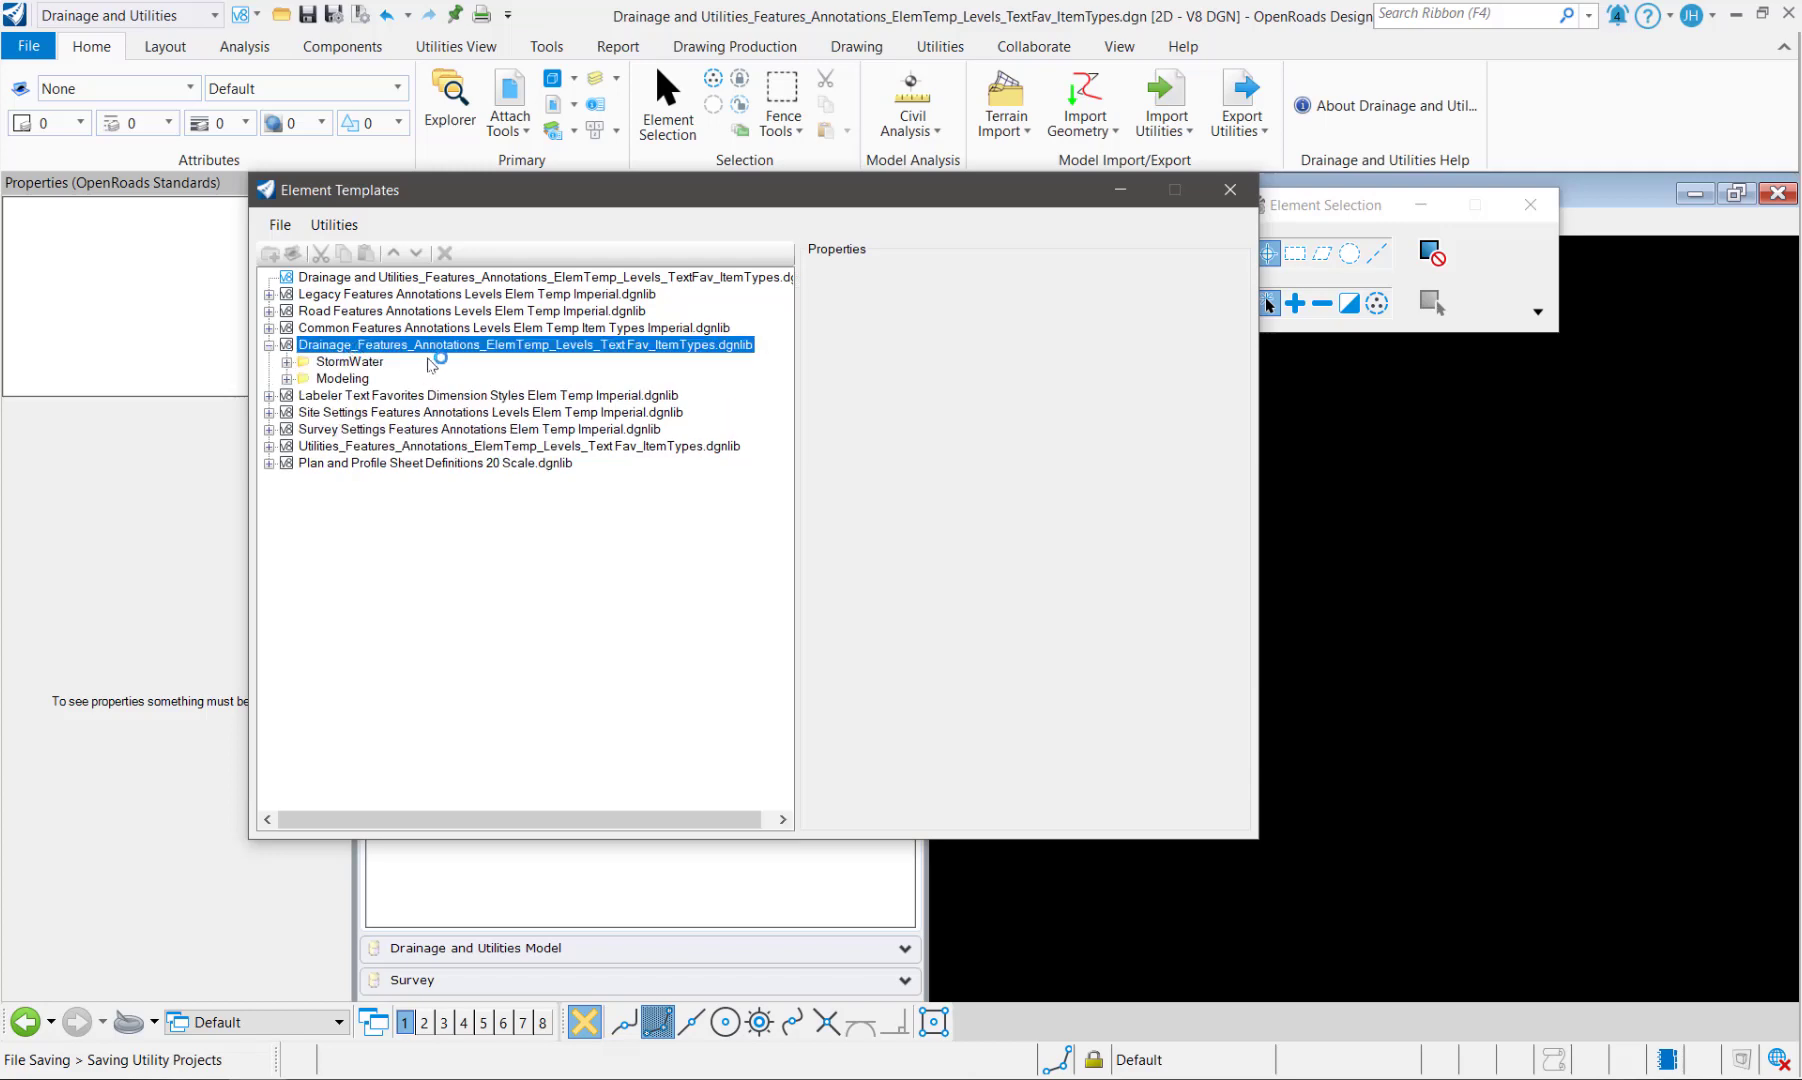
click(278, 224)
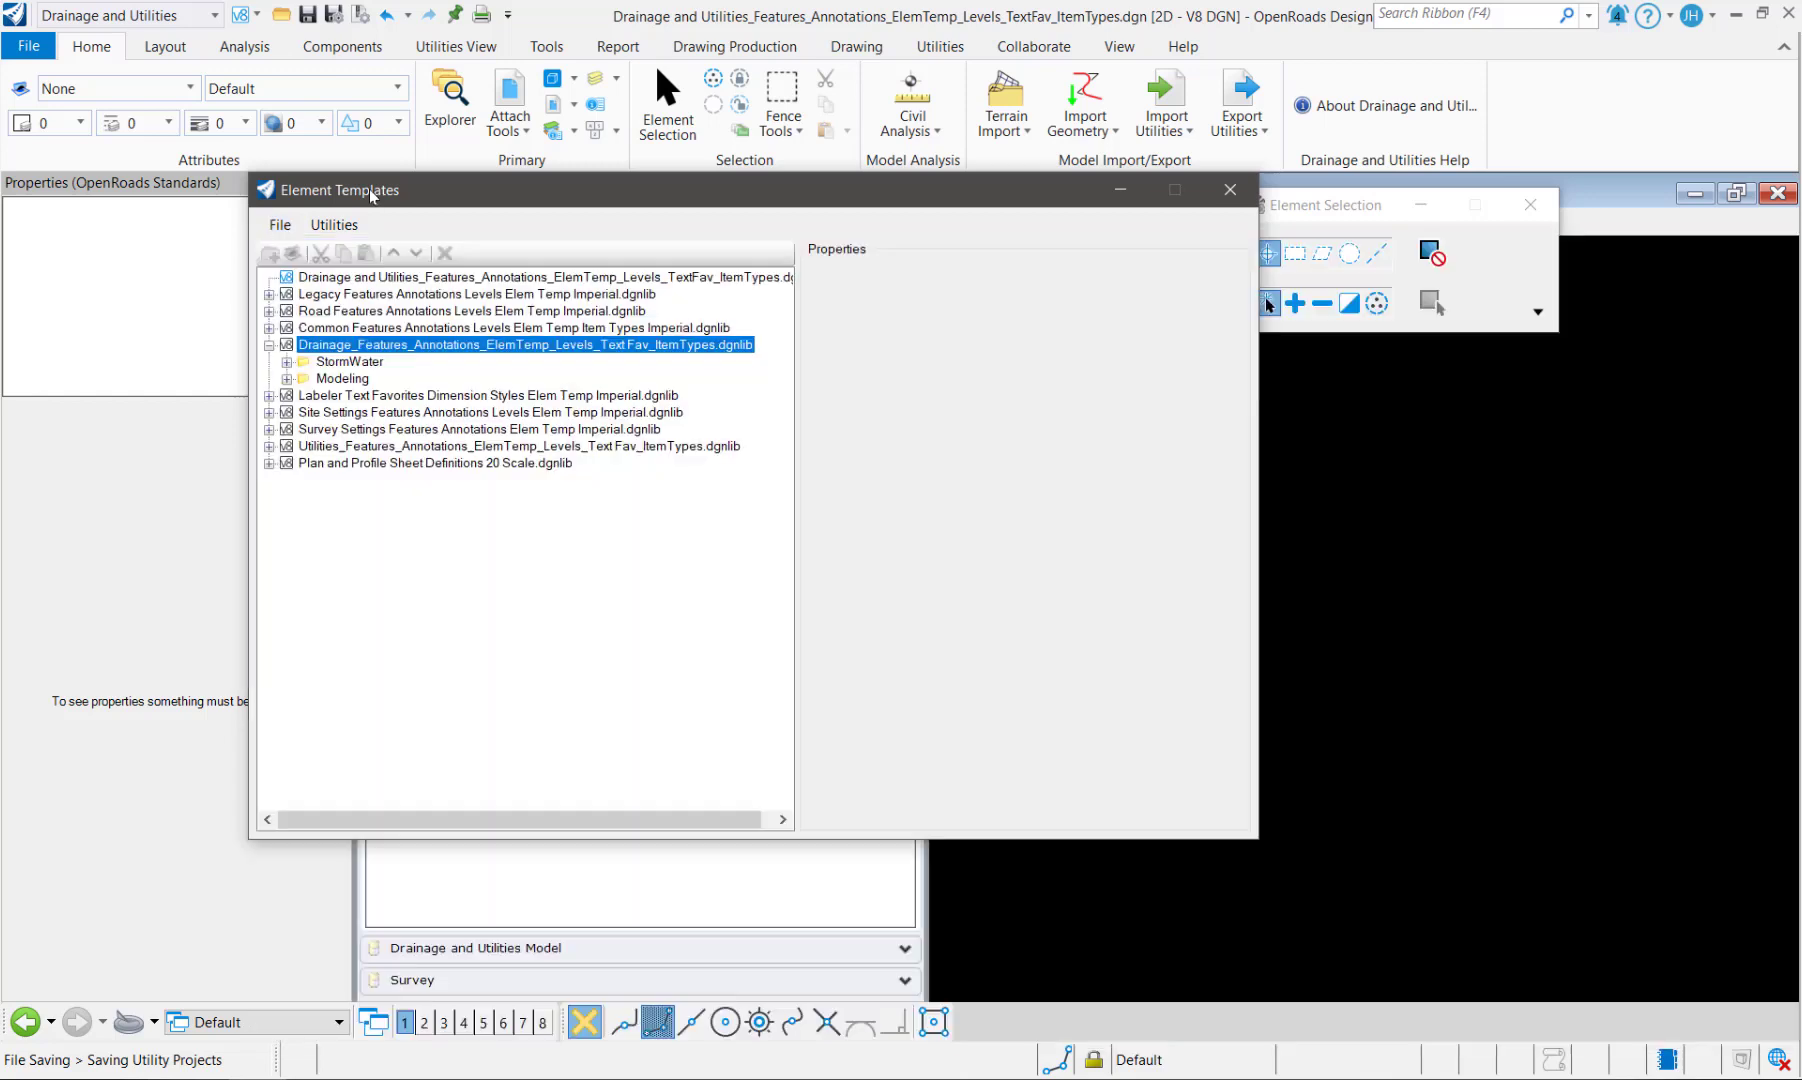
click(280, 224)
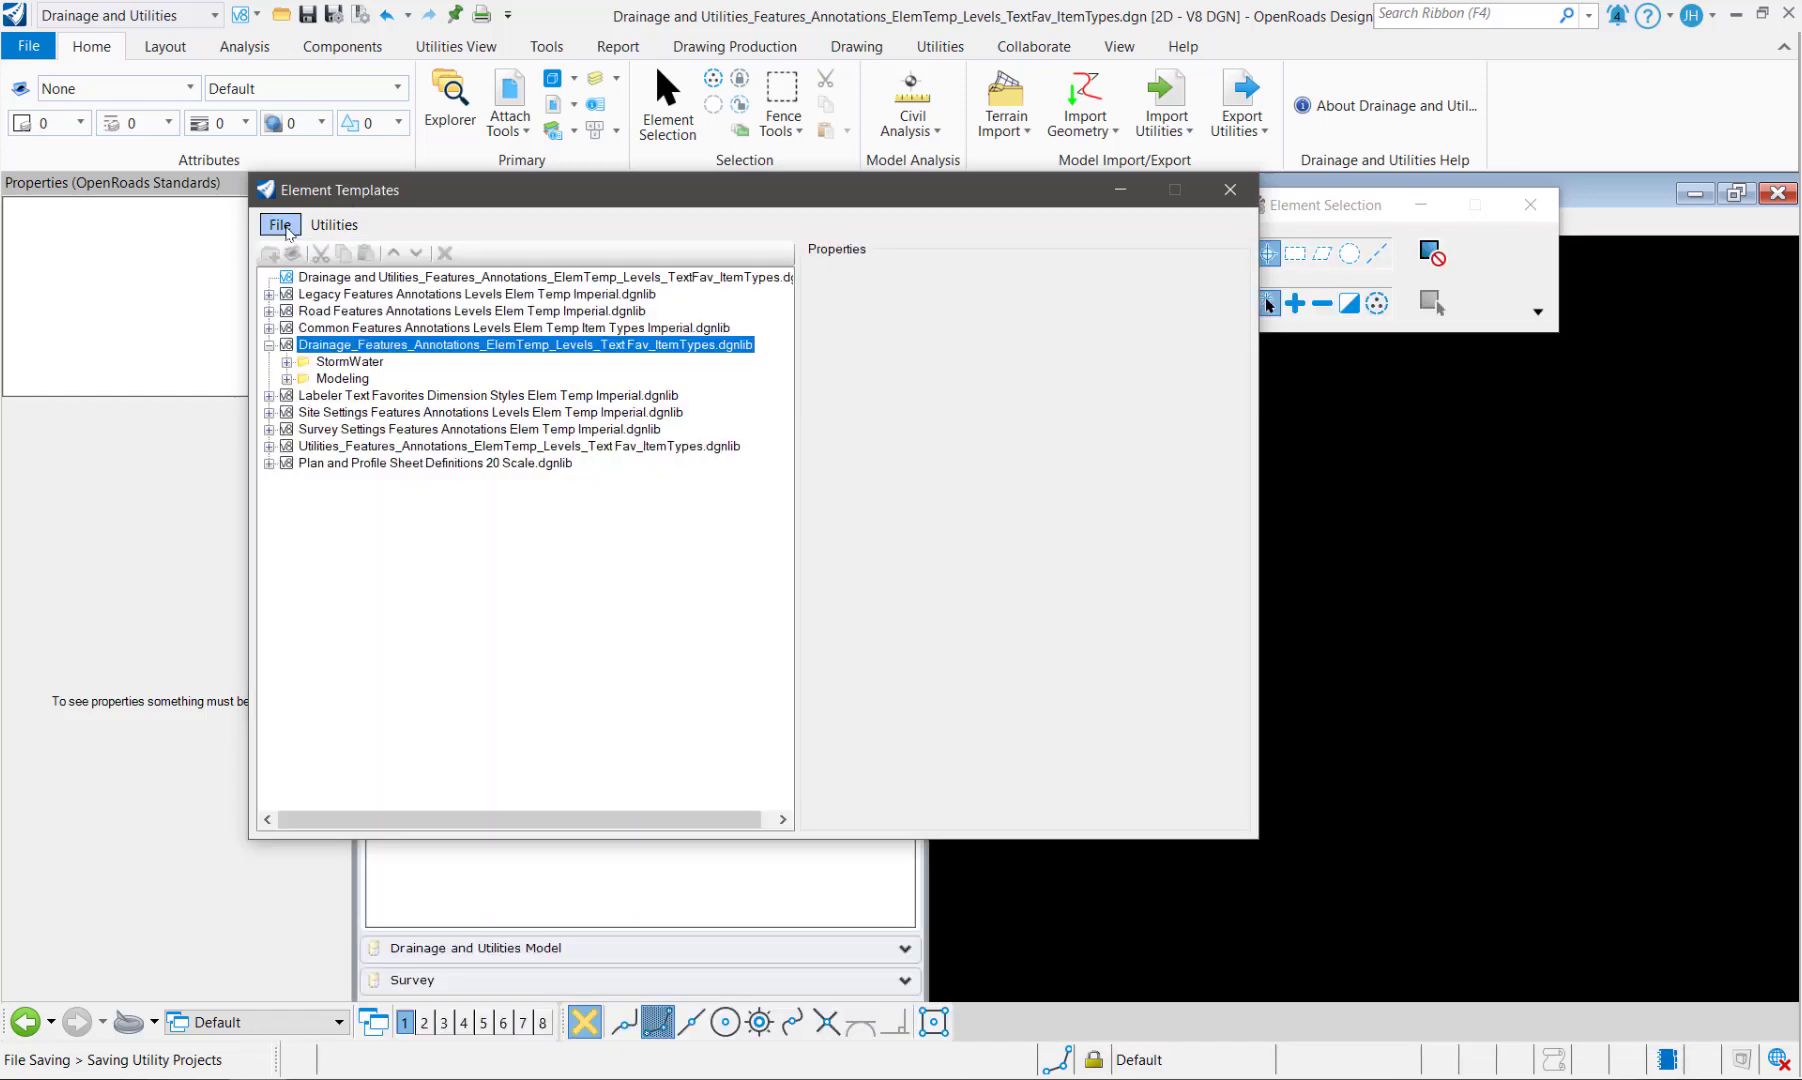
click(334, 224)
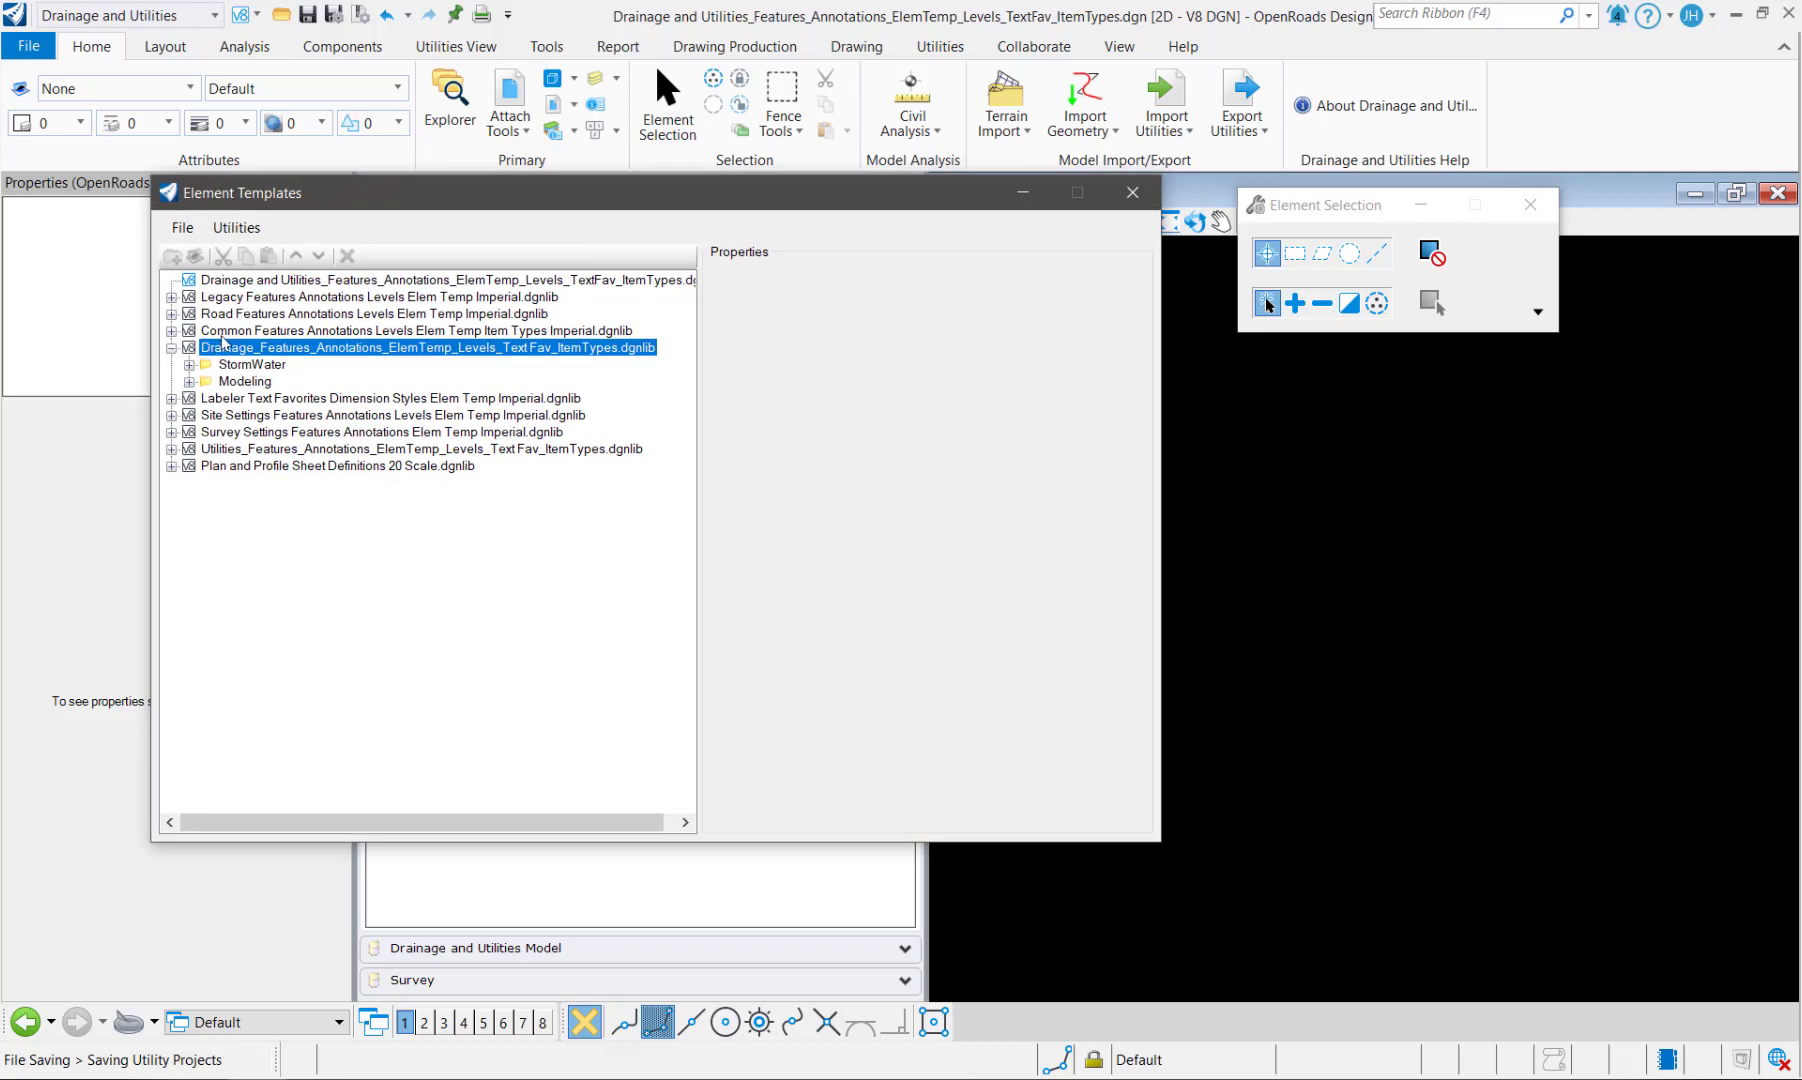
right_click(248, 366)
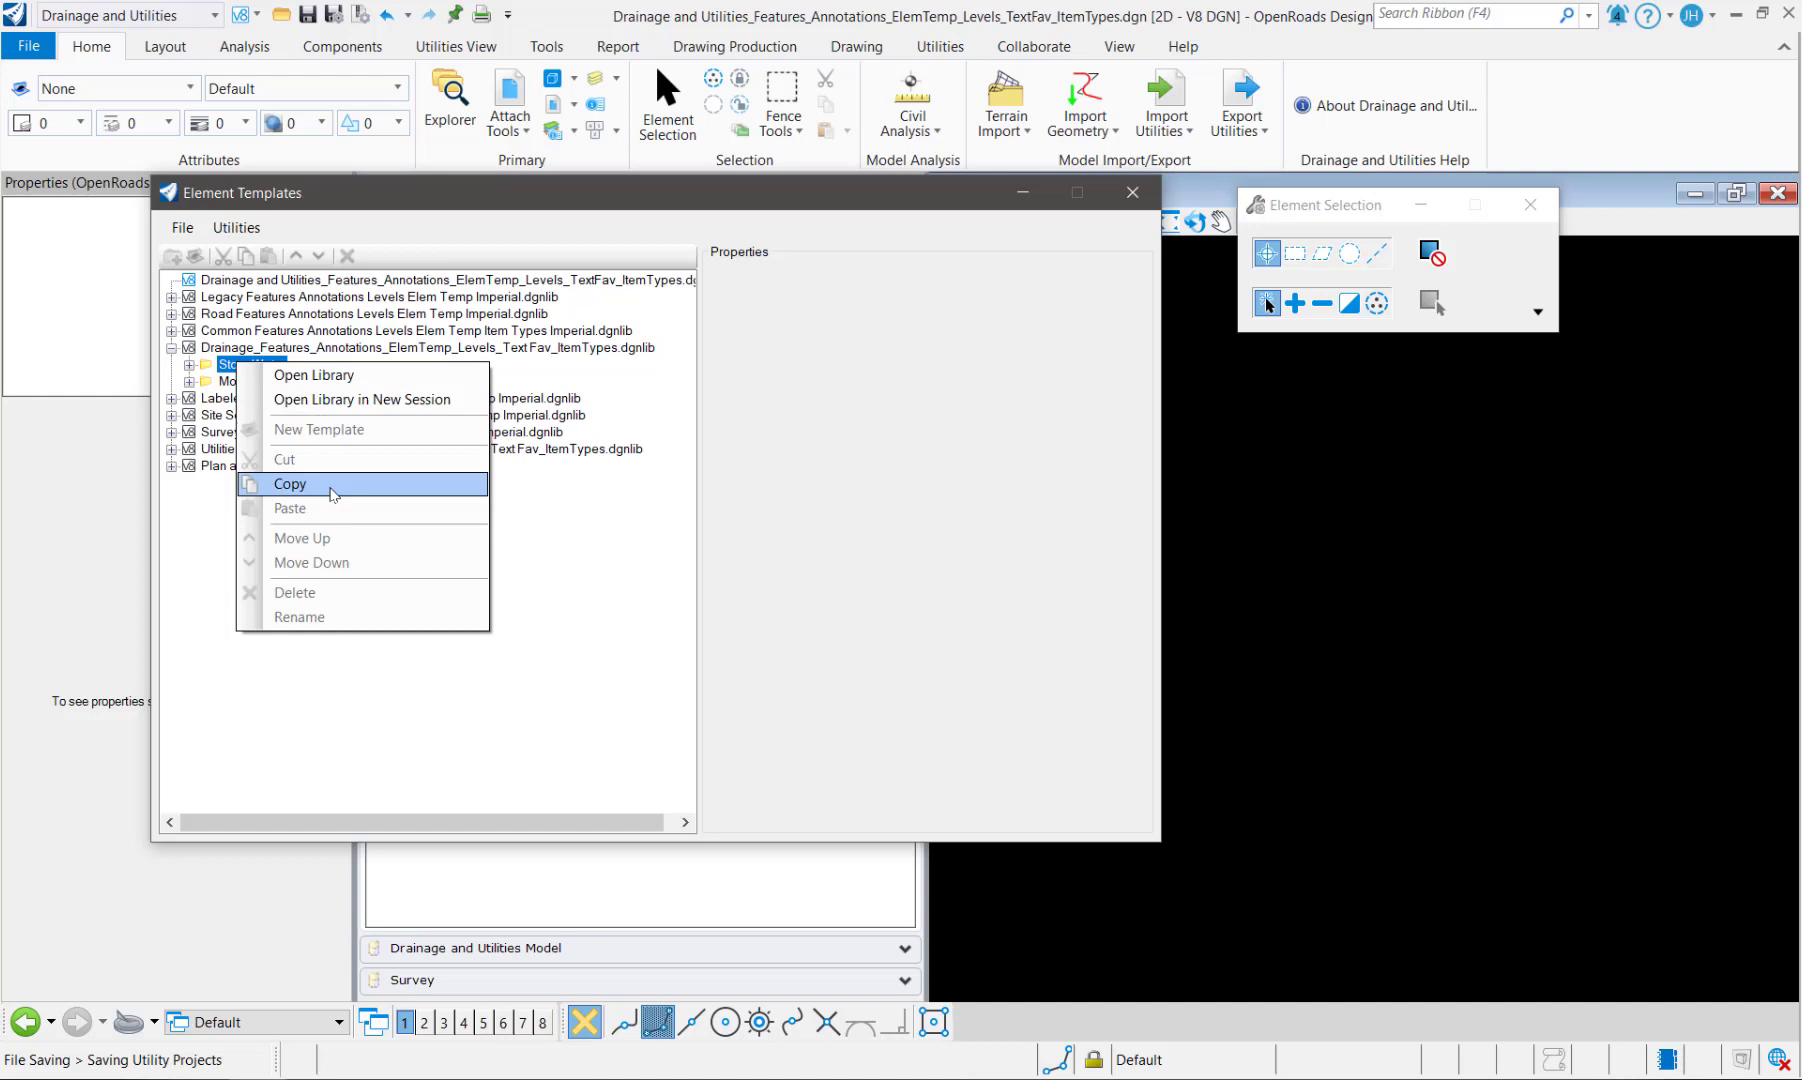
click(290, 482)
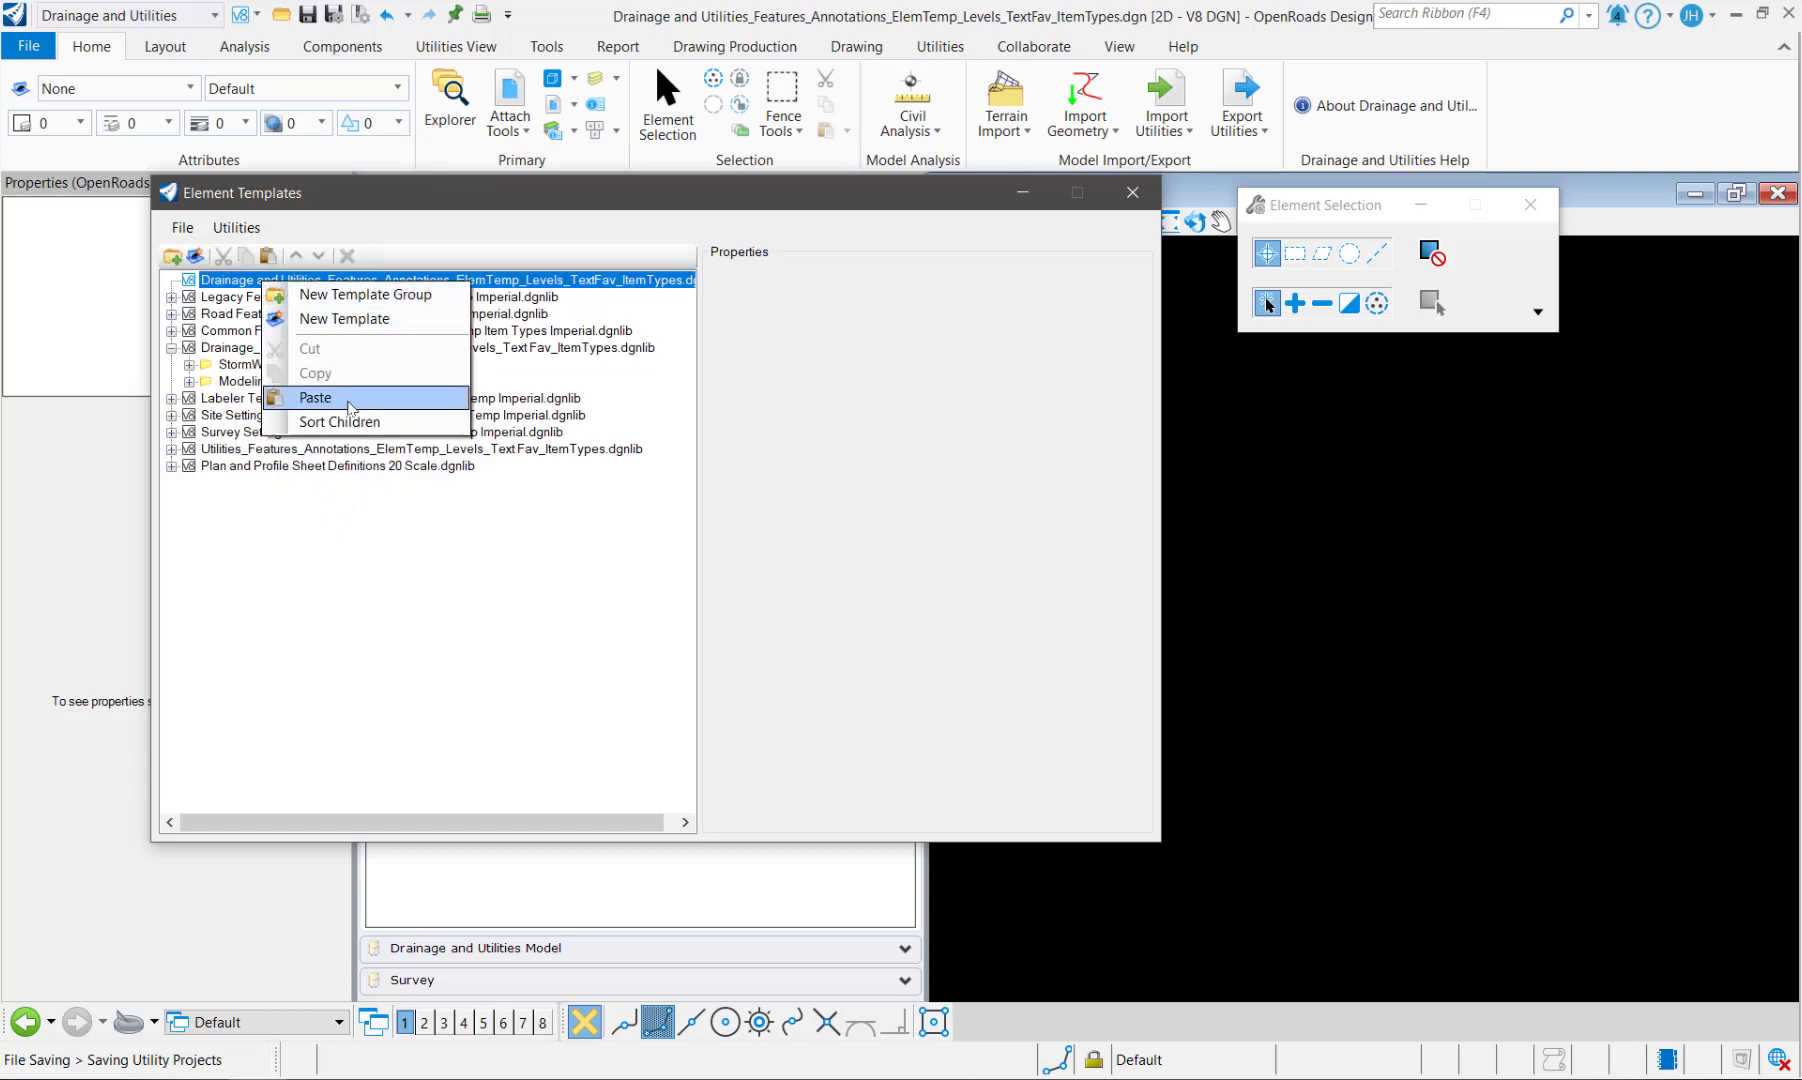
click(314, 398)
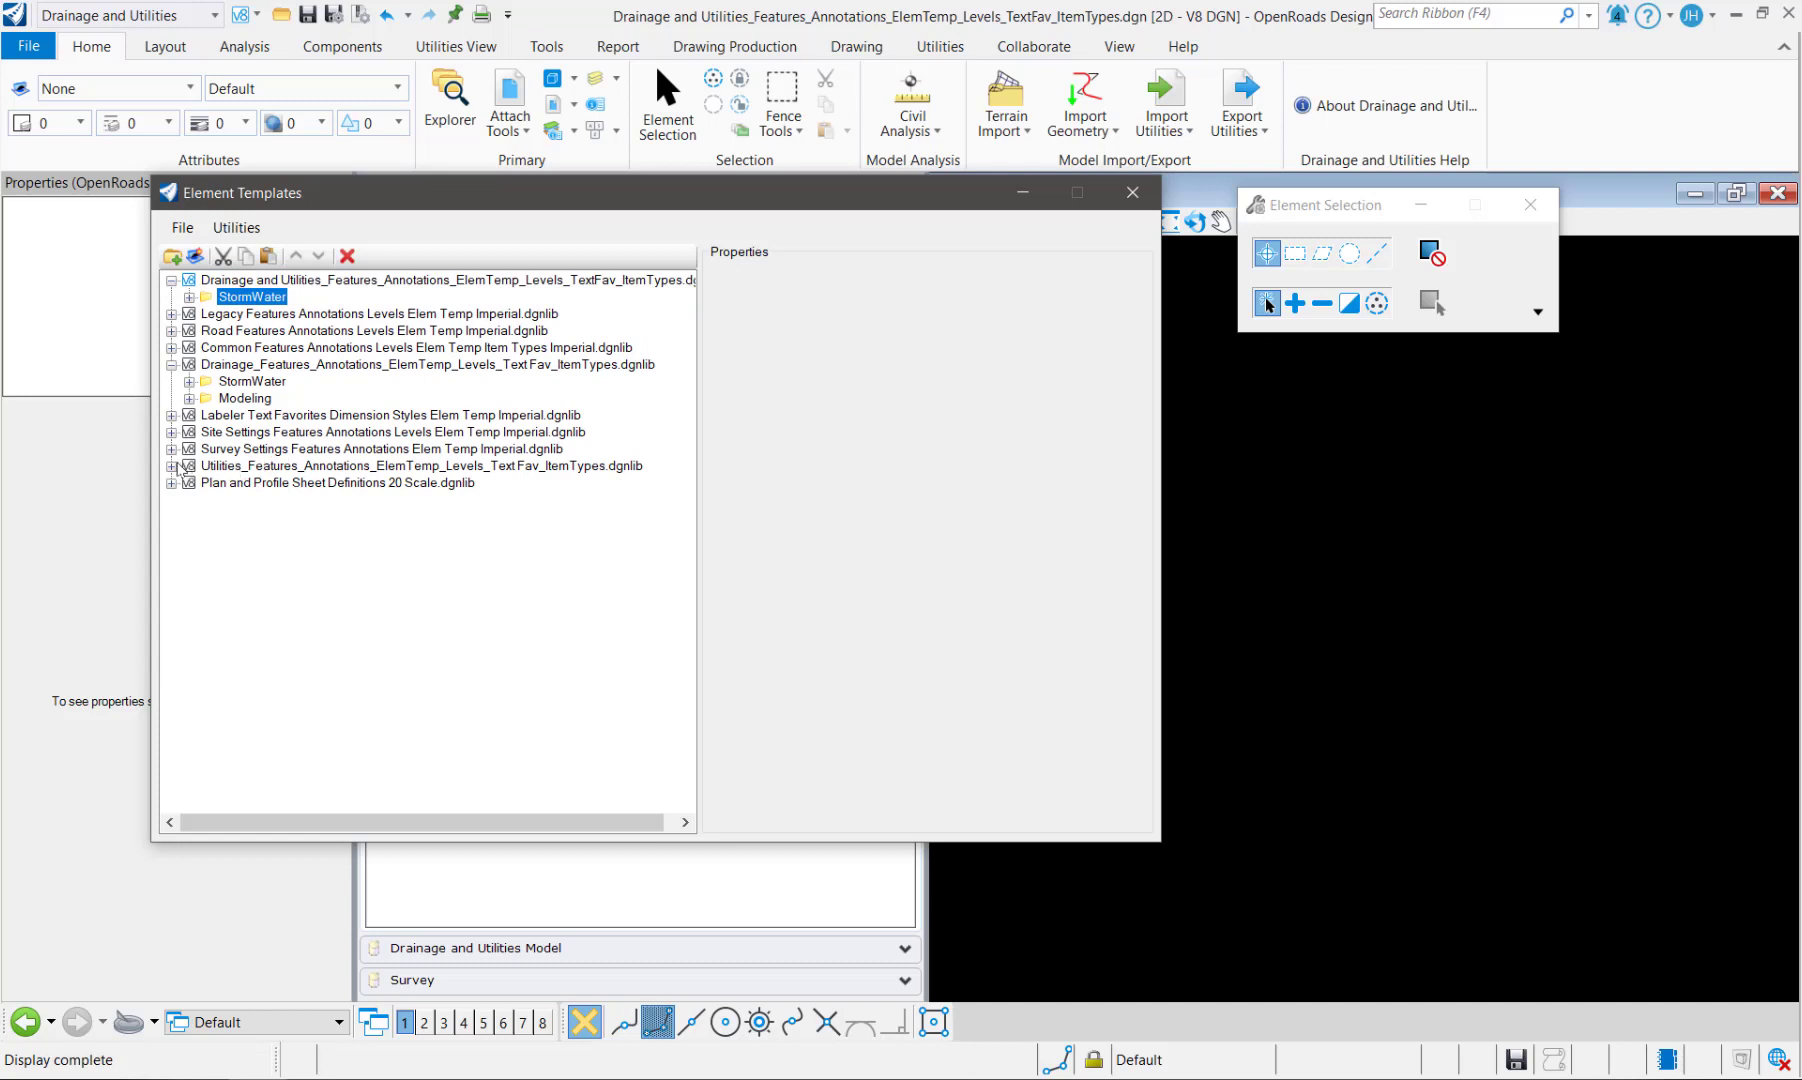
Step: Copy the Communications, Gas, Electrical and Water groups from the Utilities library into the merged library
click(170, 466)
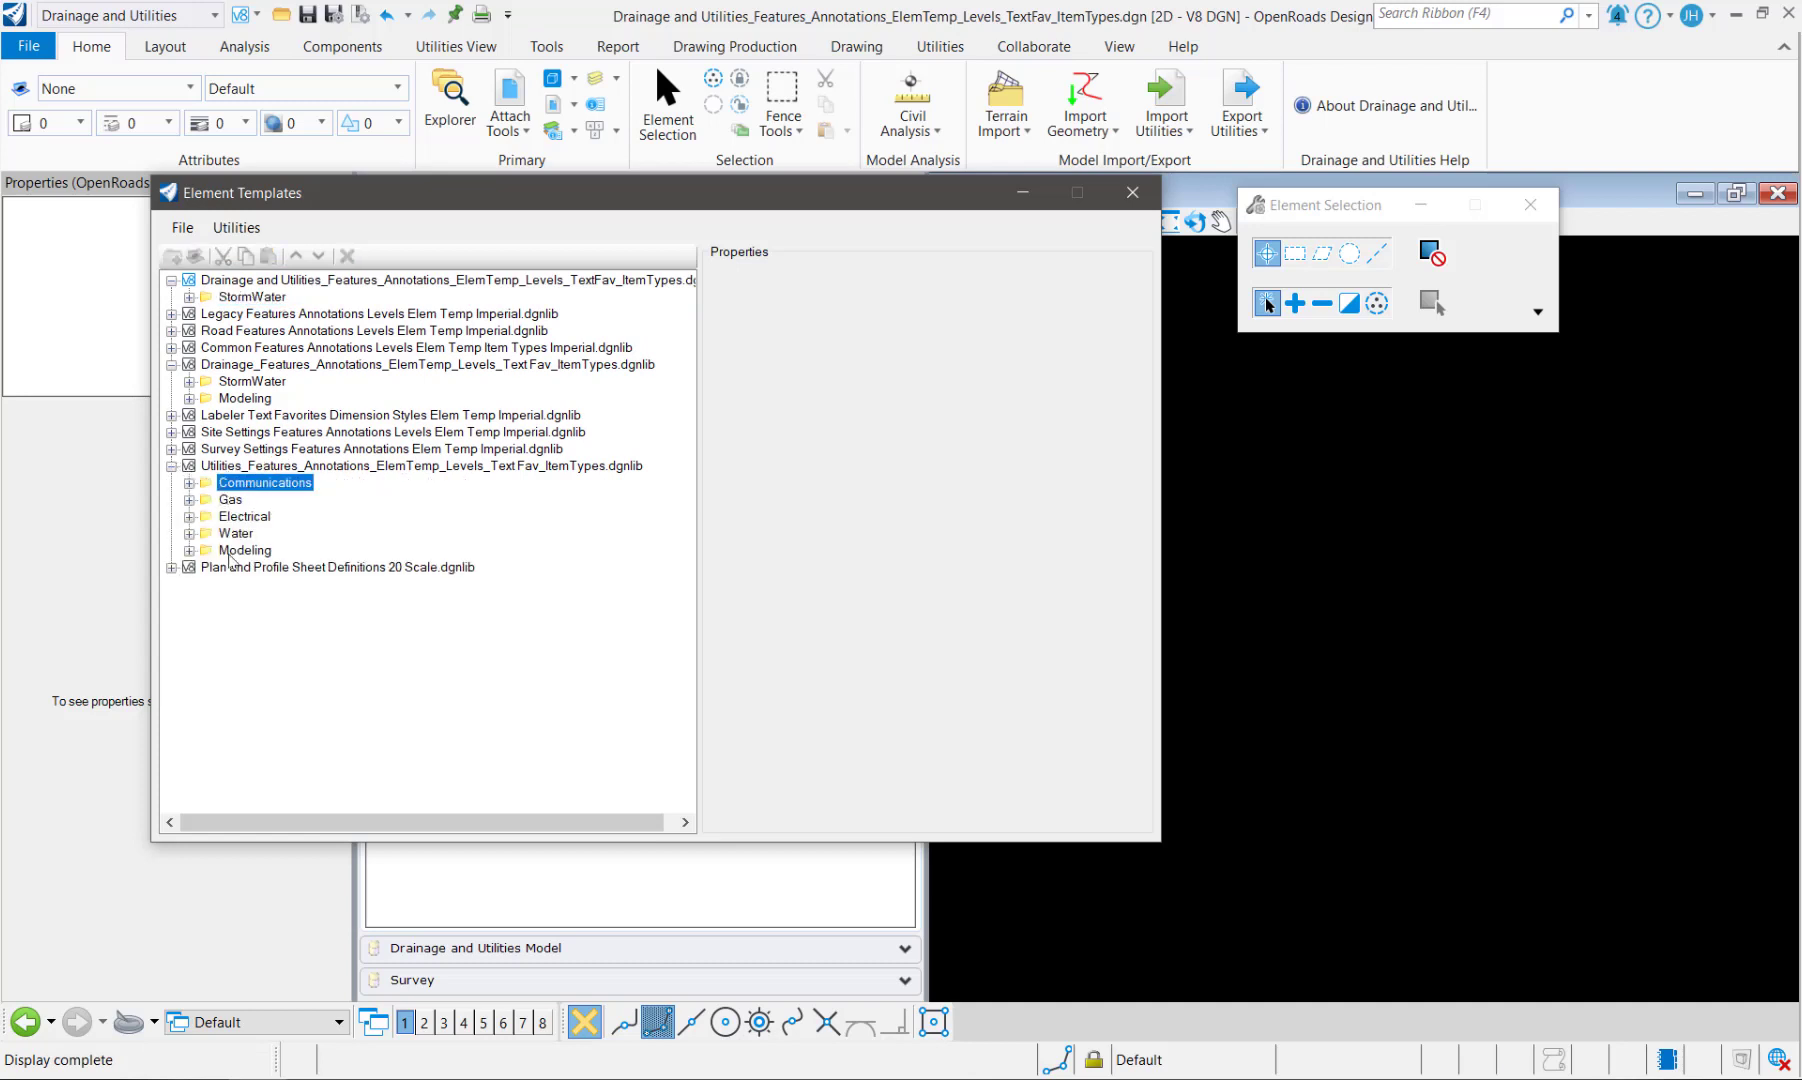
click(236, 532)
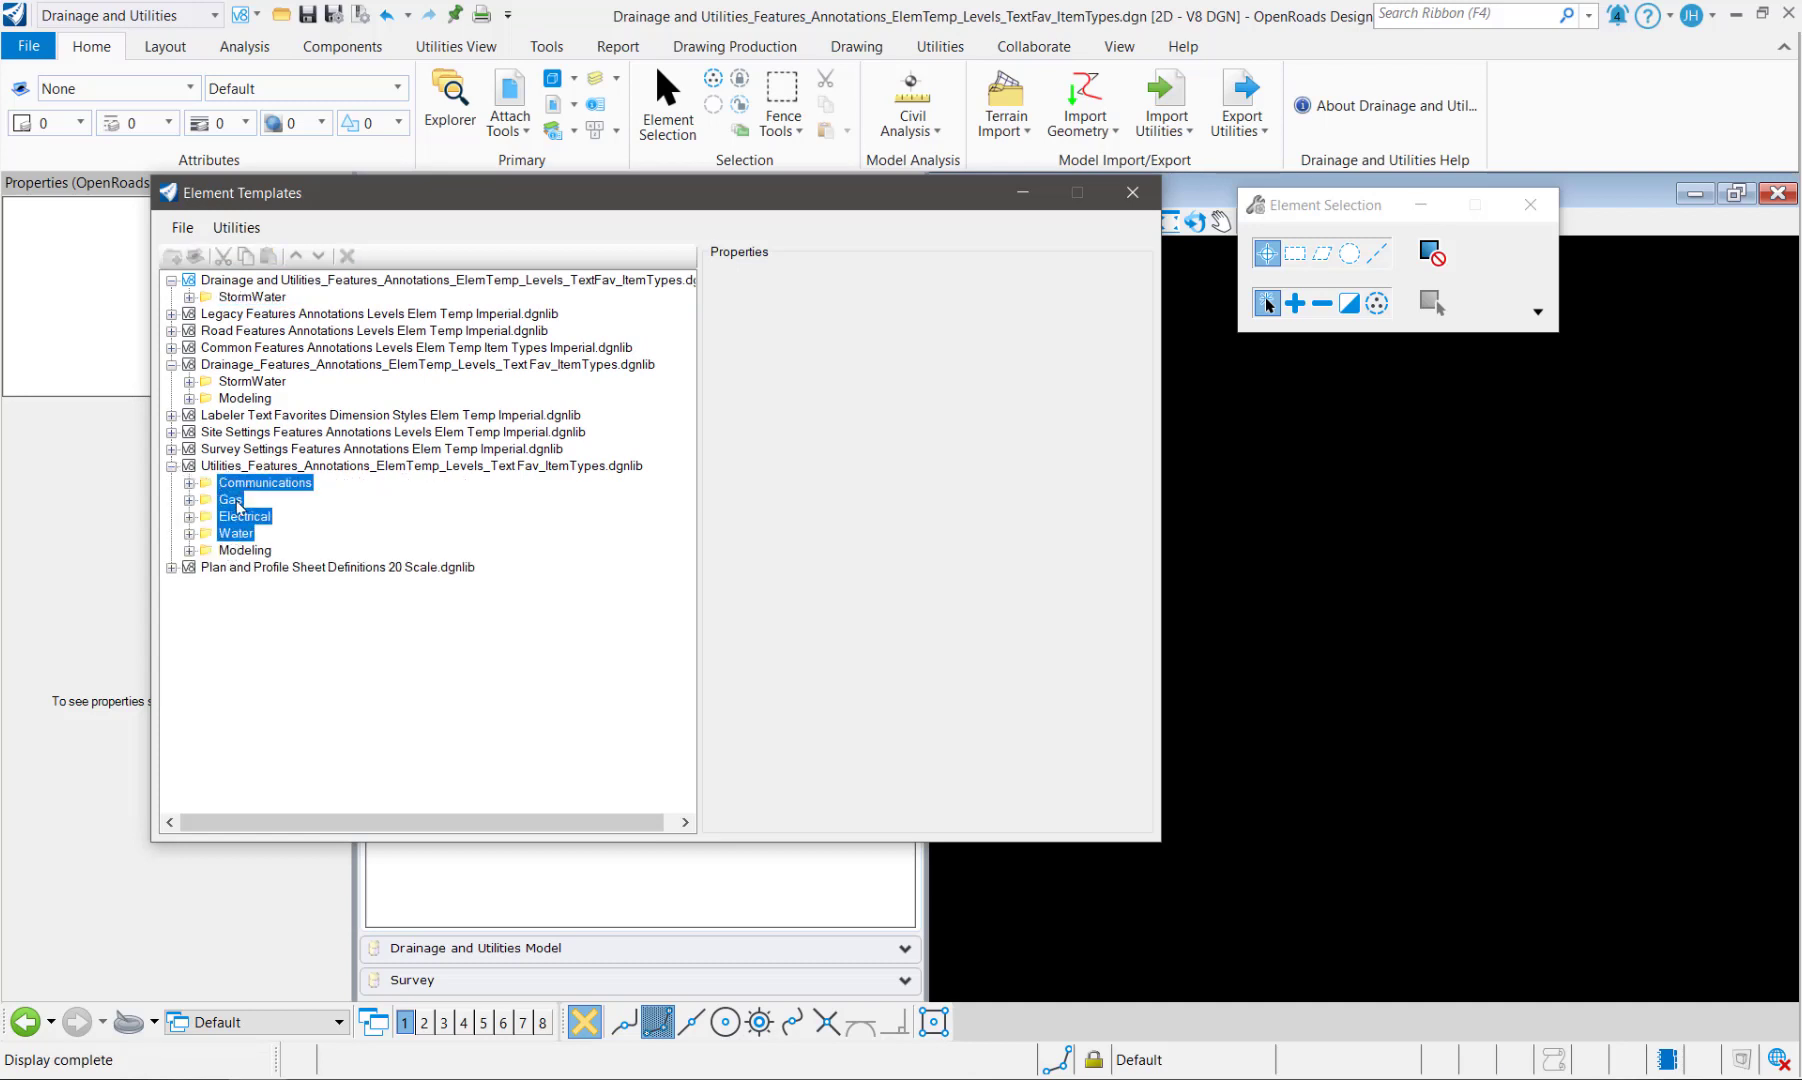
right_click(236, 514)
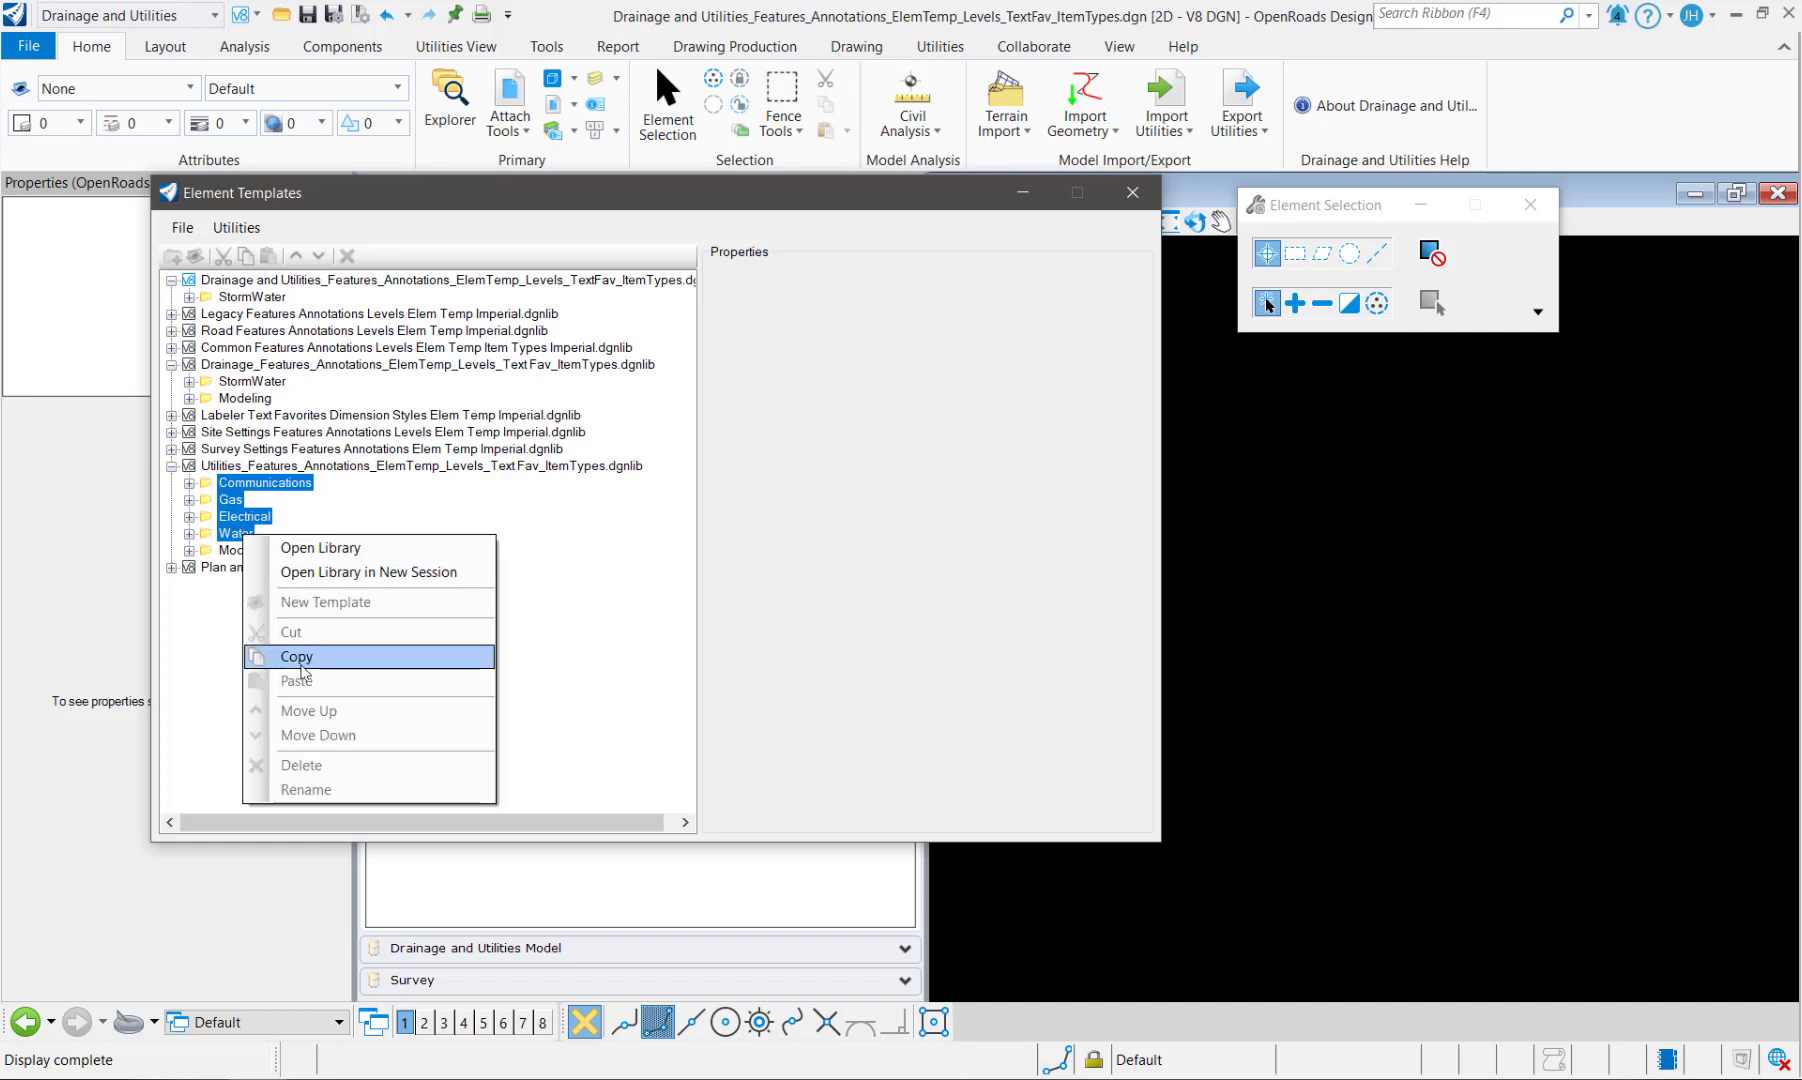
right_click(236, 280)
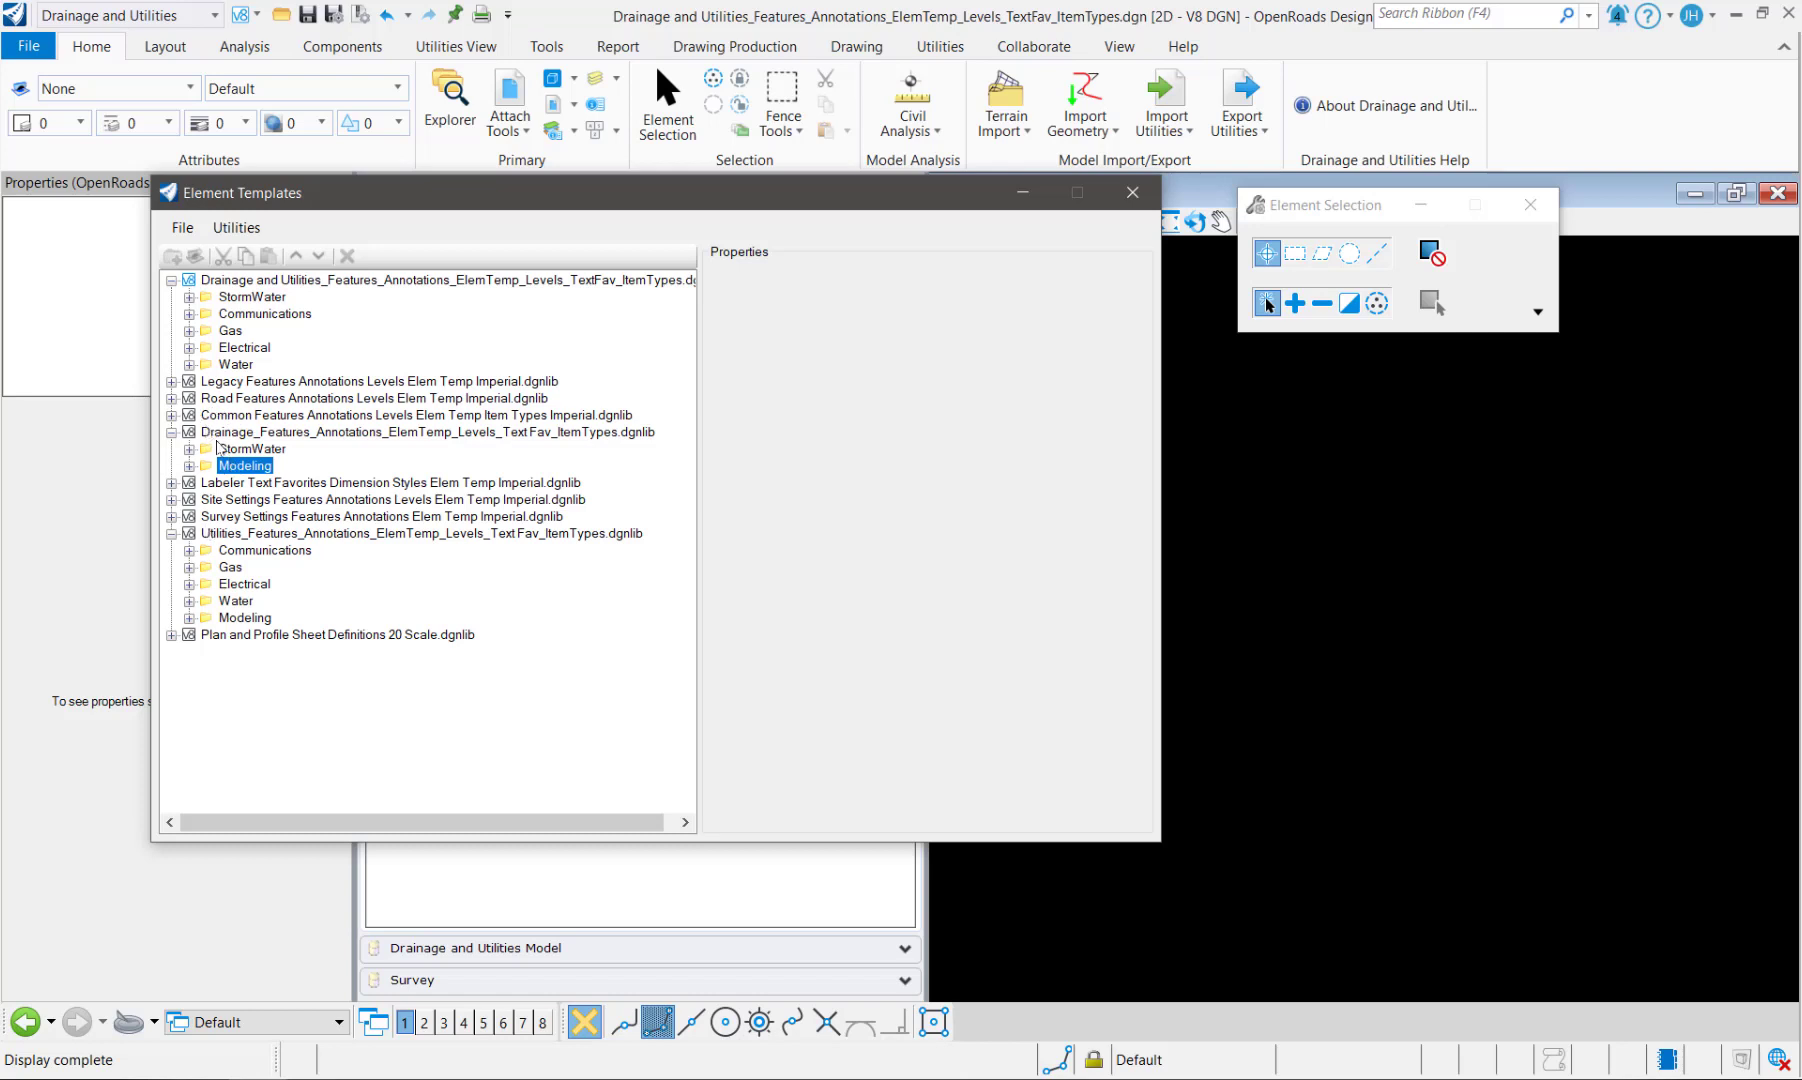
click(172, 432)
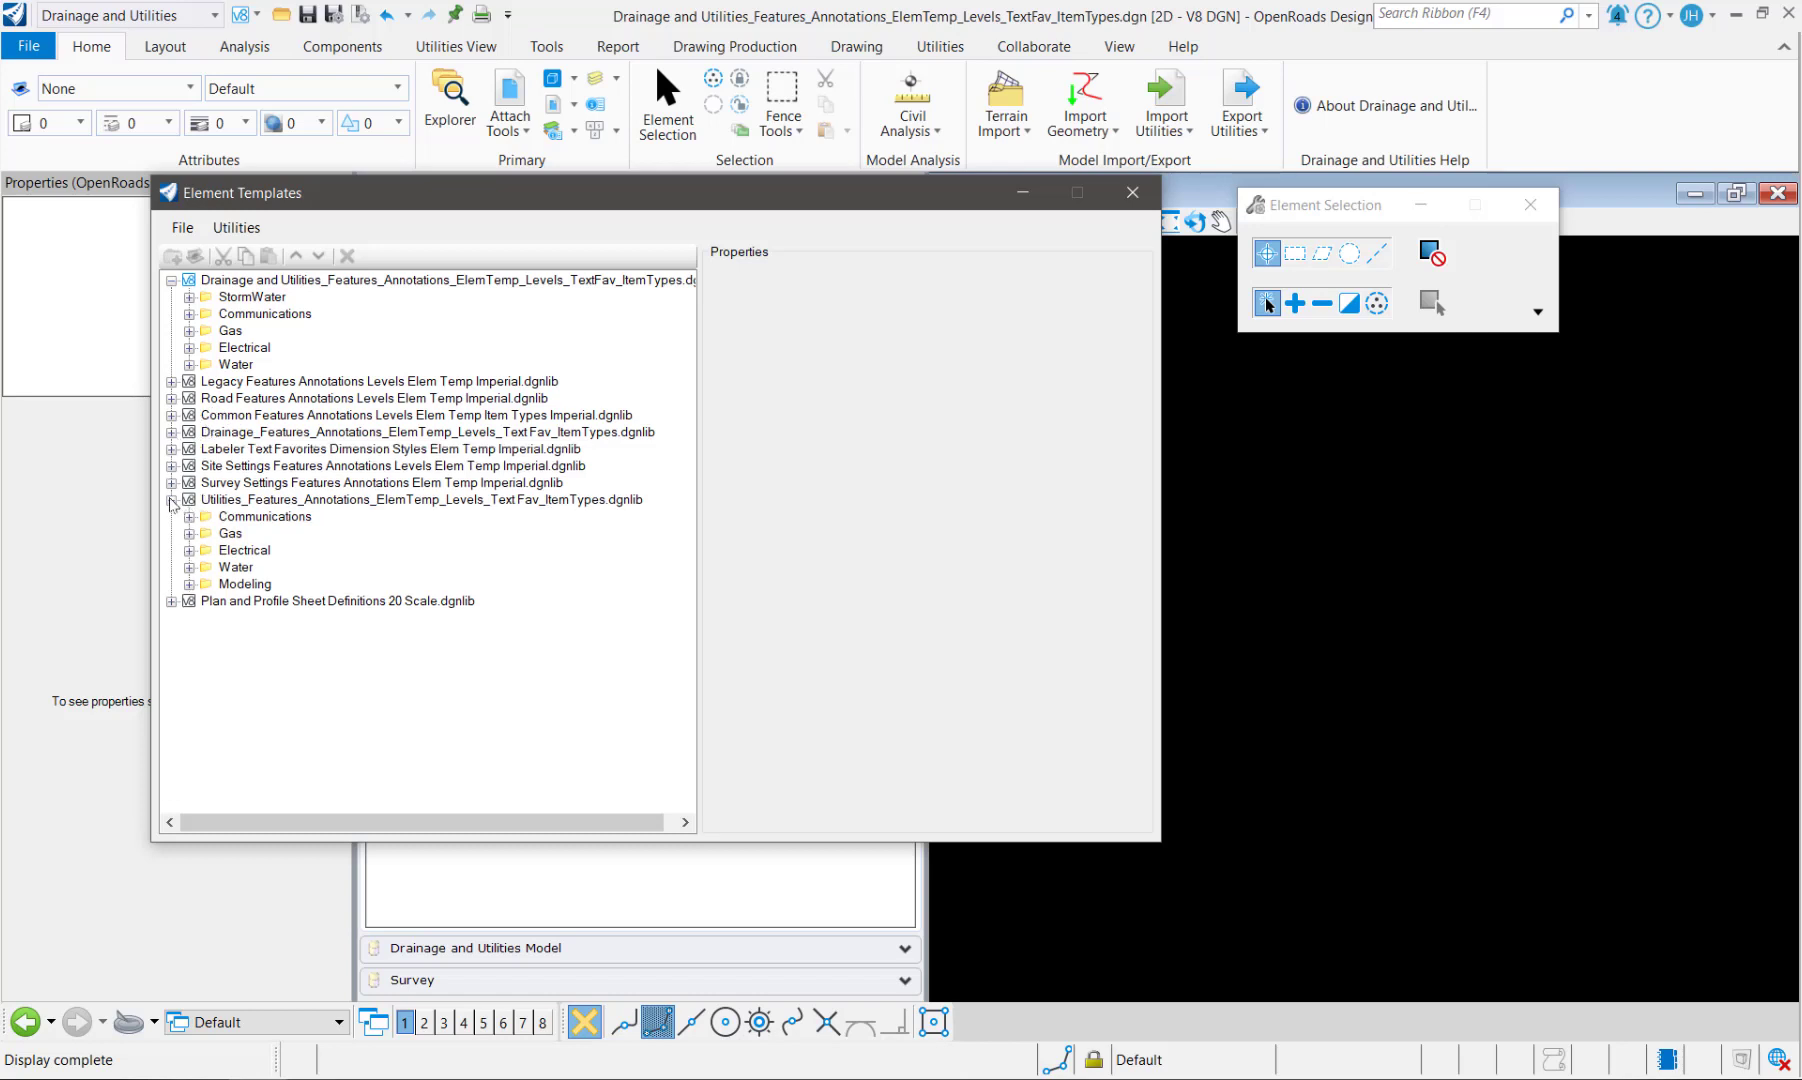
click(172, 504)
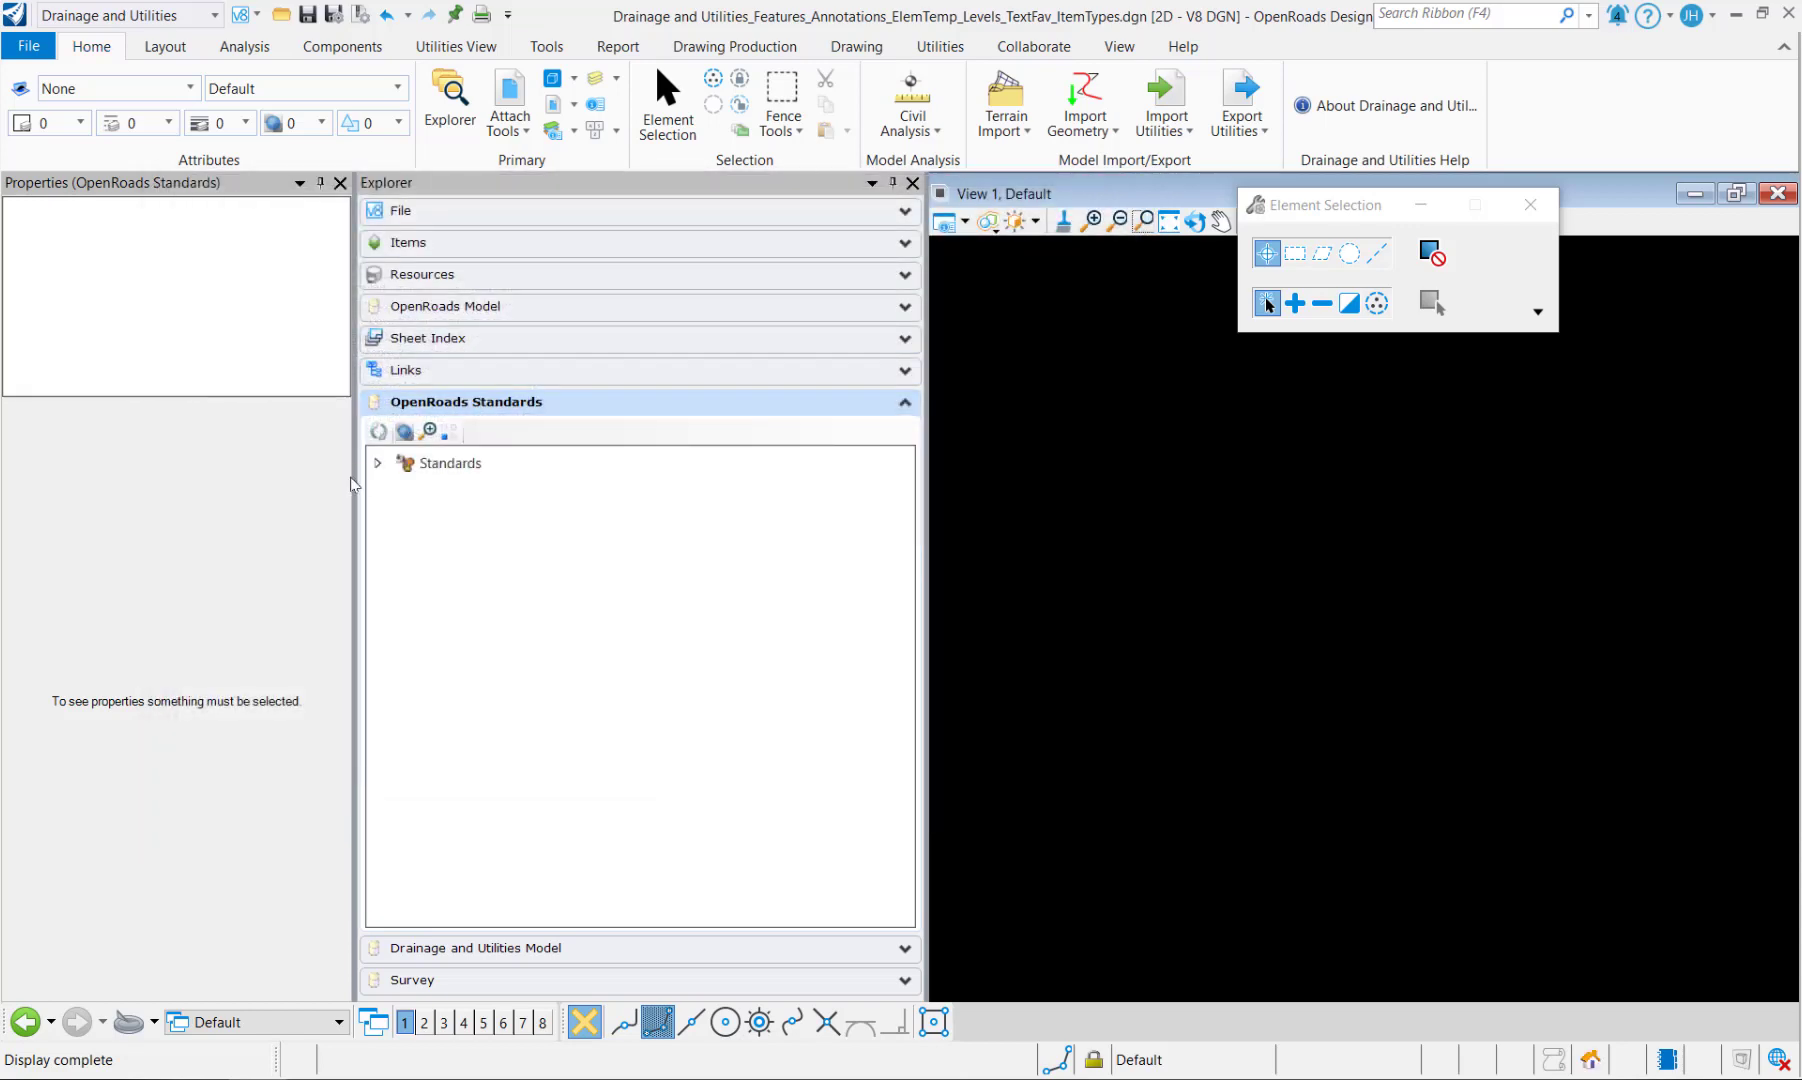
Step: Expand the merged library's Feature Symbologies, Feature Definitions and the attached libraries' definitions in Explorer
click(376, 462)
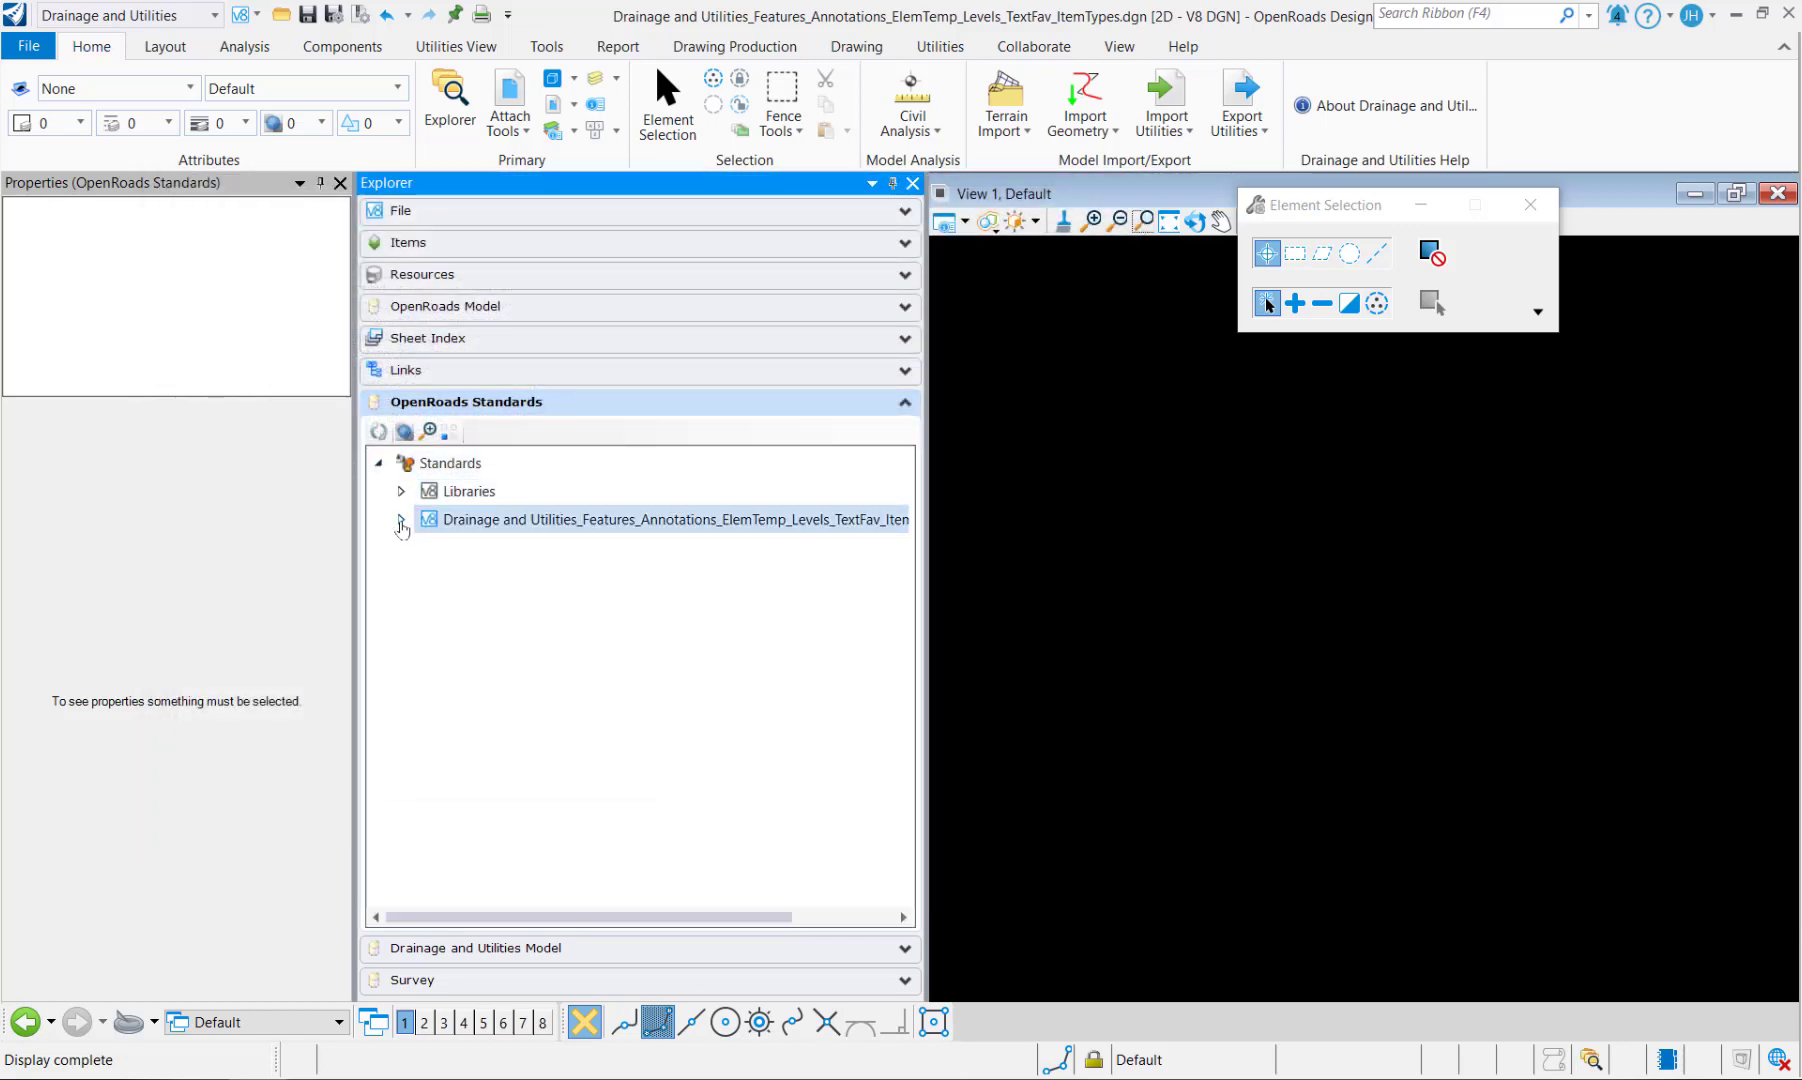
click(402, 520)
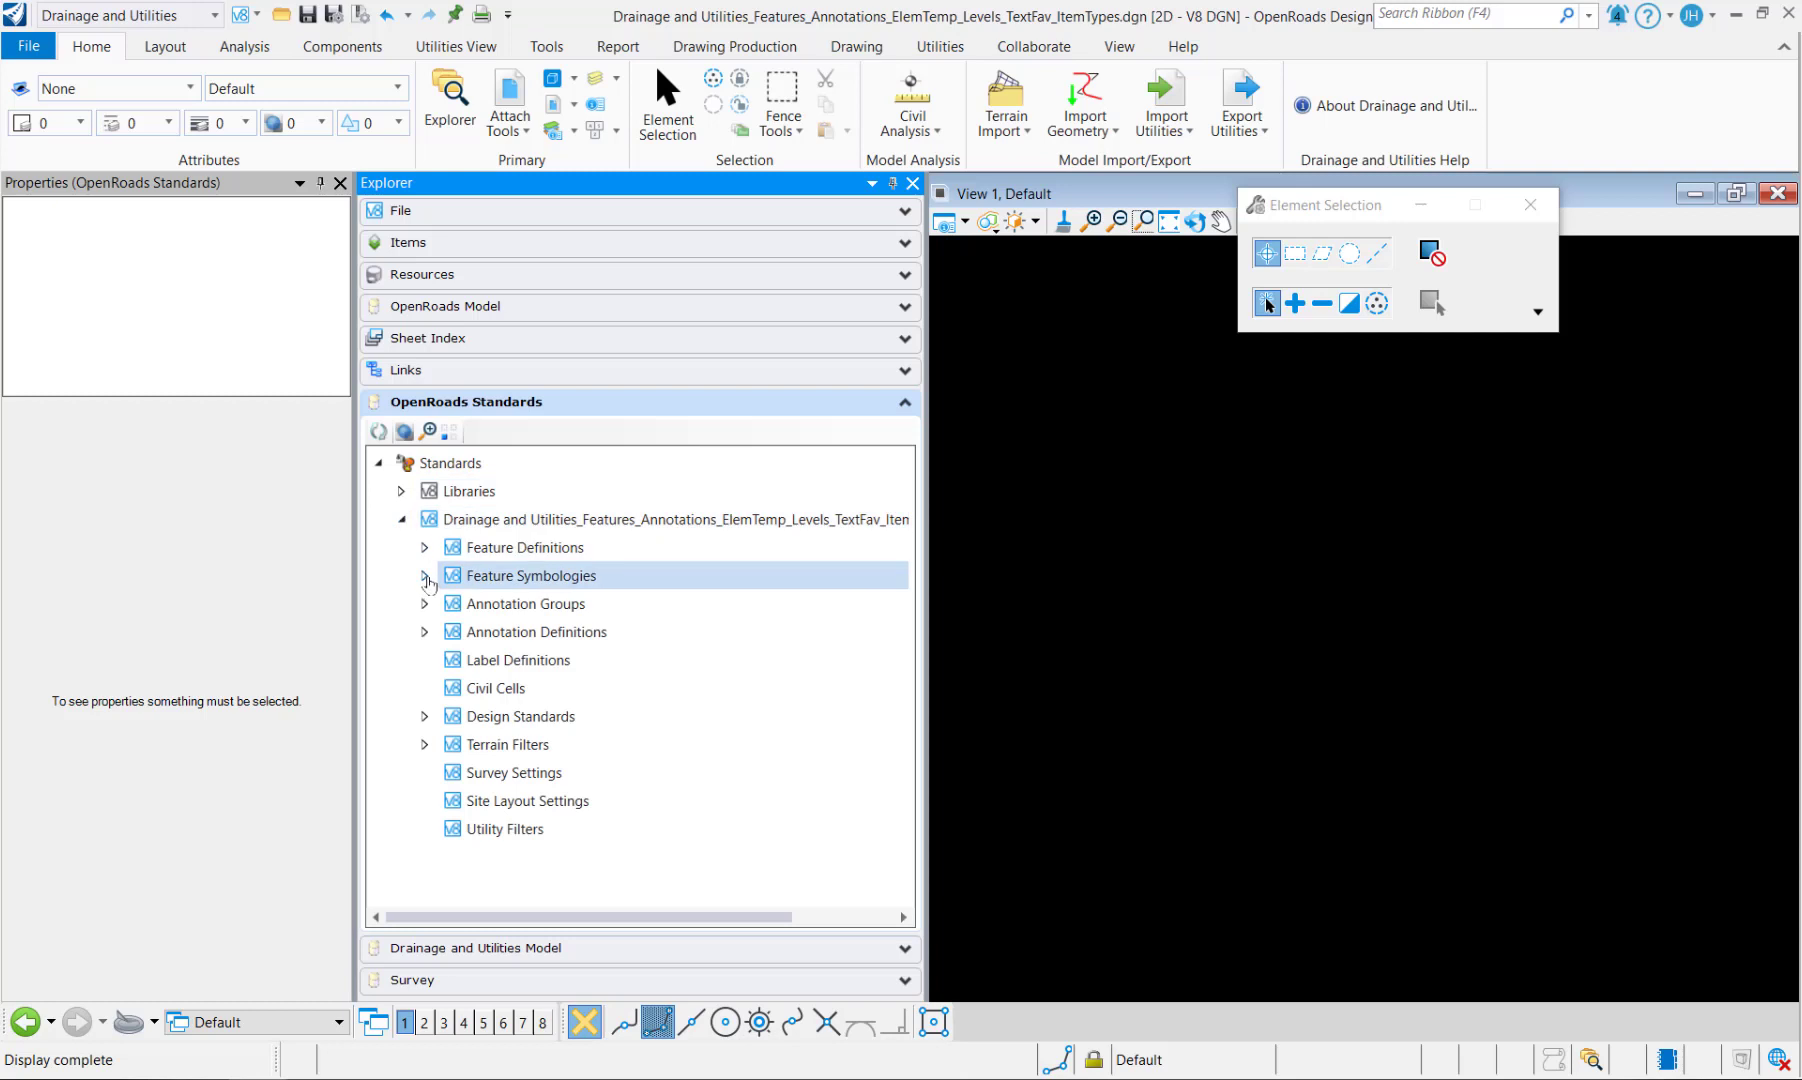
click(426, 576)
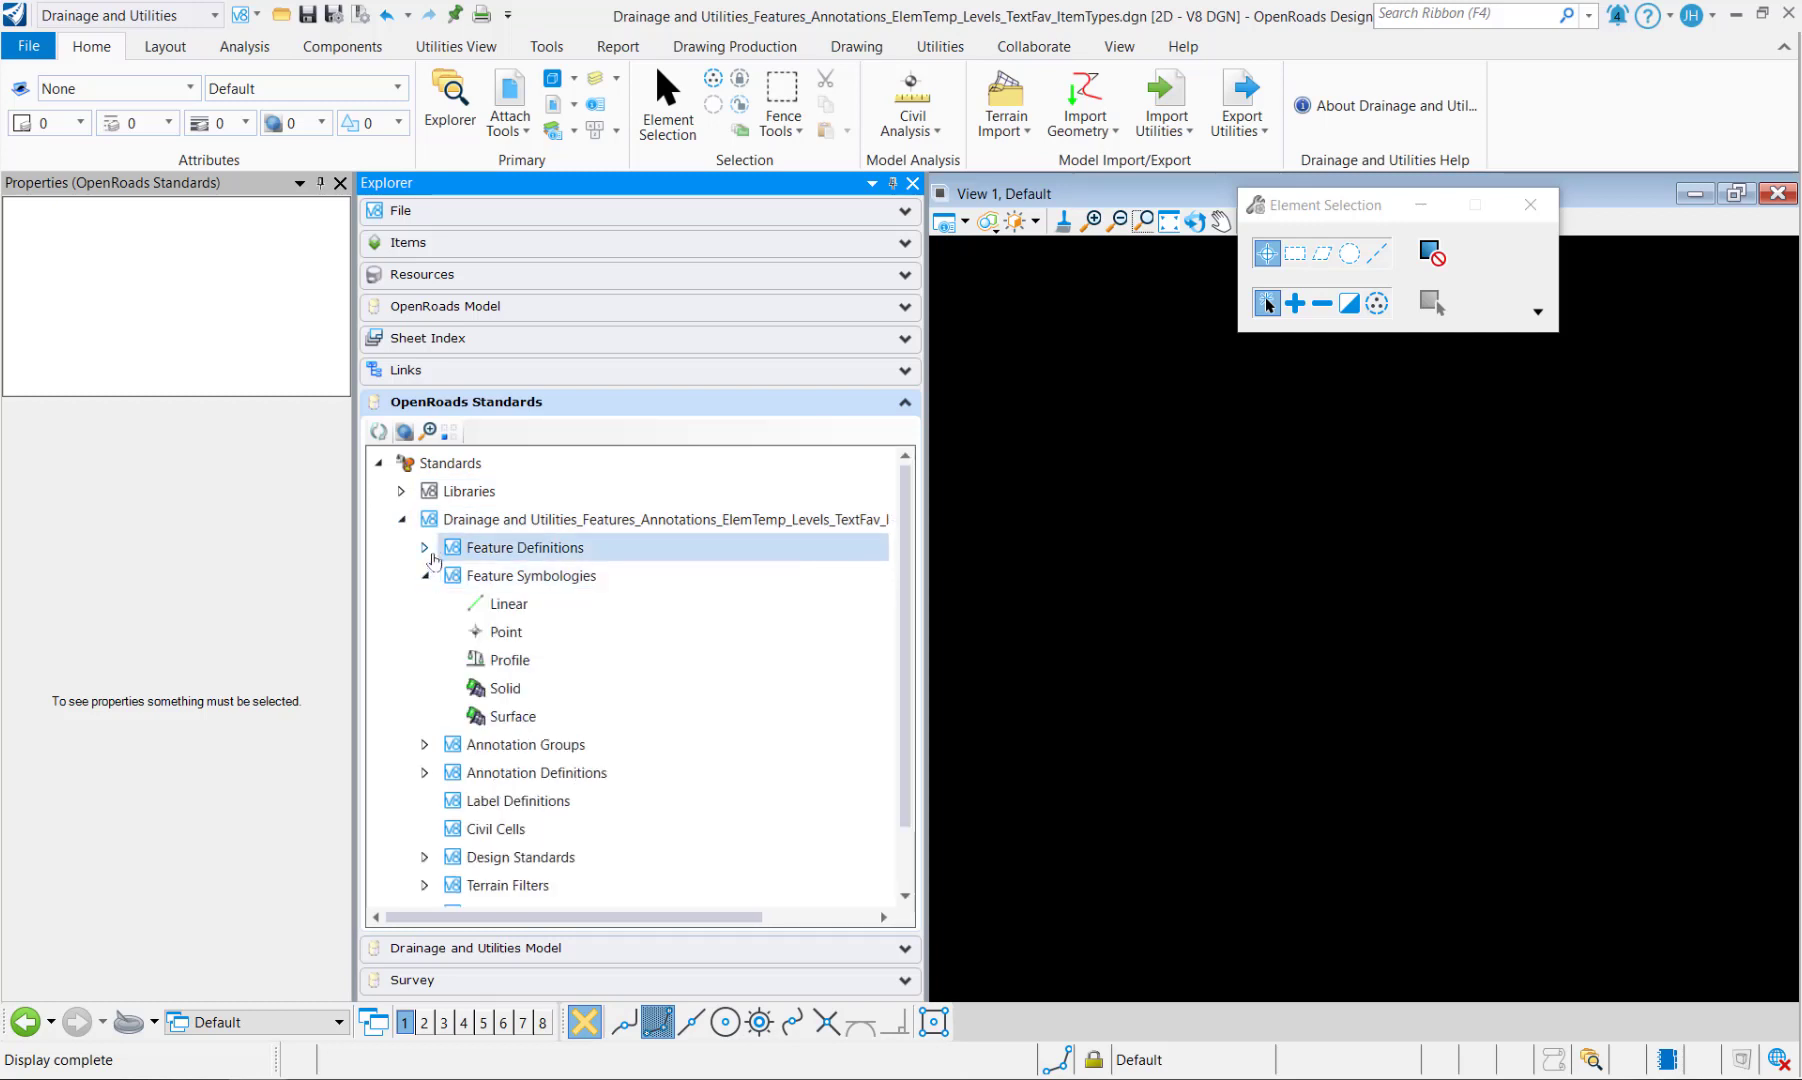
click(426, 546)
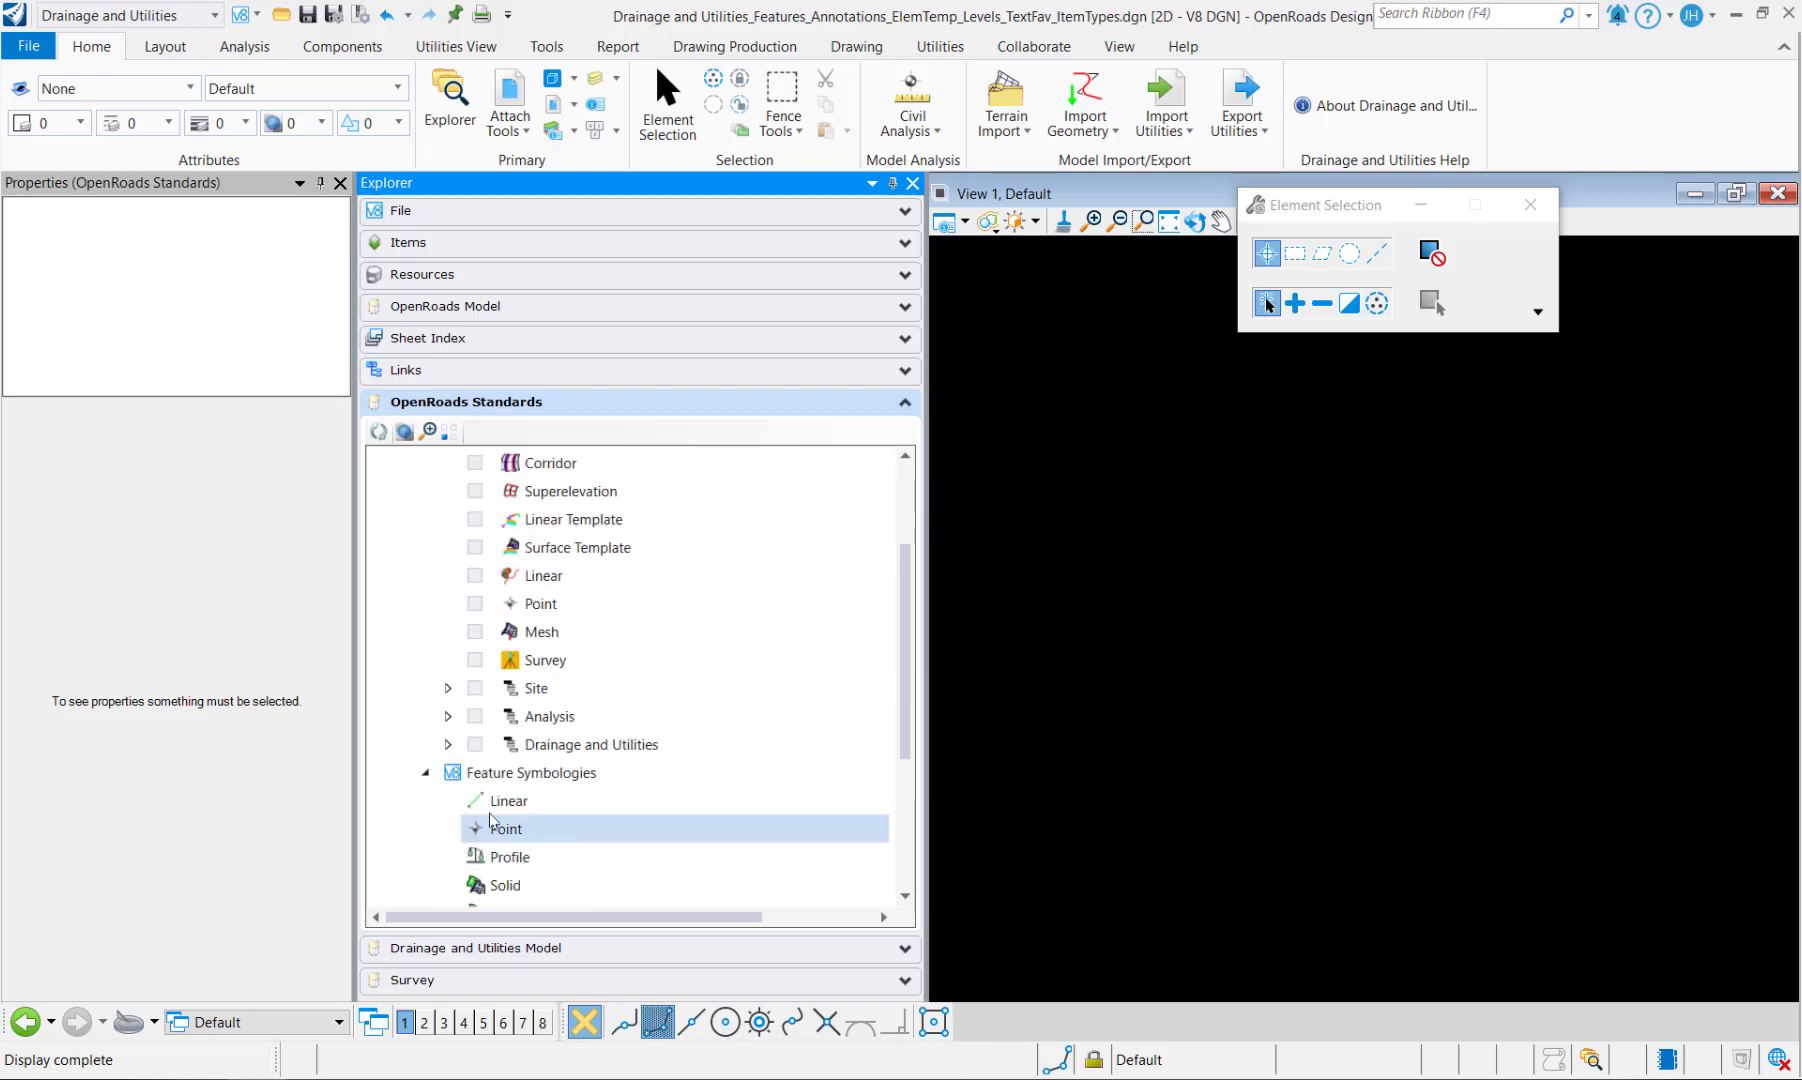
click(548, 716)
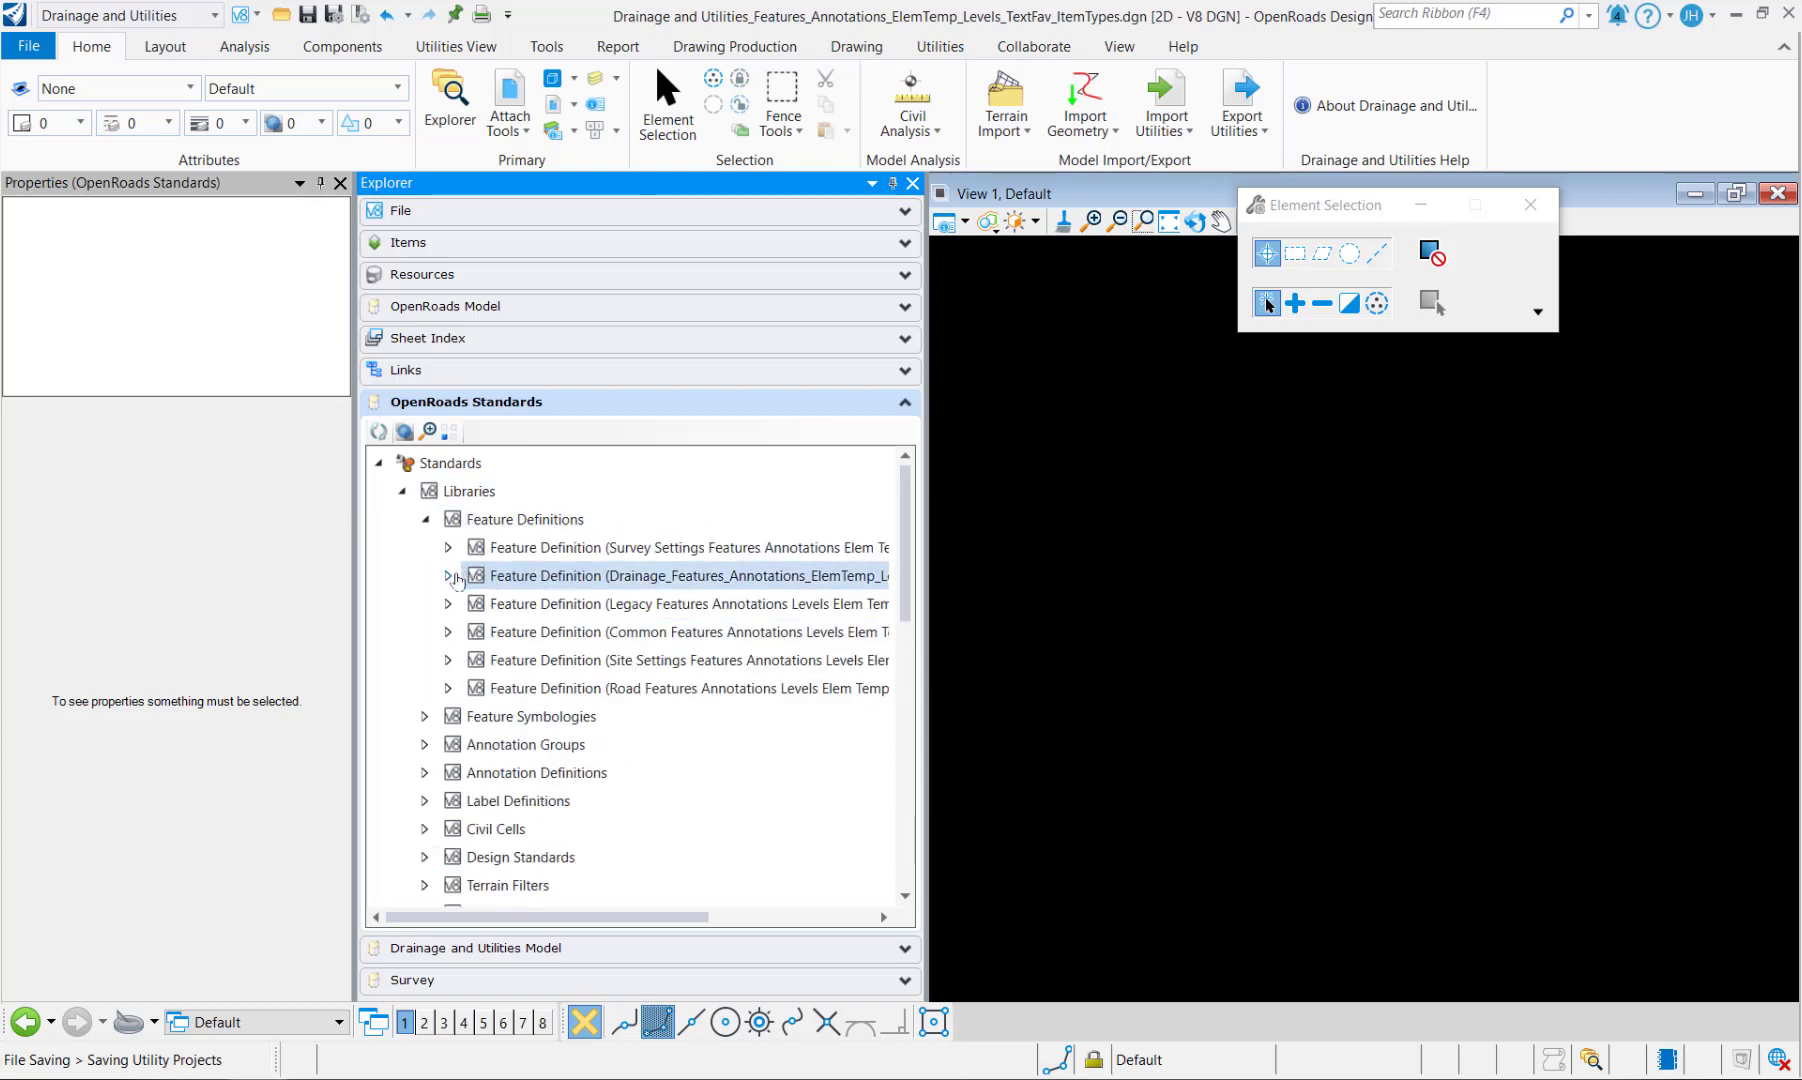
Step: Copy the six StormWater conduit folders from the Drainage library's feature definitions
click(448, 576)
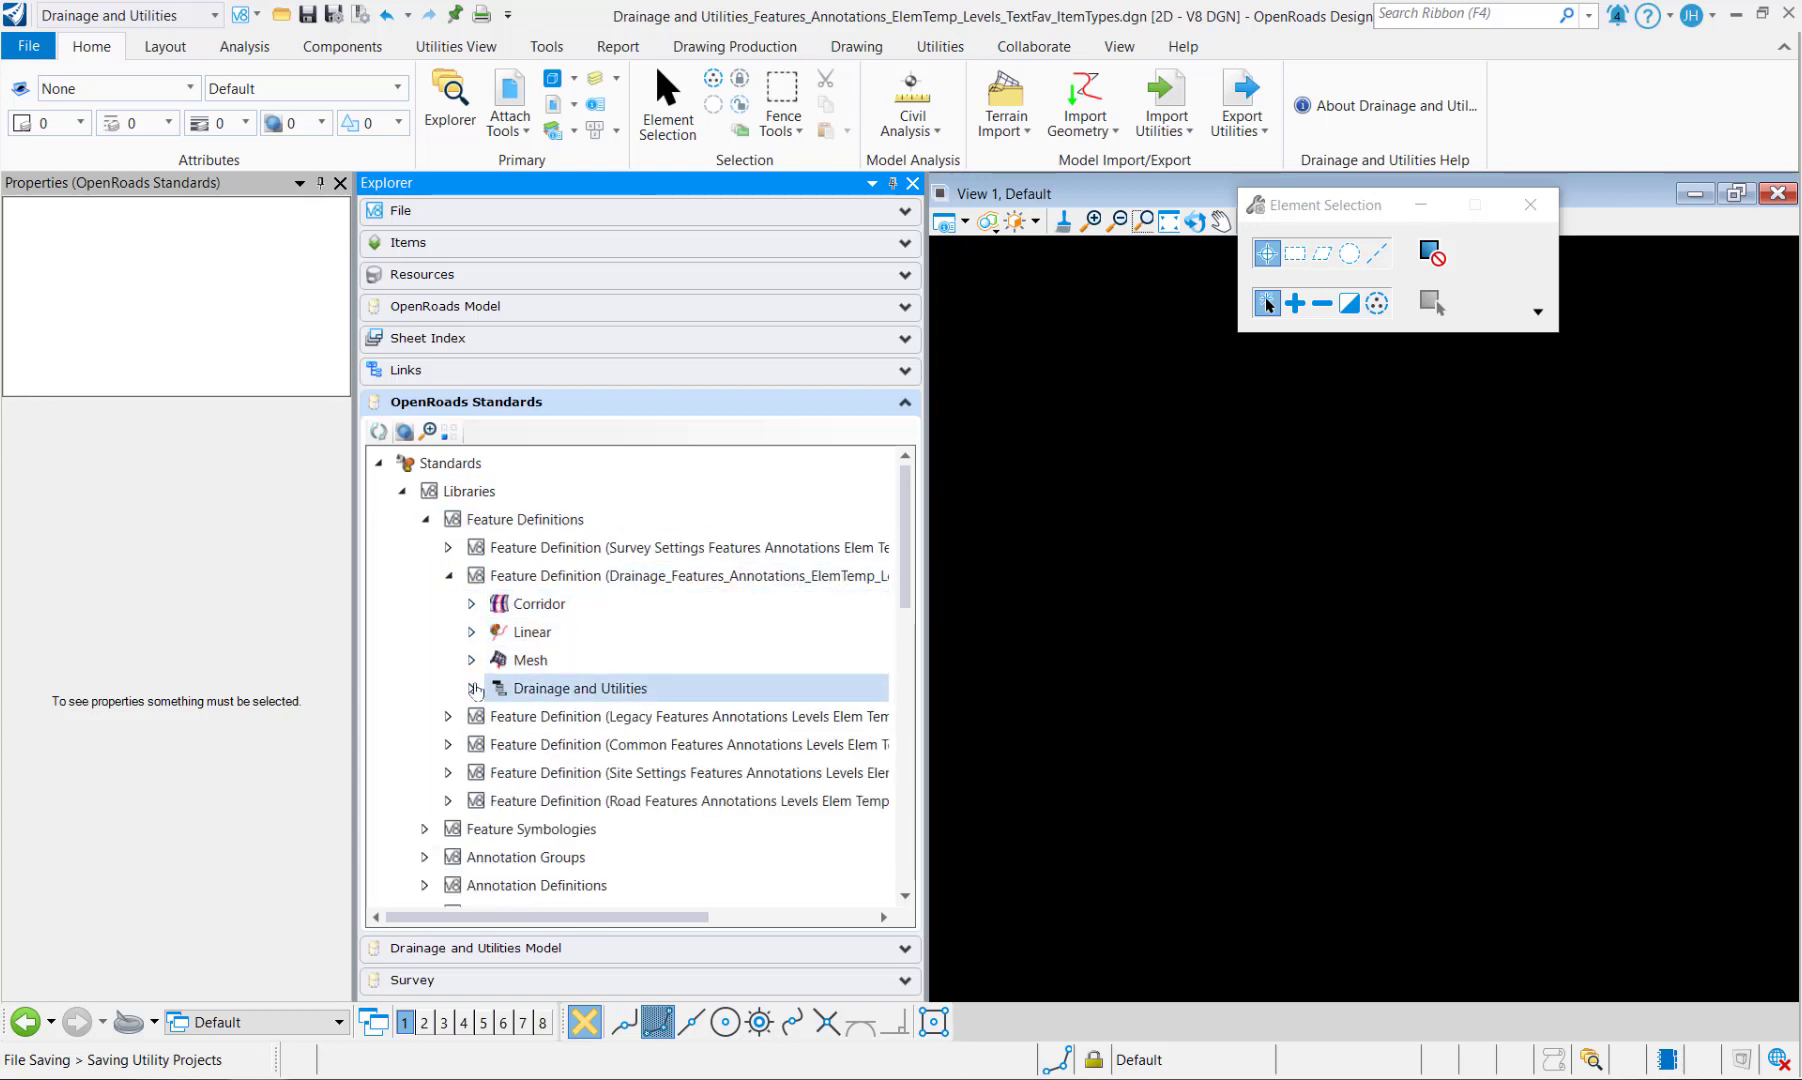
click(474, 688)
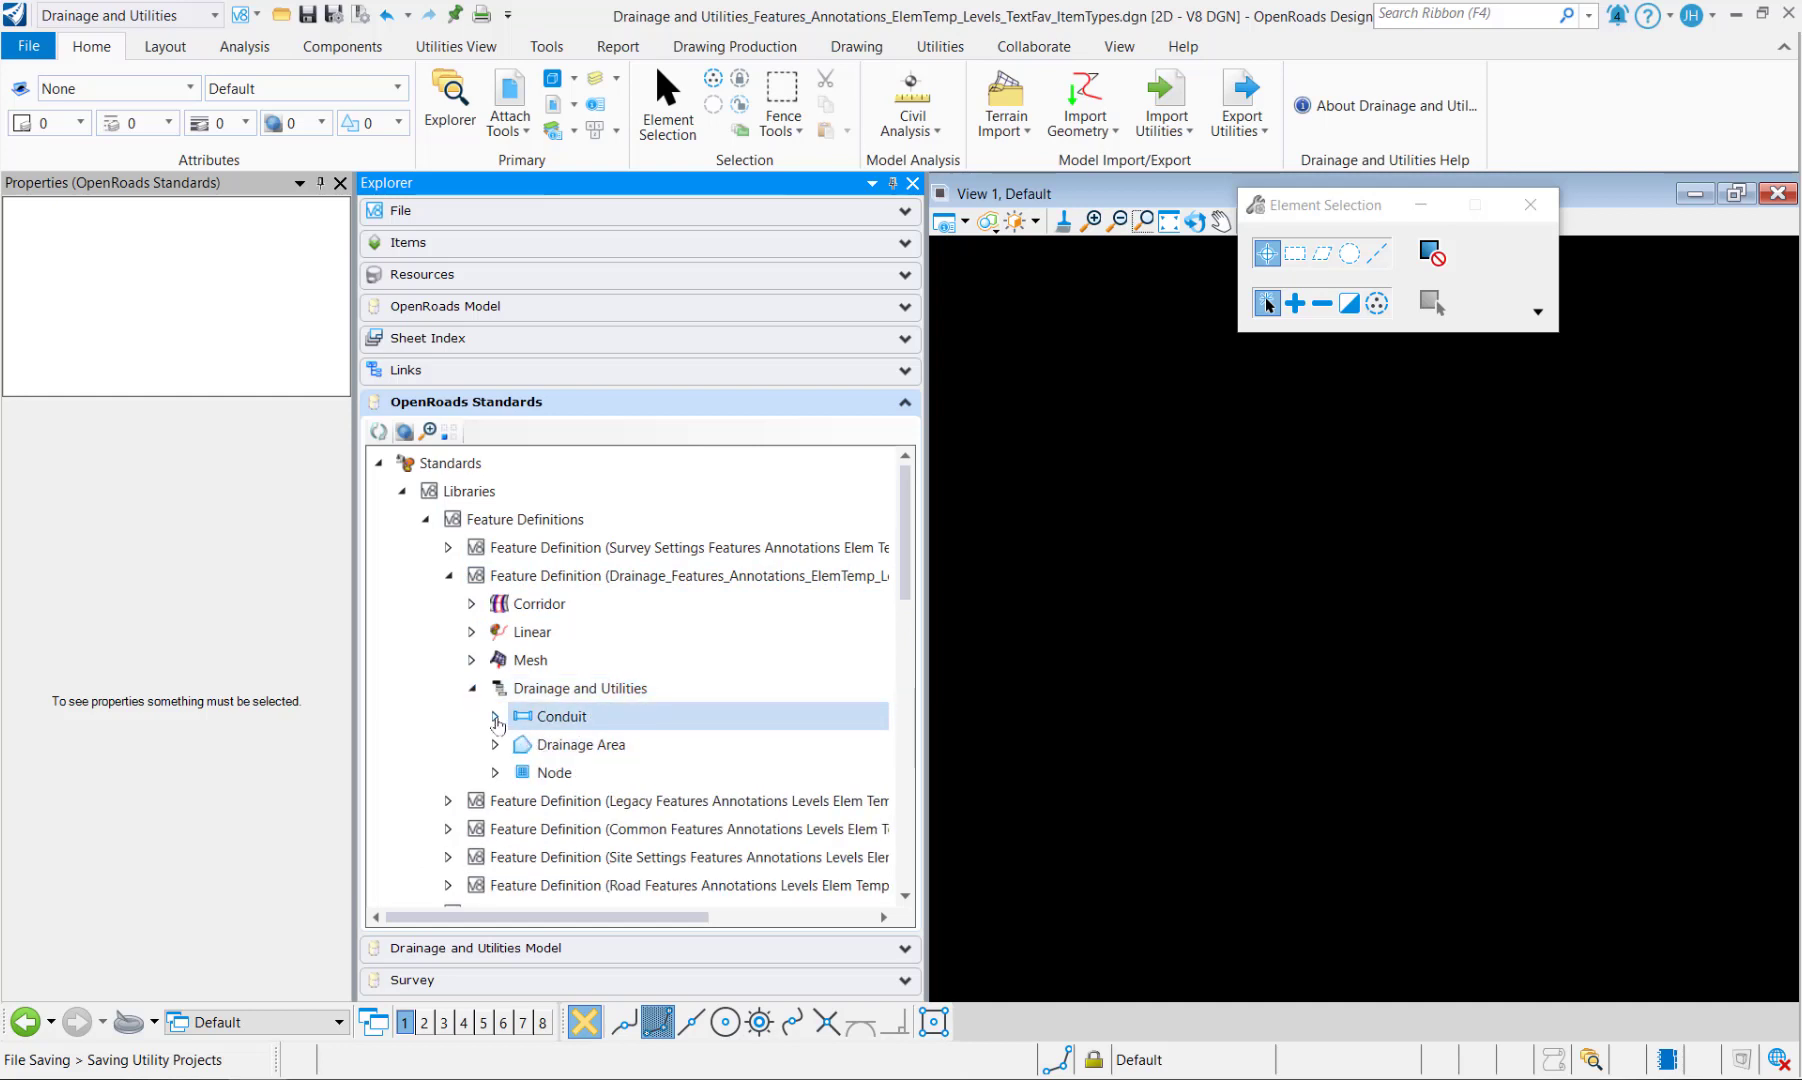
click(494, 716)
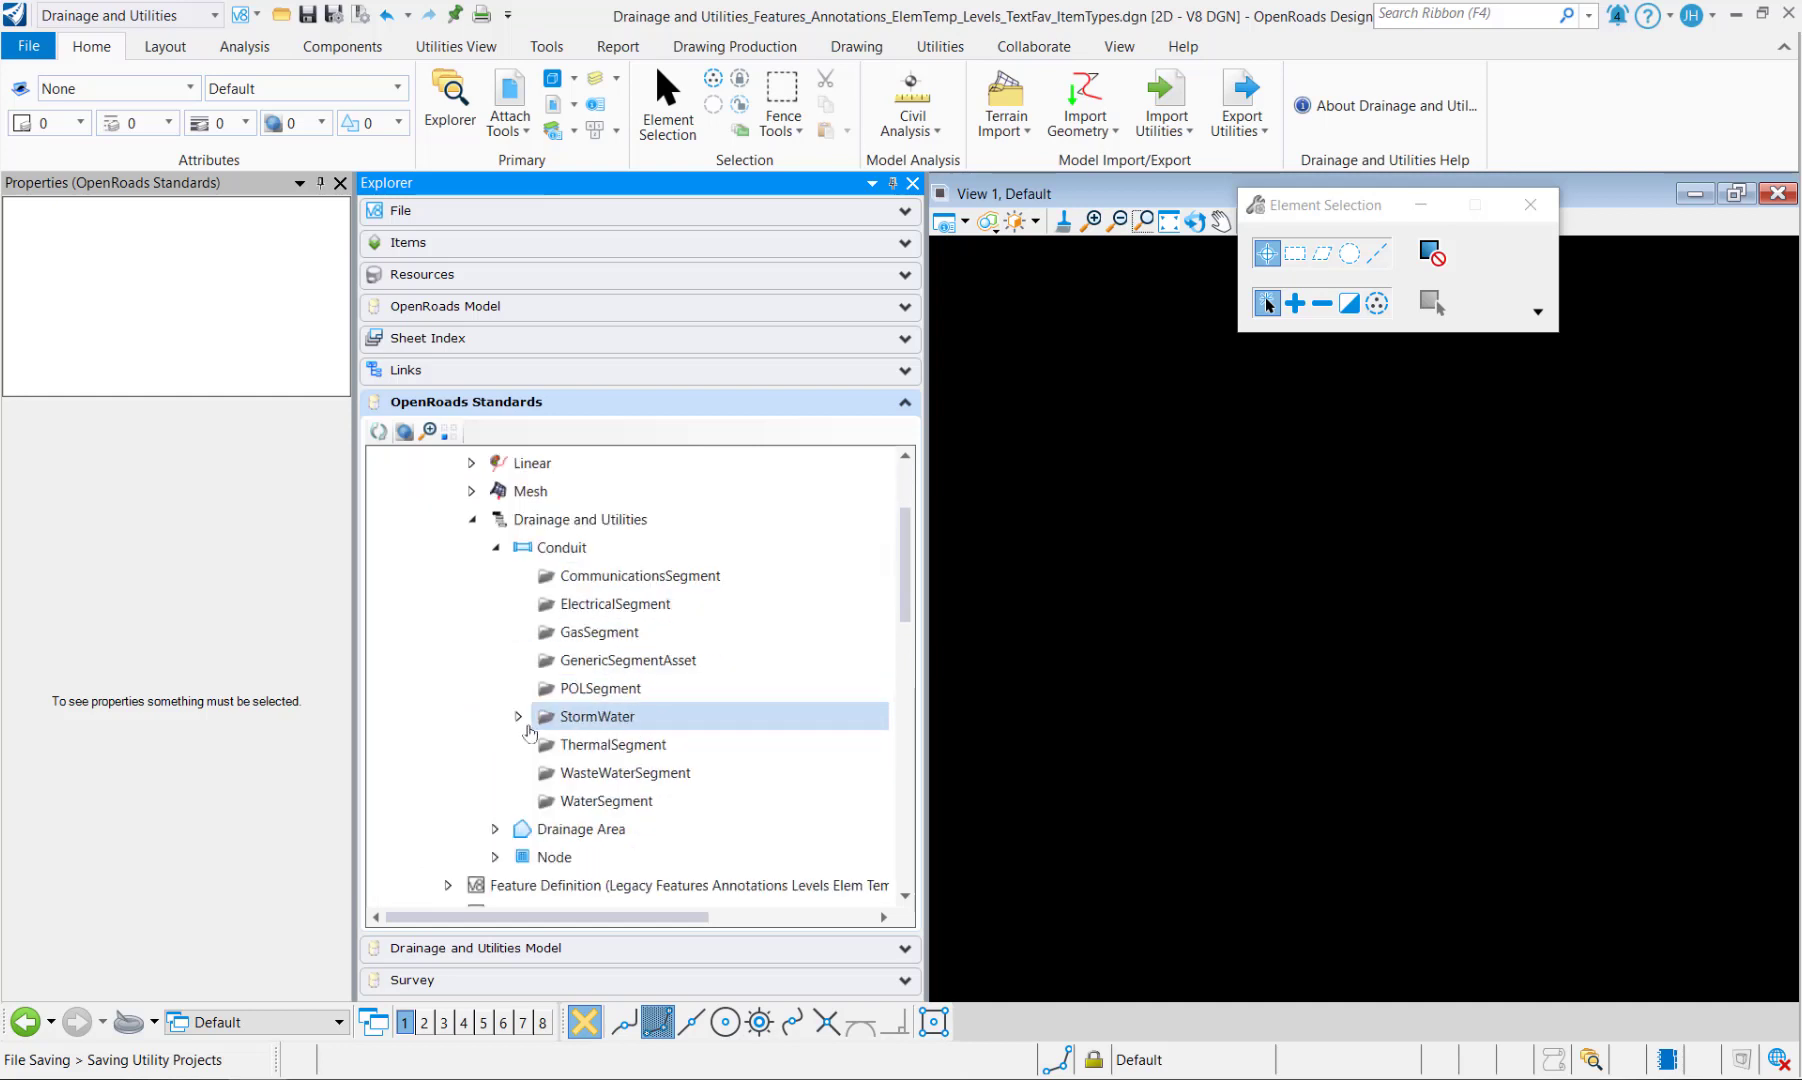
click(518, 716)
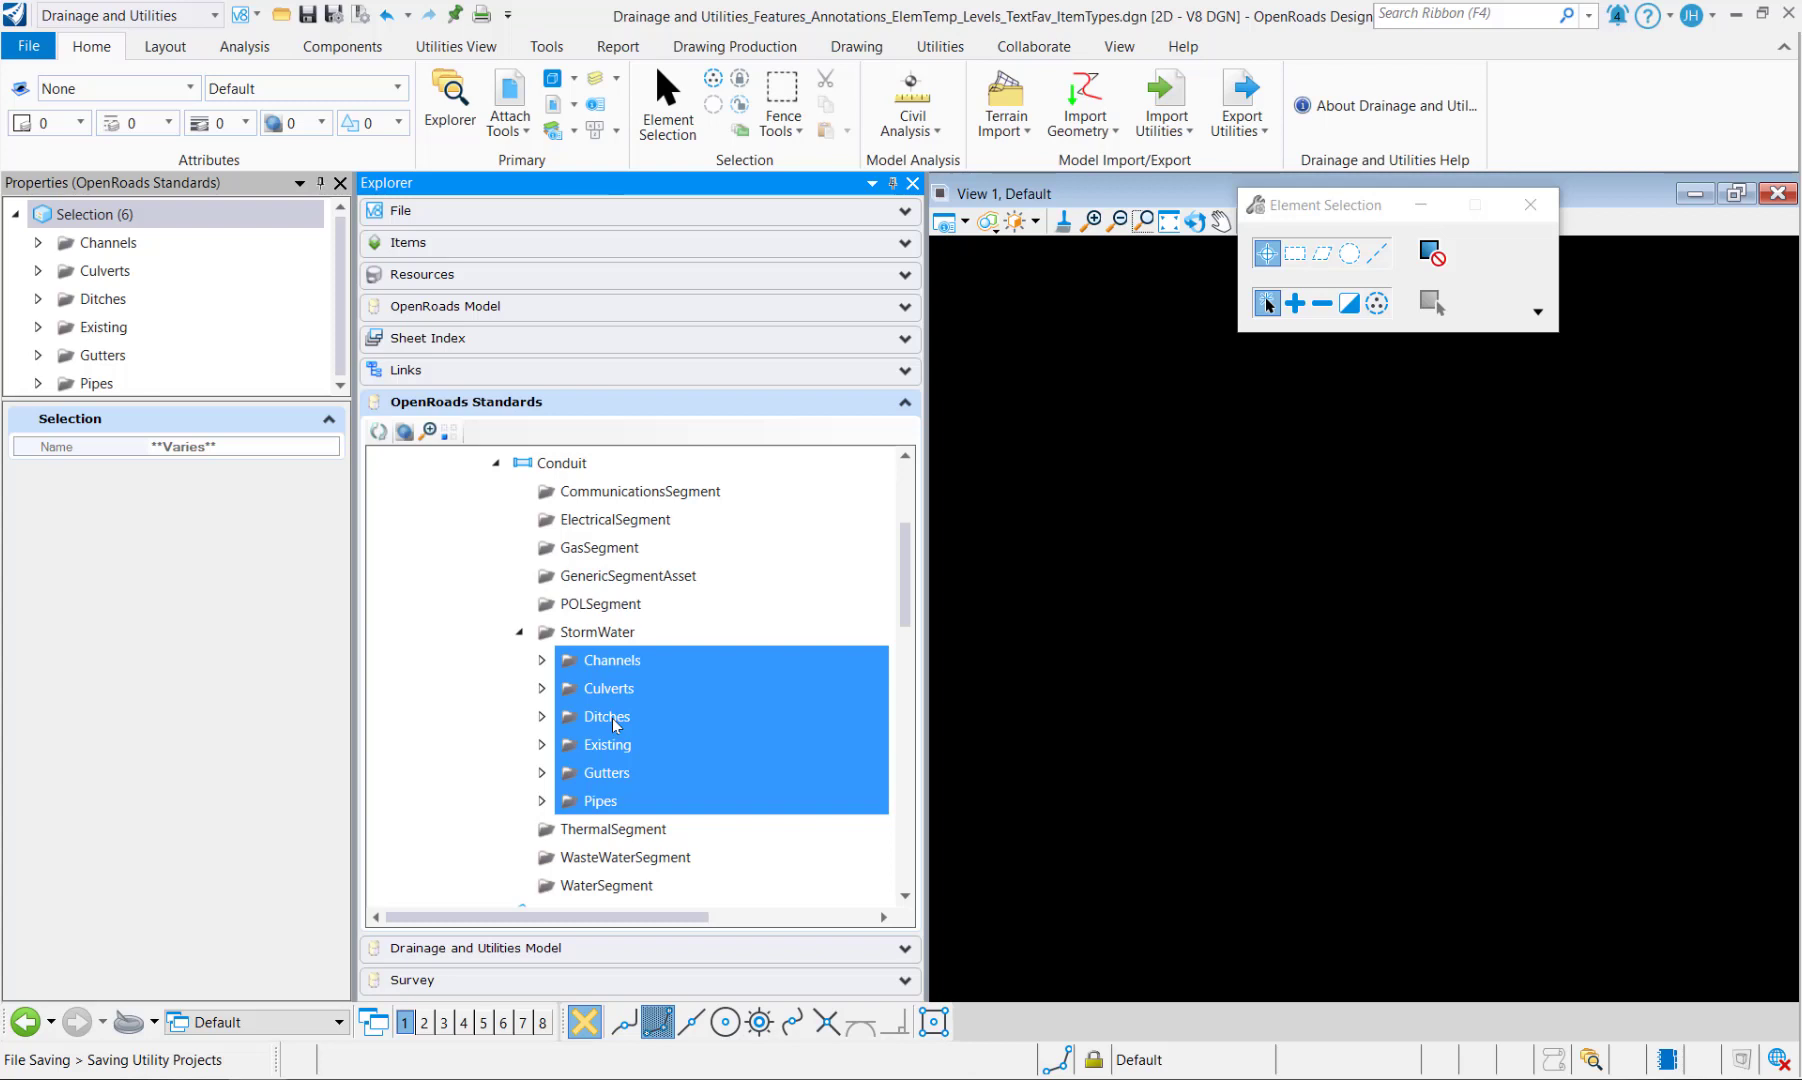
right_click(610, 724)
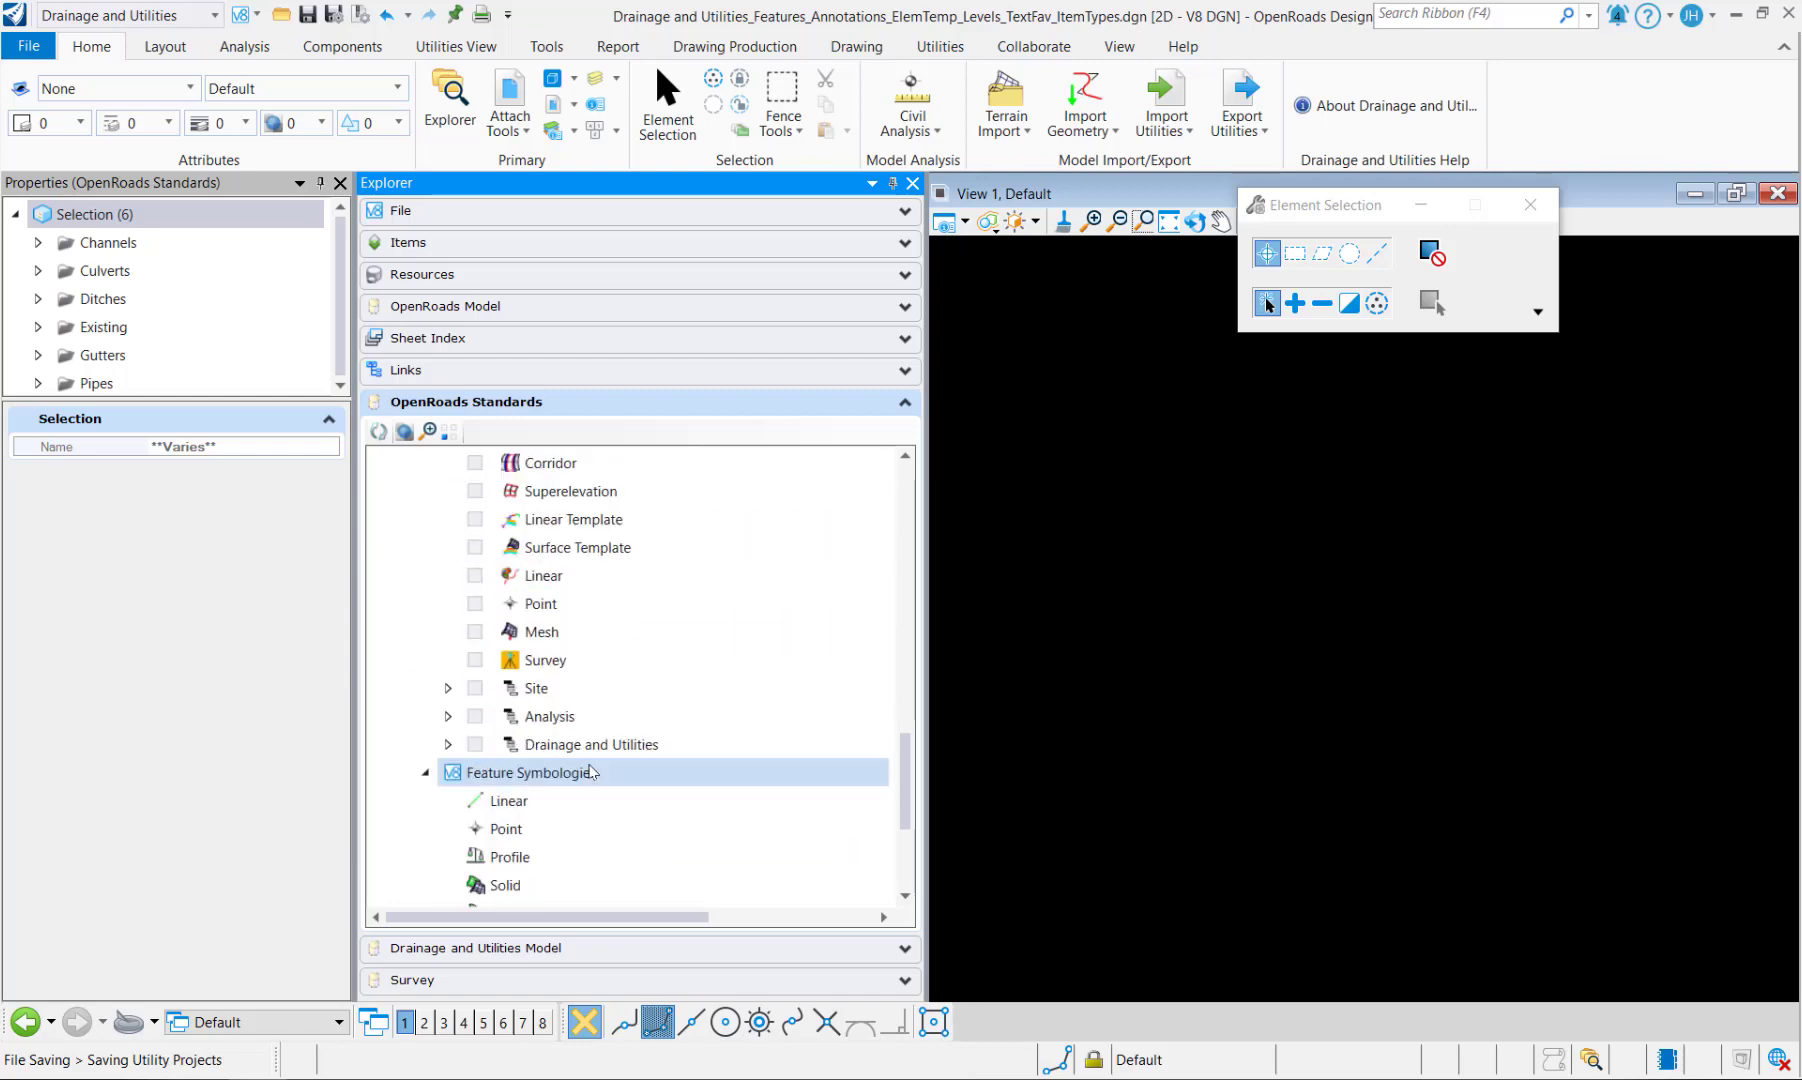
Step: Paste Channels, Culverts, Ditches, Existing, Gutters and Pipes into the merged Conduit > StormWater
click(448, 744)
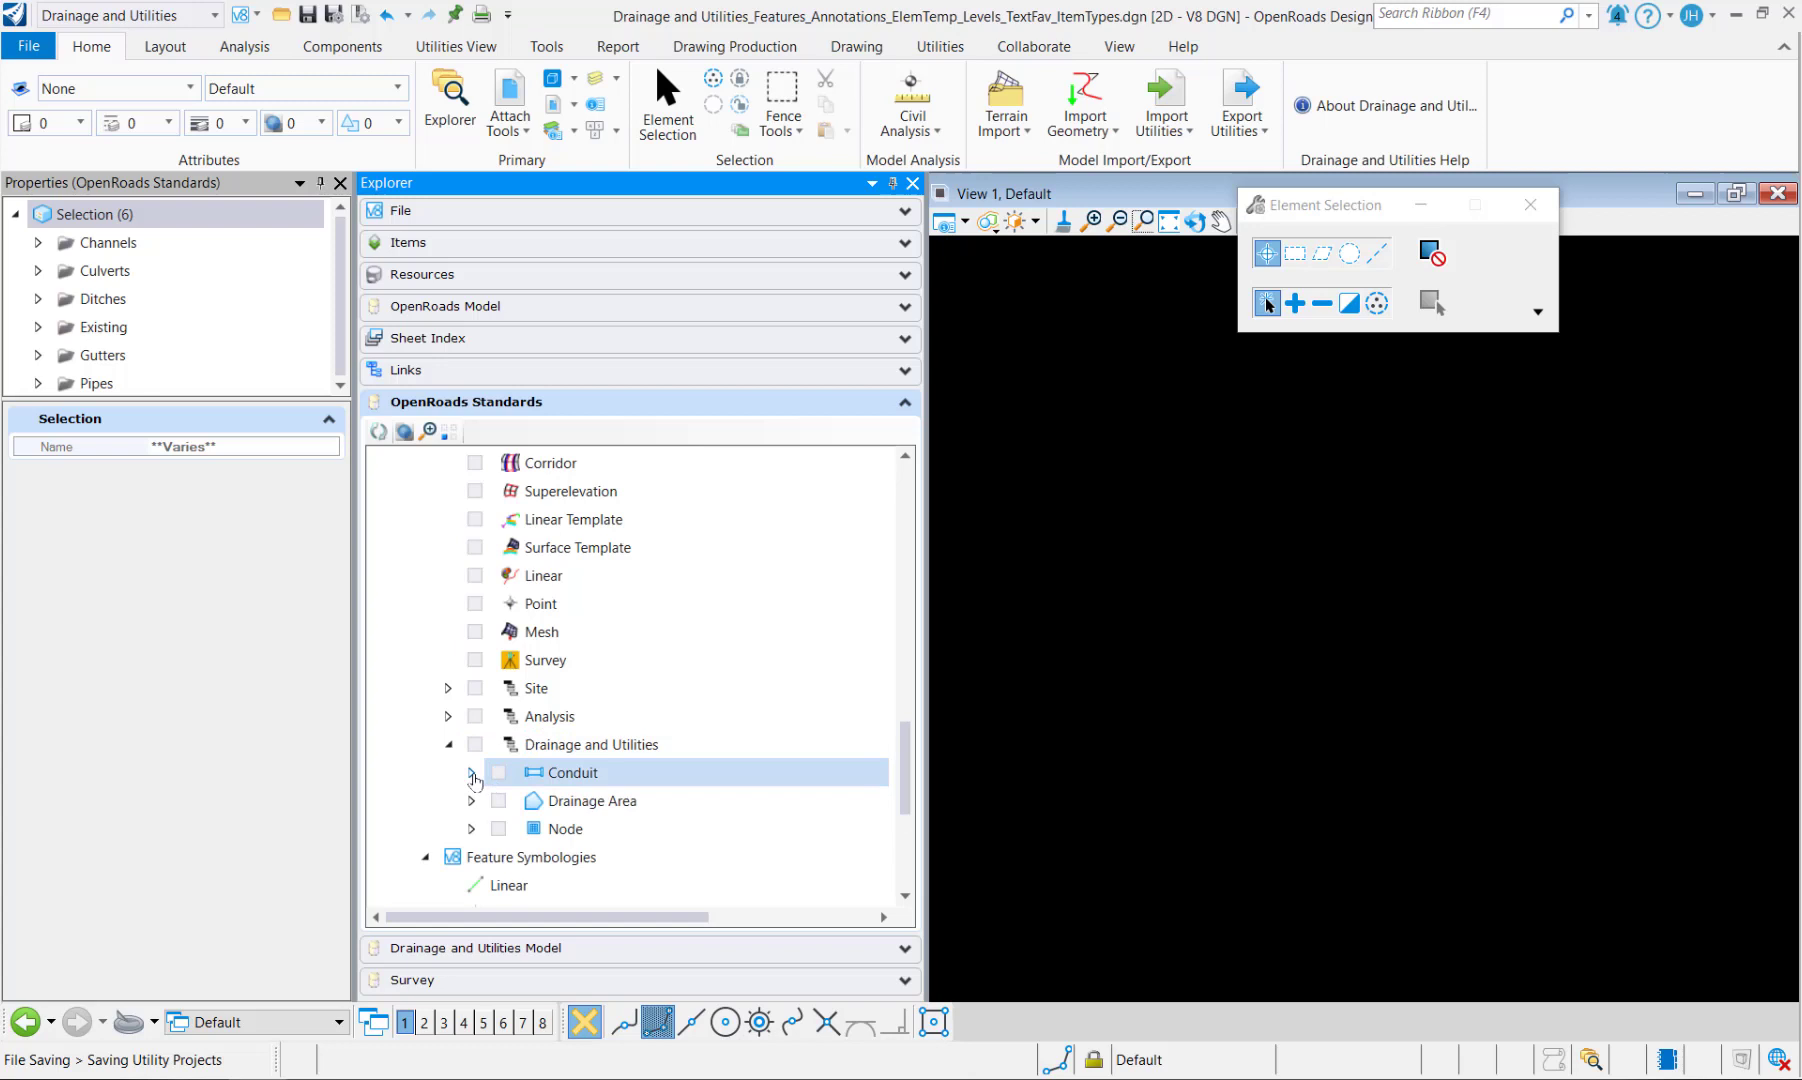
click(472, 778)
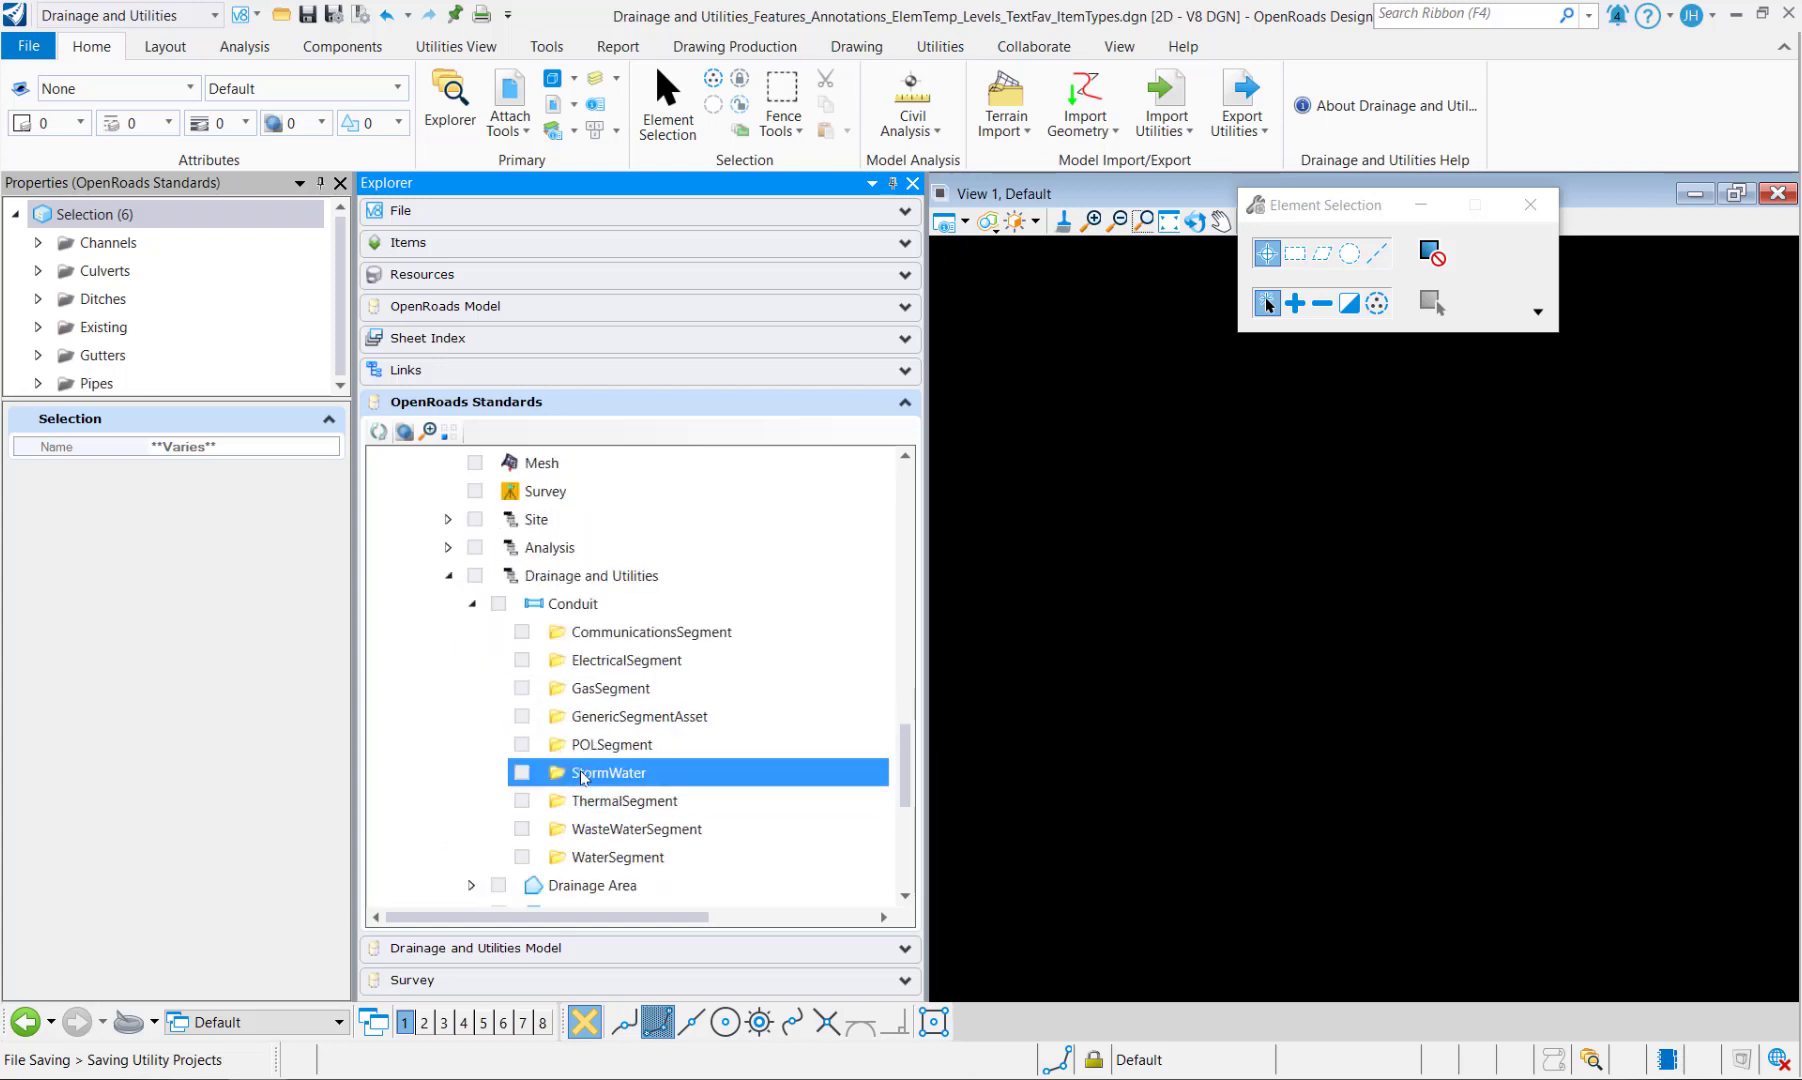
right_click(608, 772)
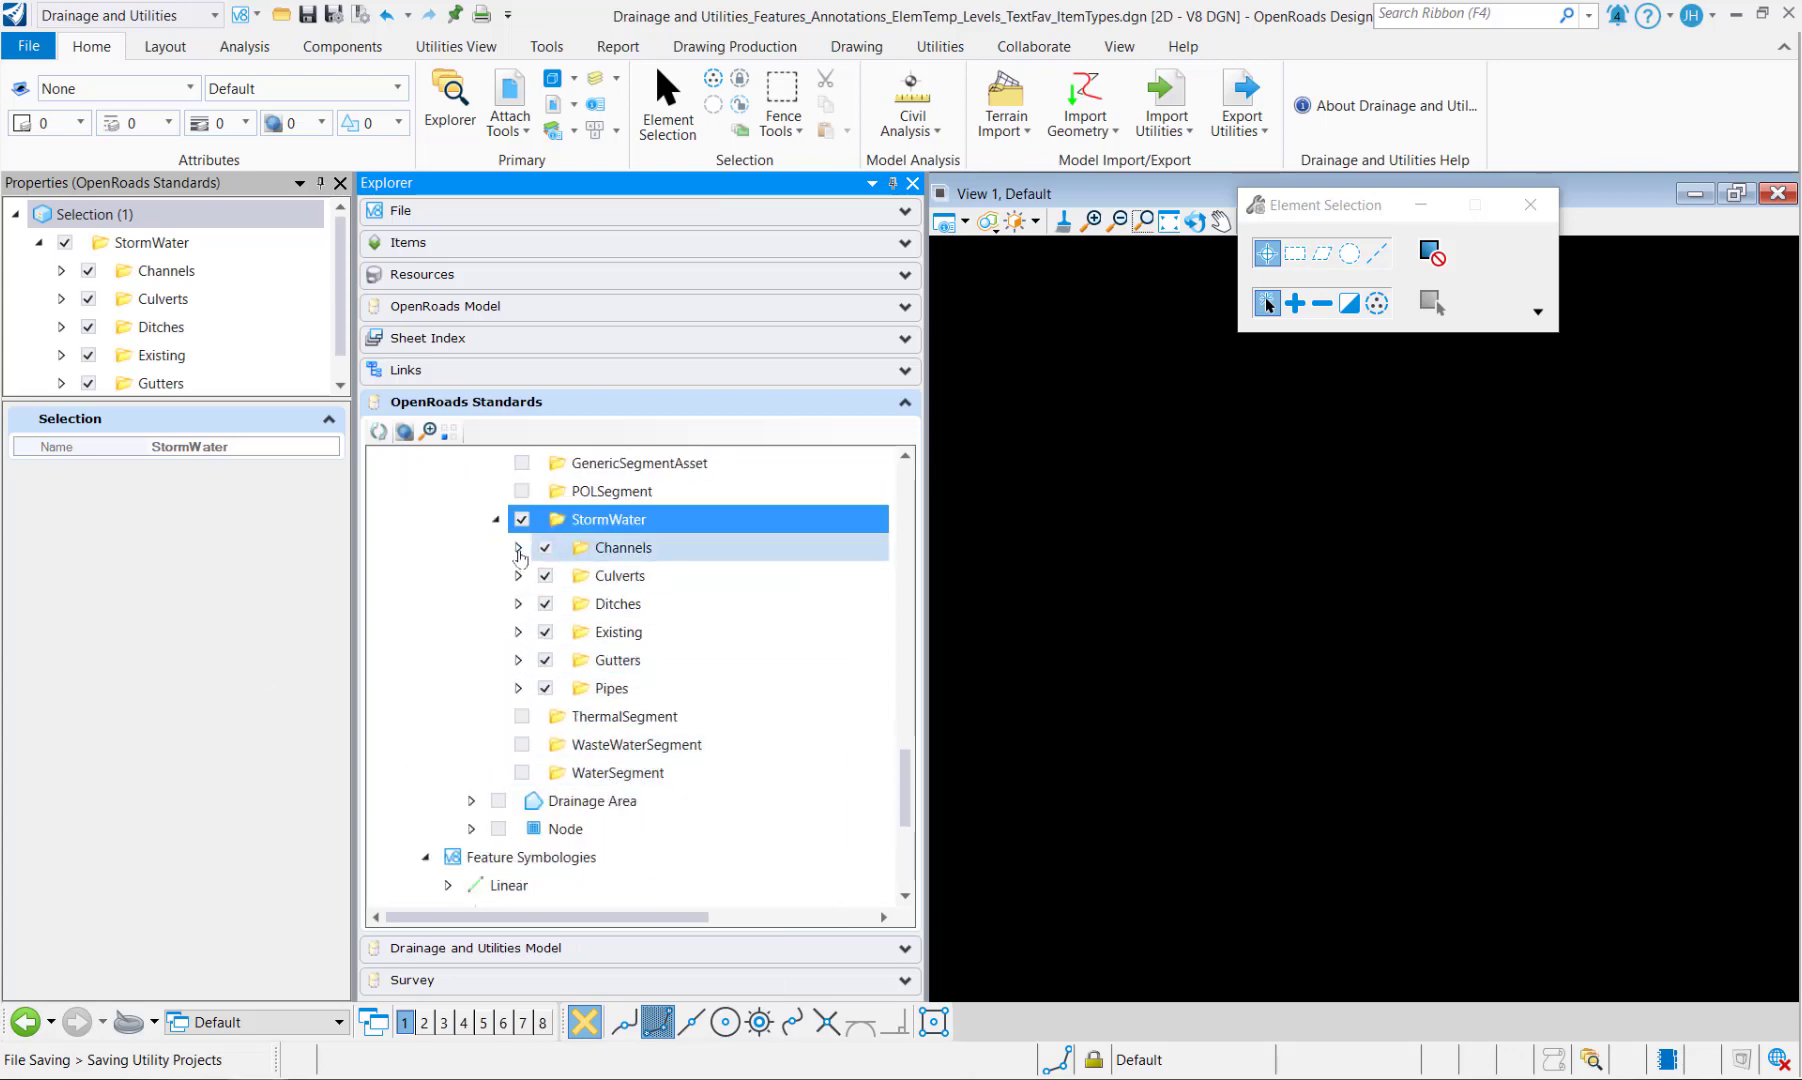
Step: Inspect CHNL_Concrete and confirm StormWaterSegment appears under Linear feature symbologies
click(666, 576)
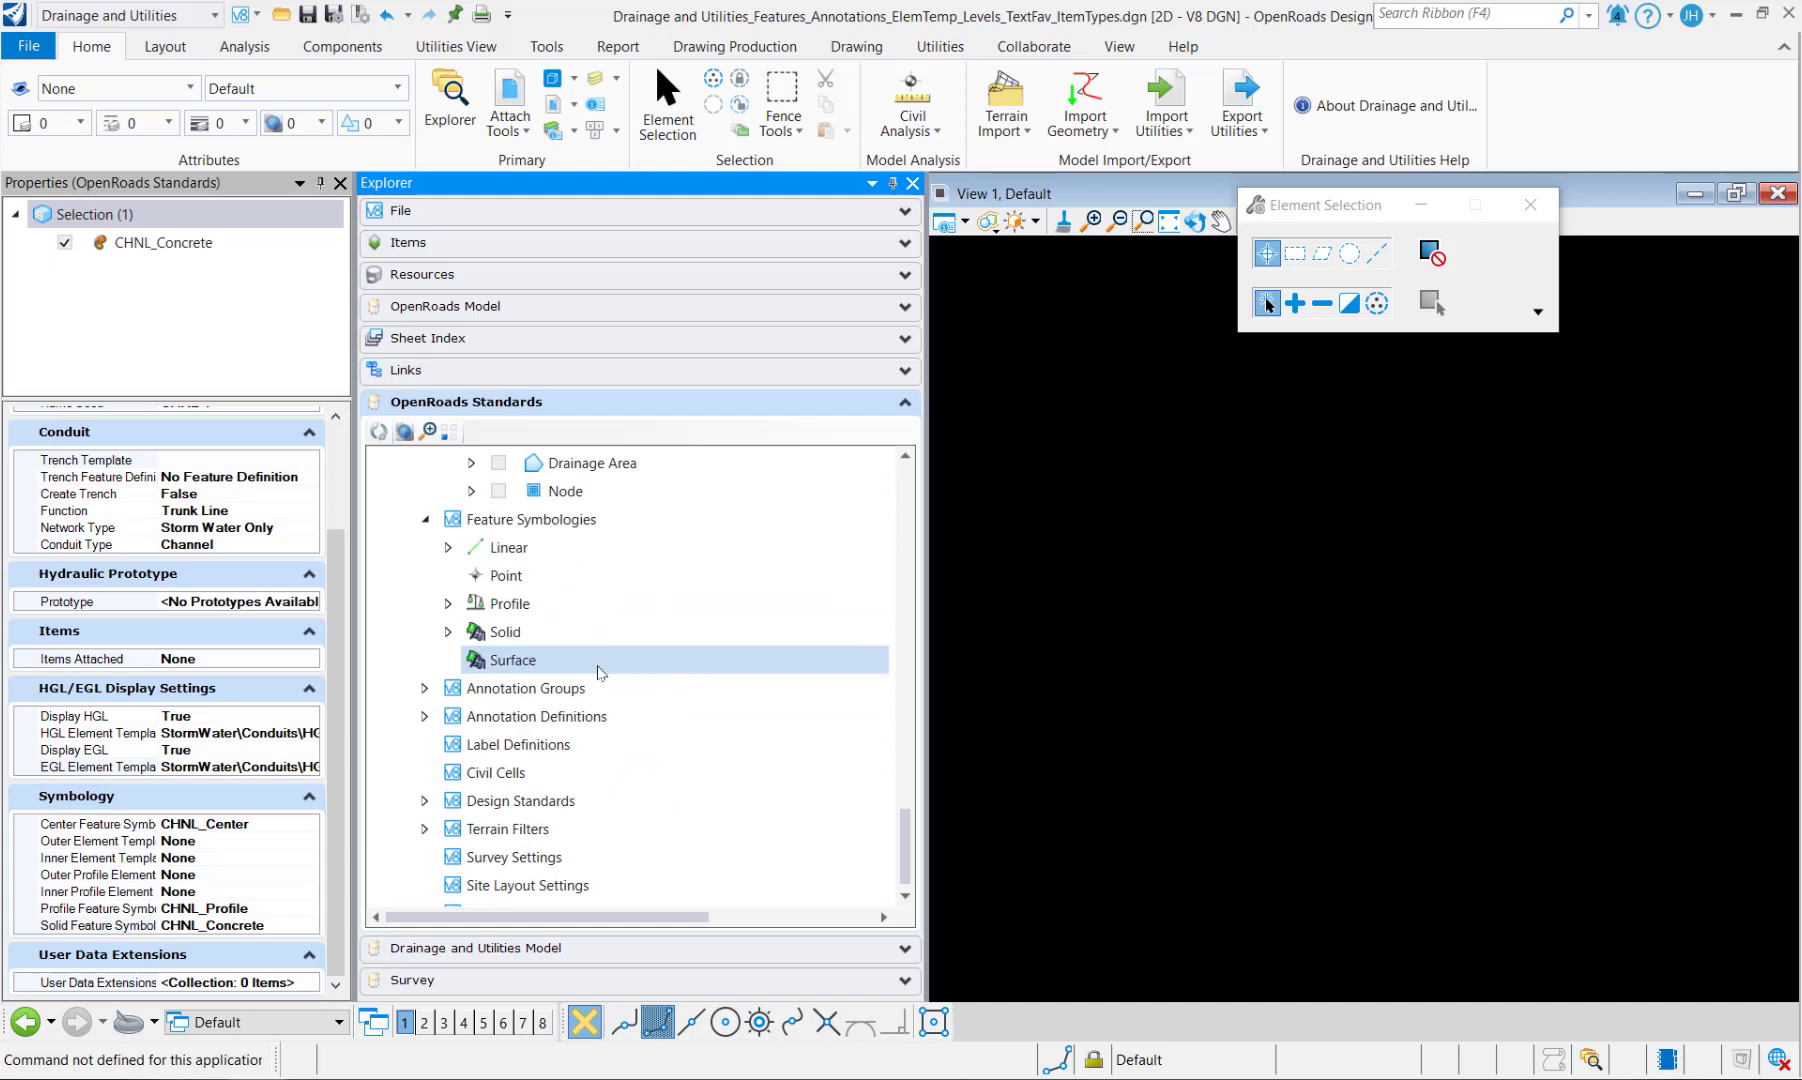
click(448, 546)
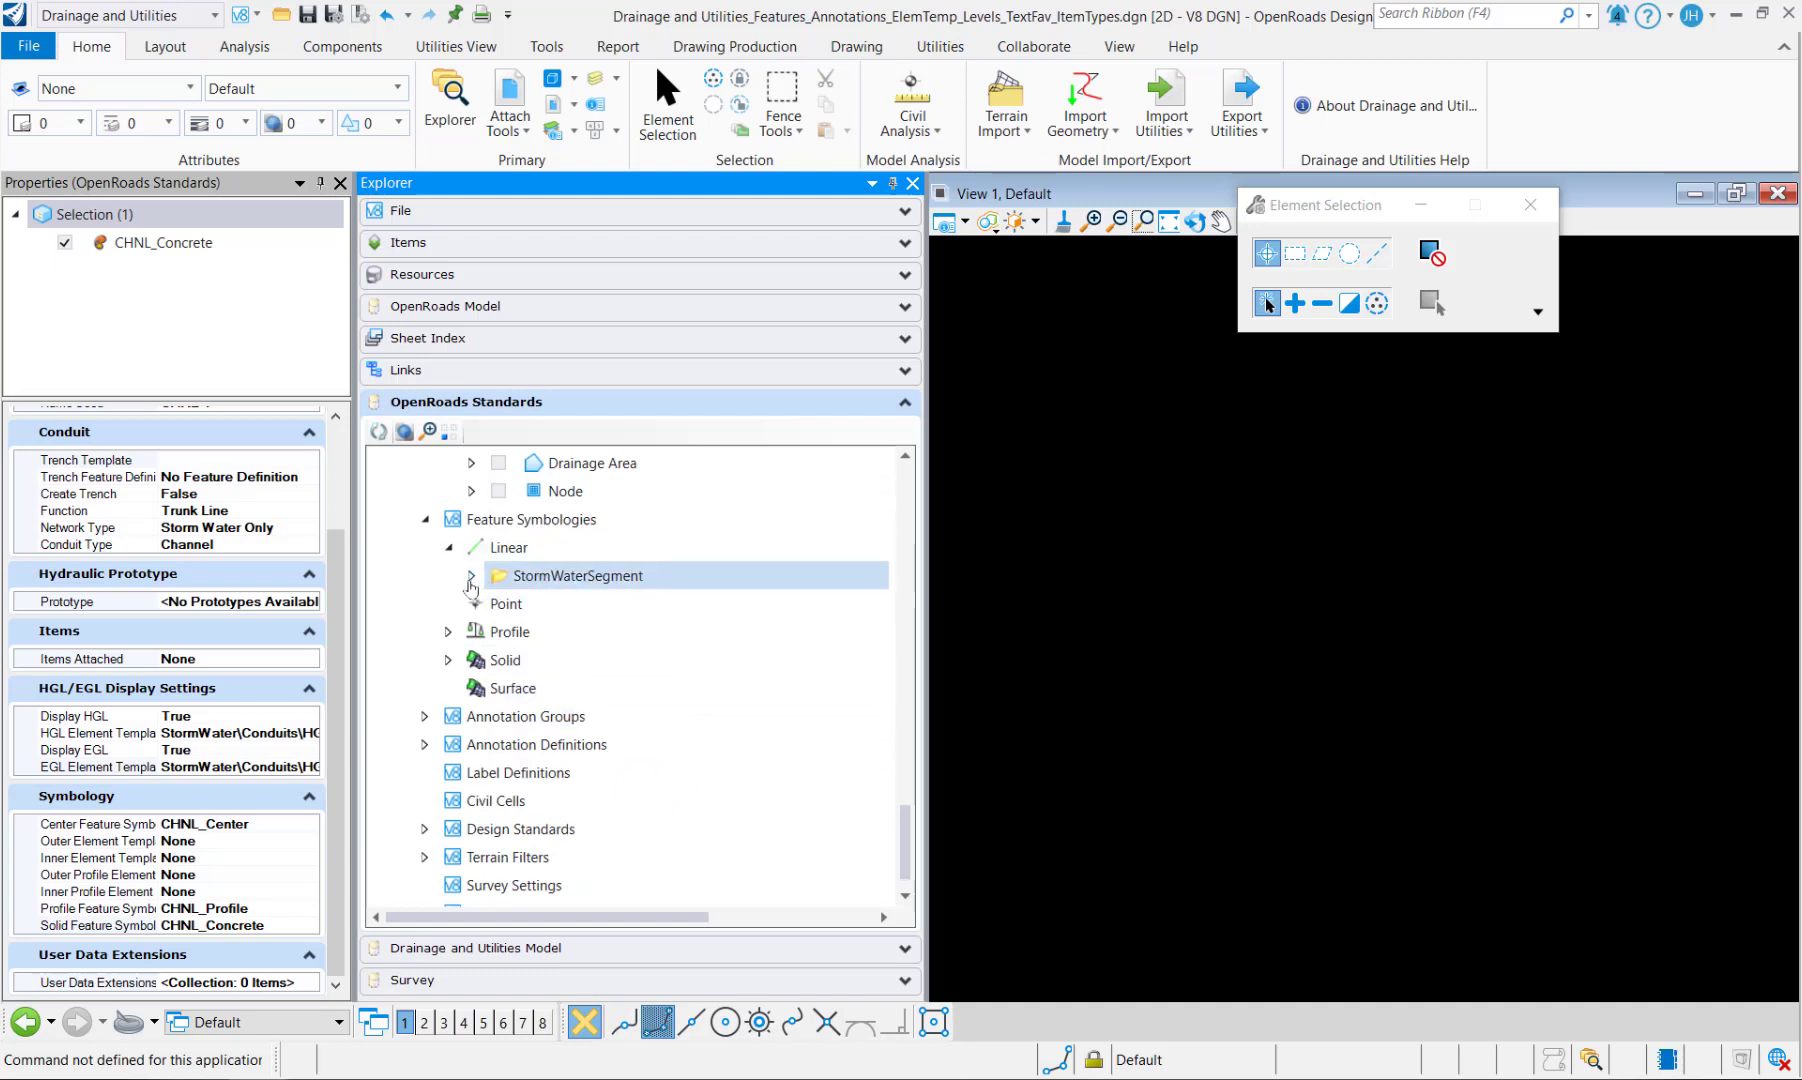
click(472, 576)
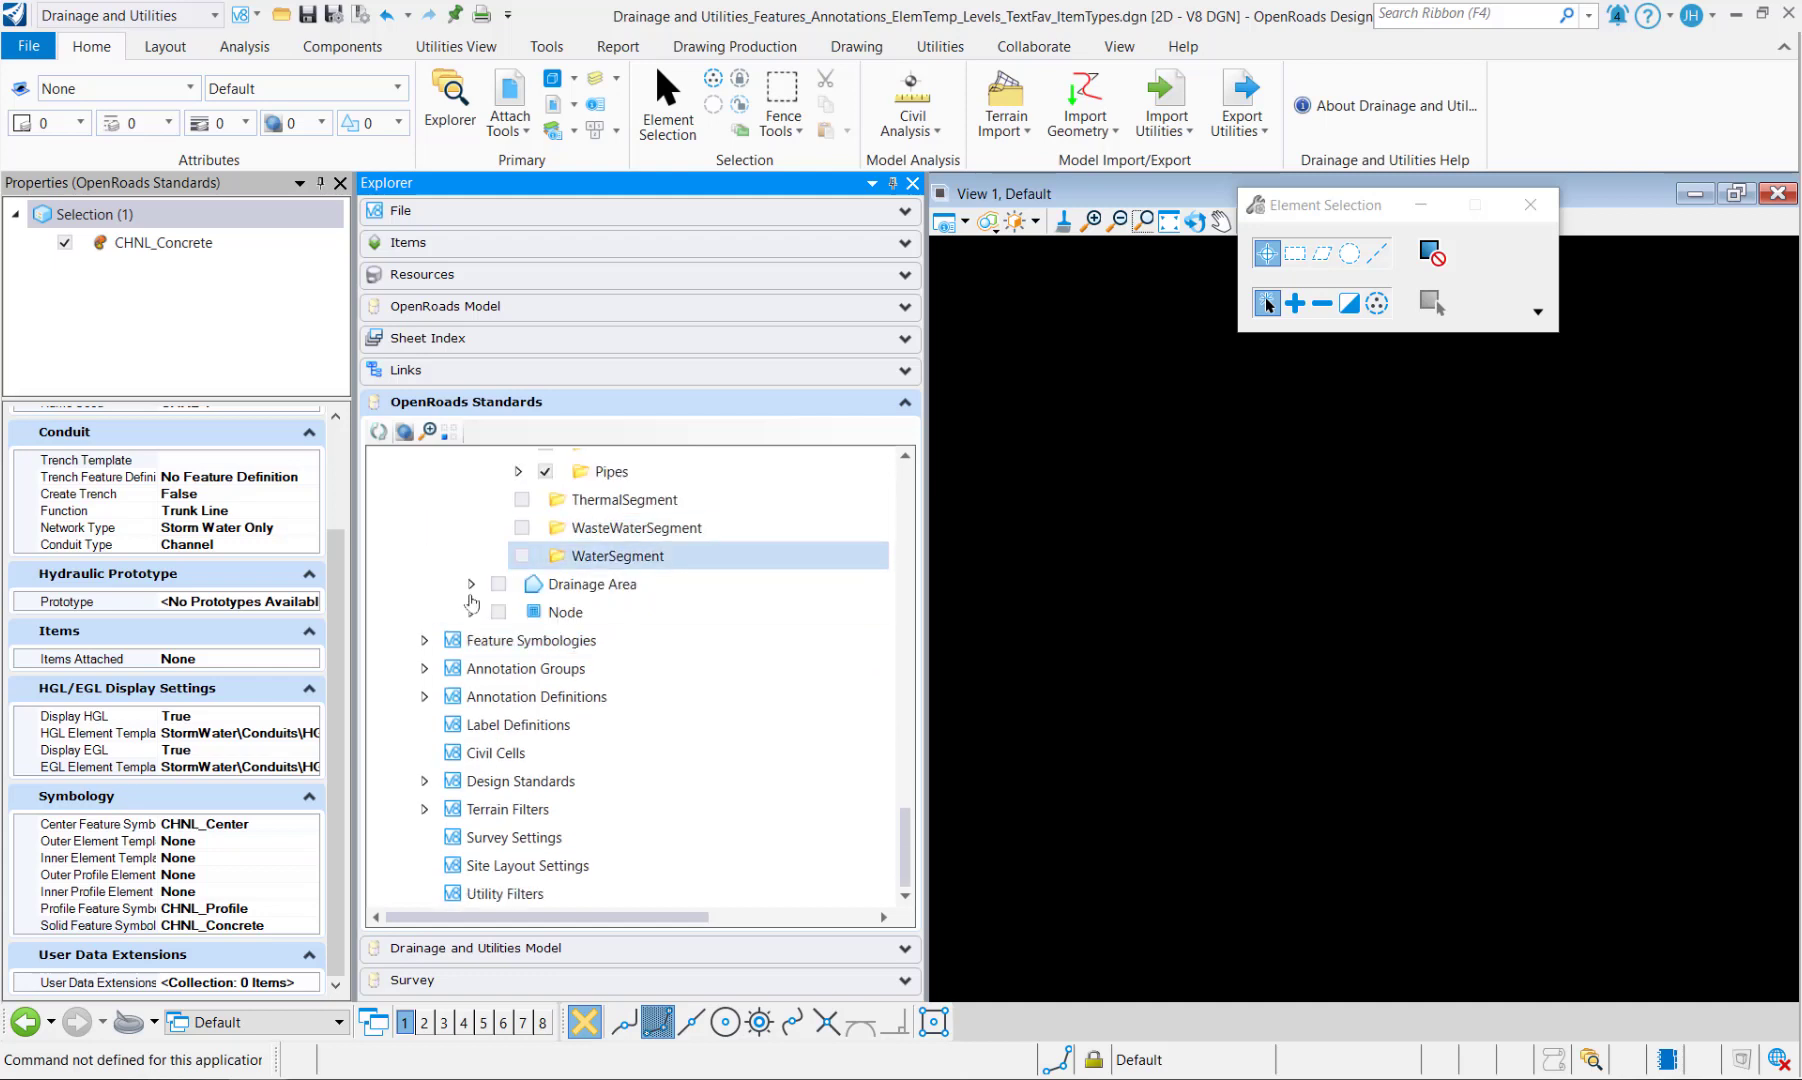
scroll(down, 3)
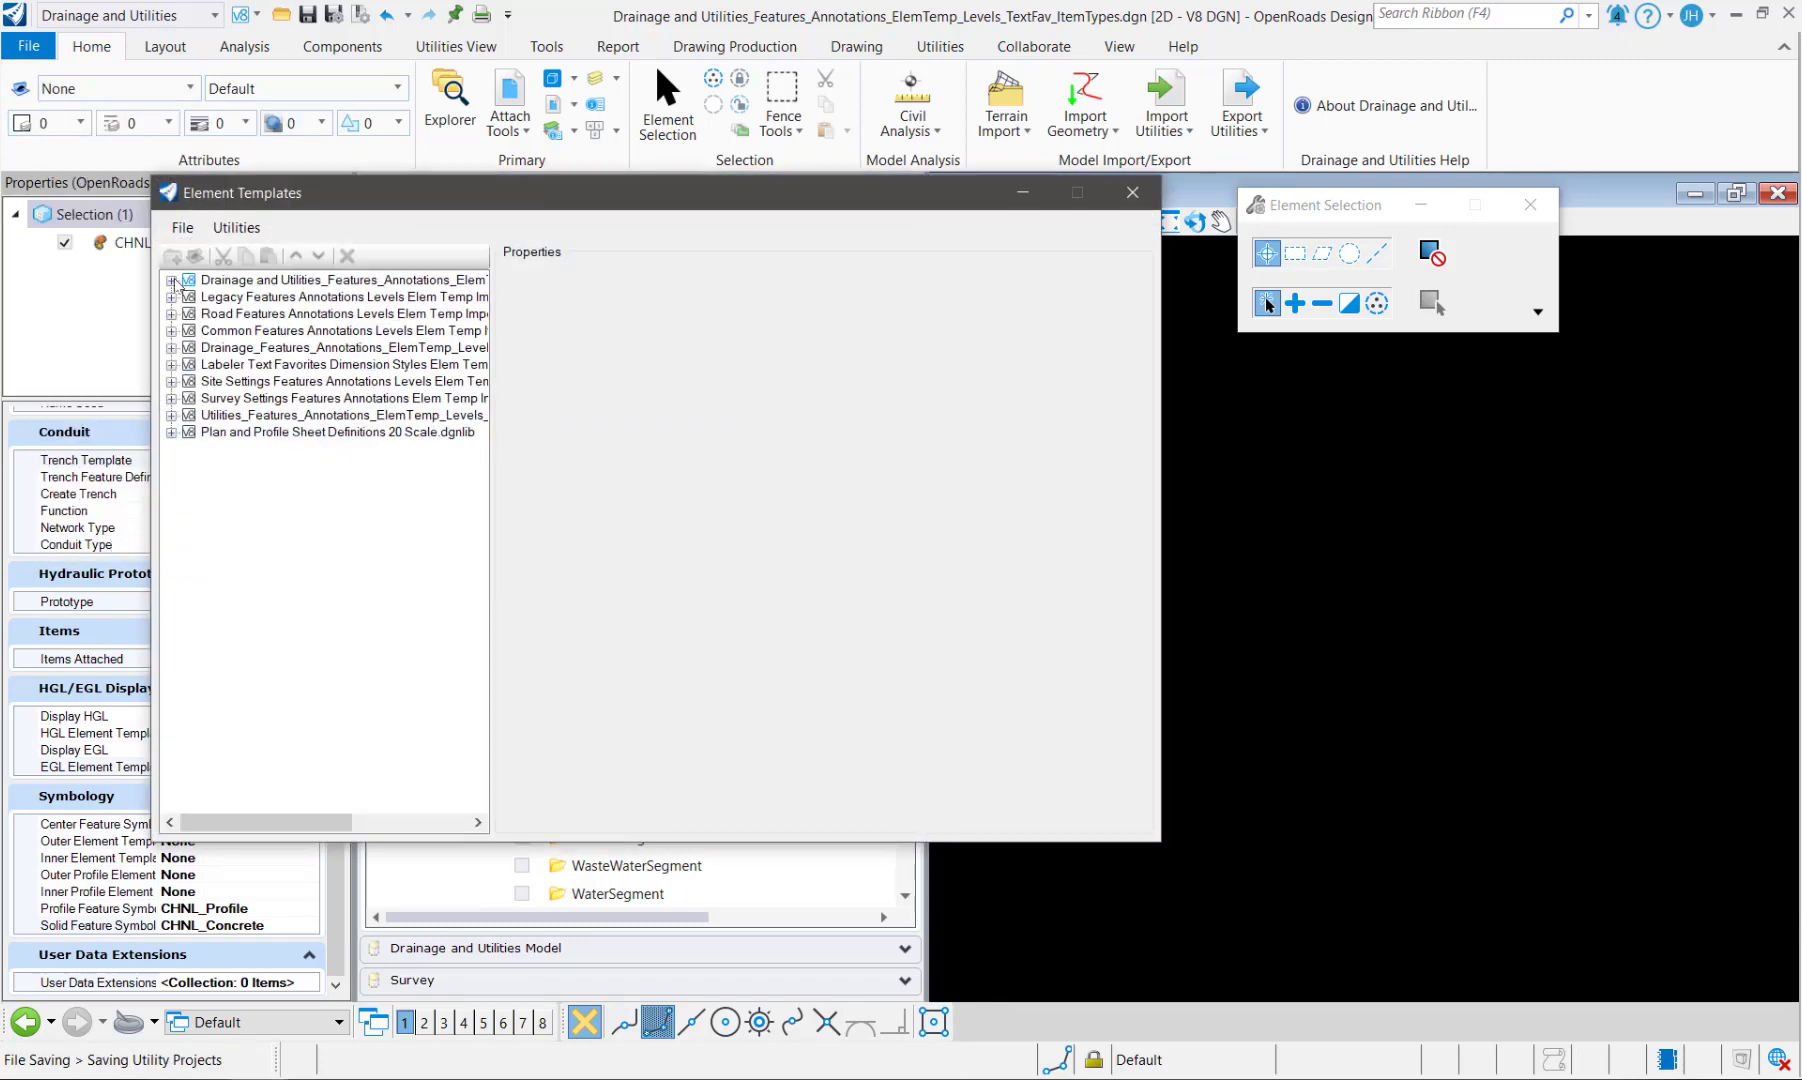
Step: Expand the merged template library's Modeling > Points to view Intersecting Profile
click(172, 280)
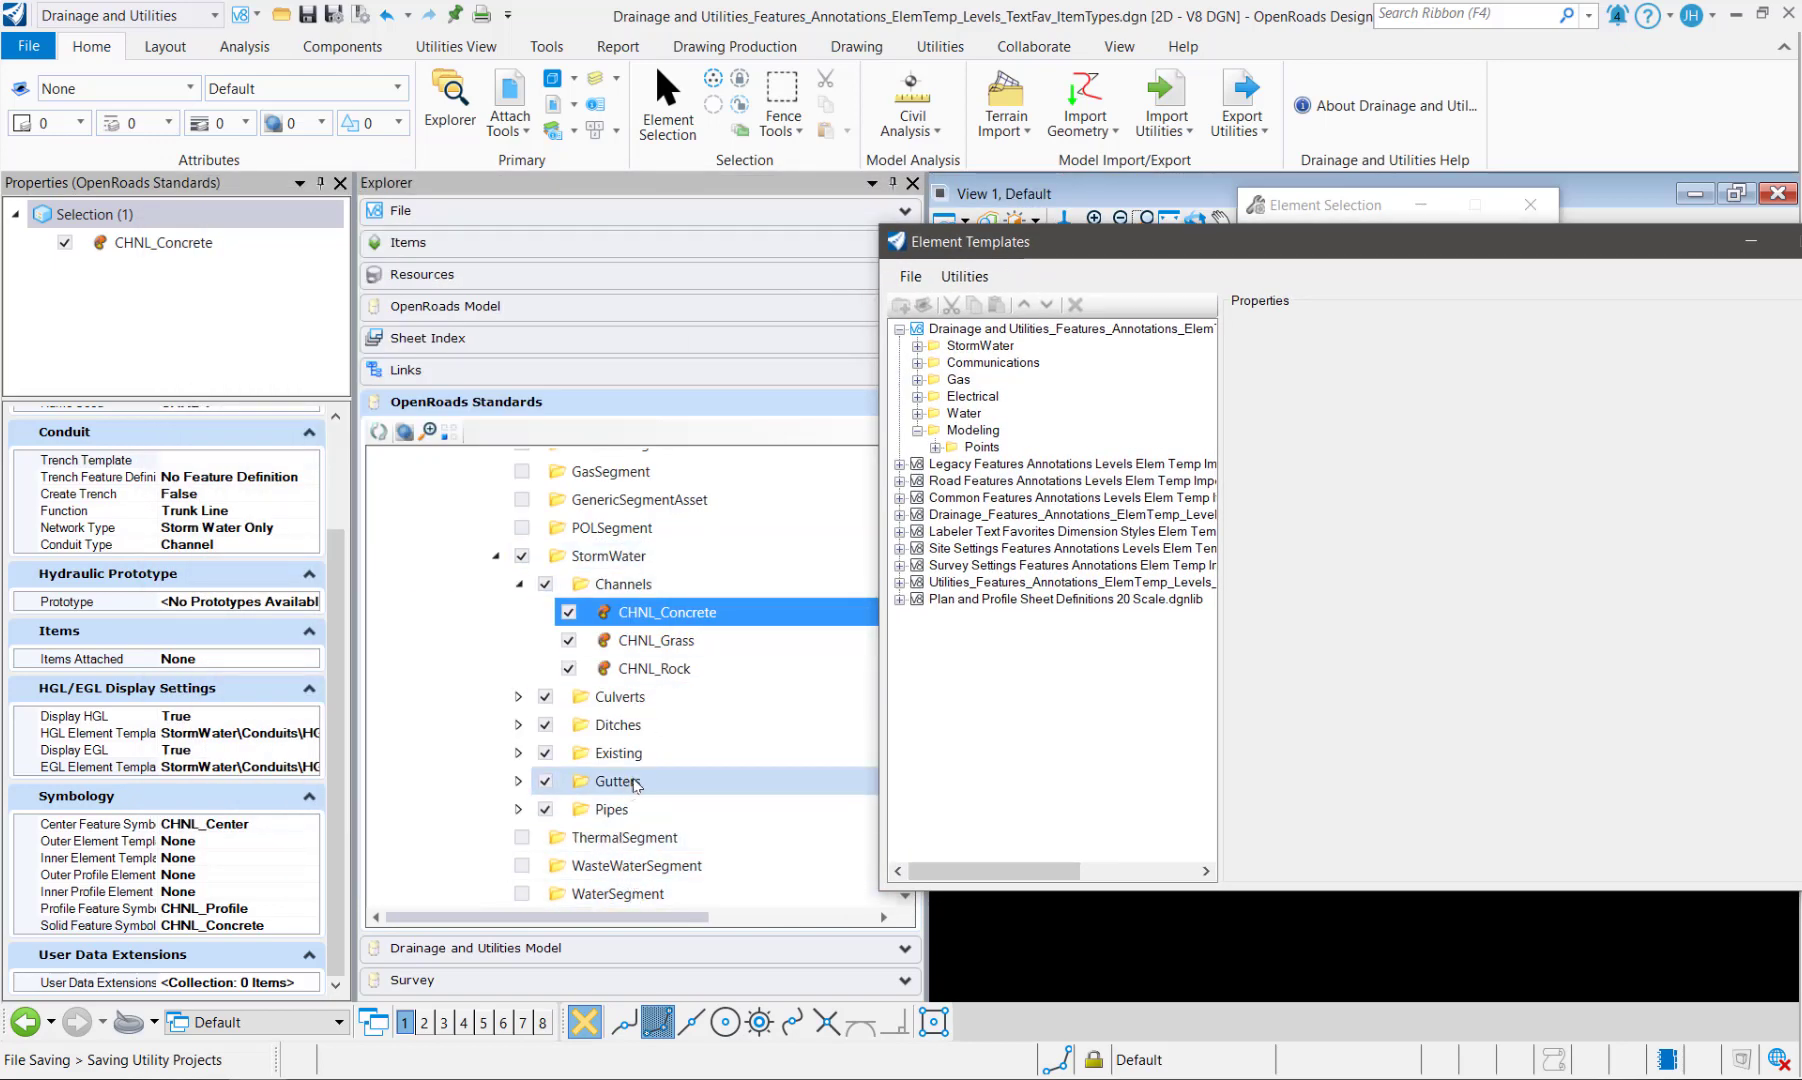
click(936, 446)
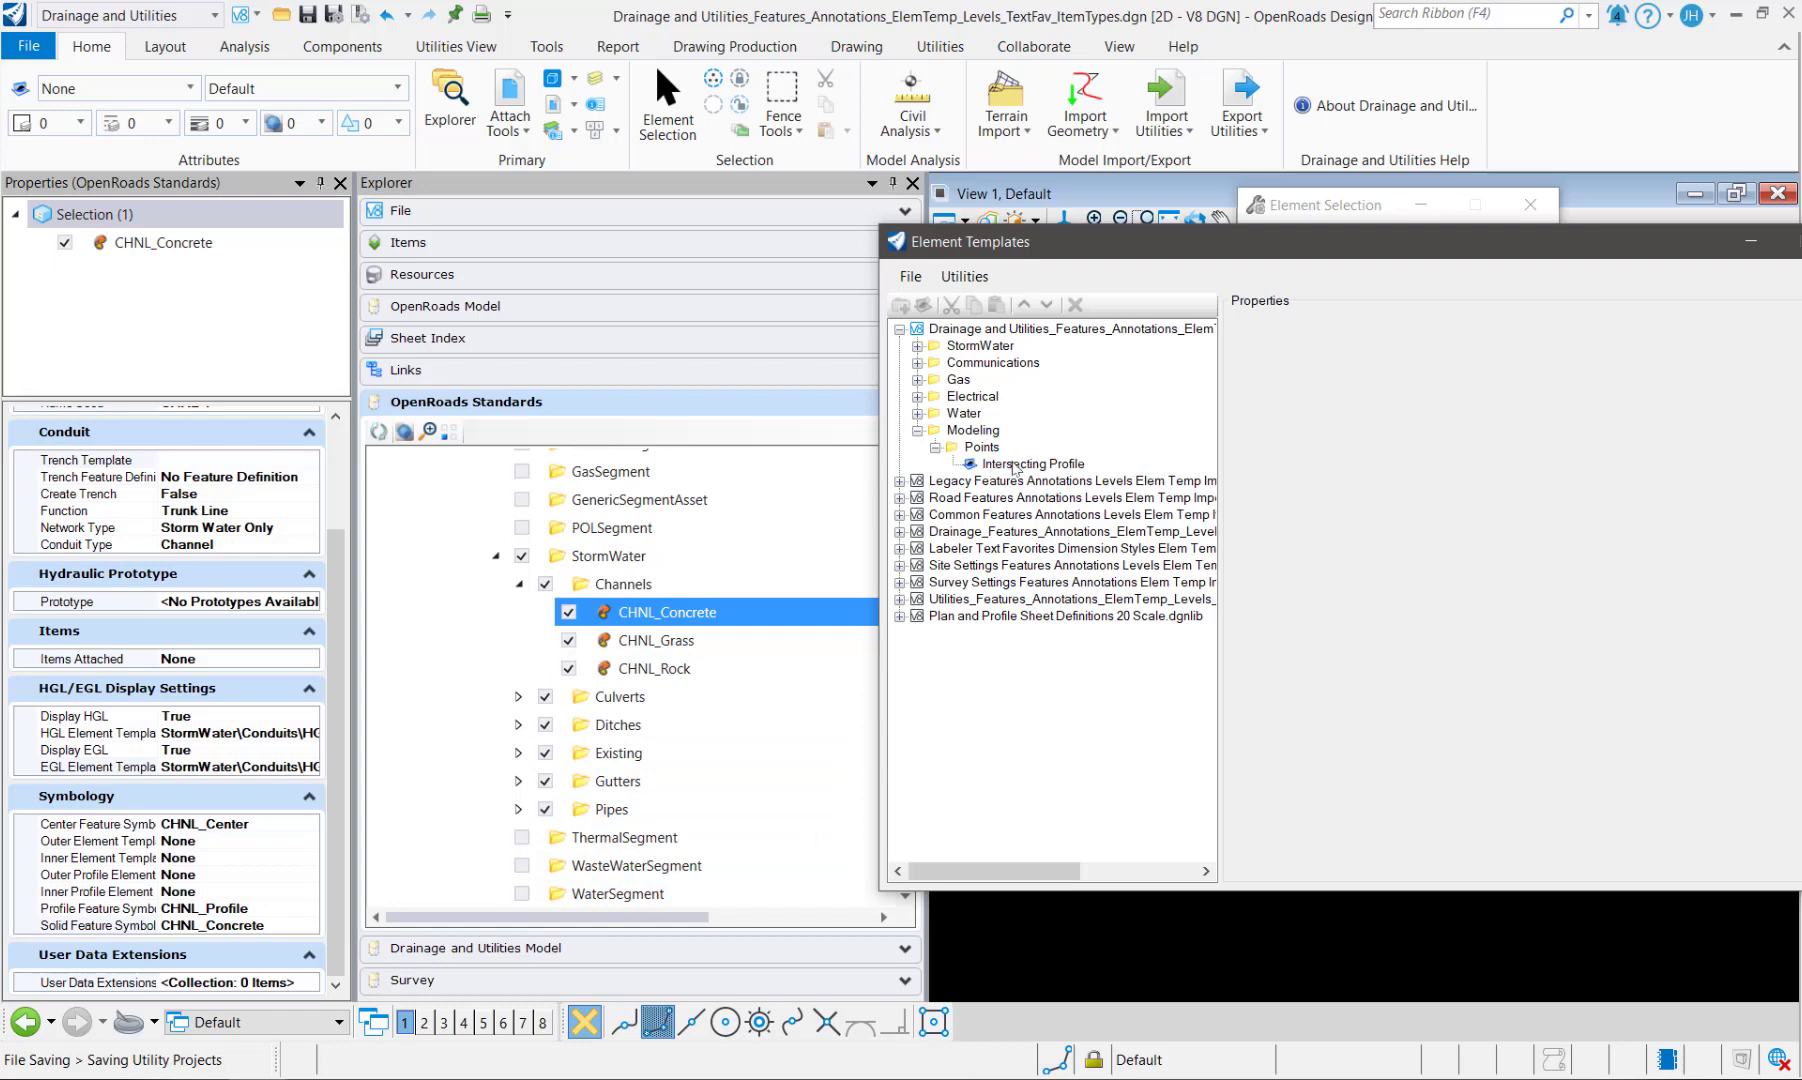